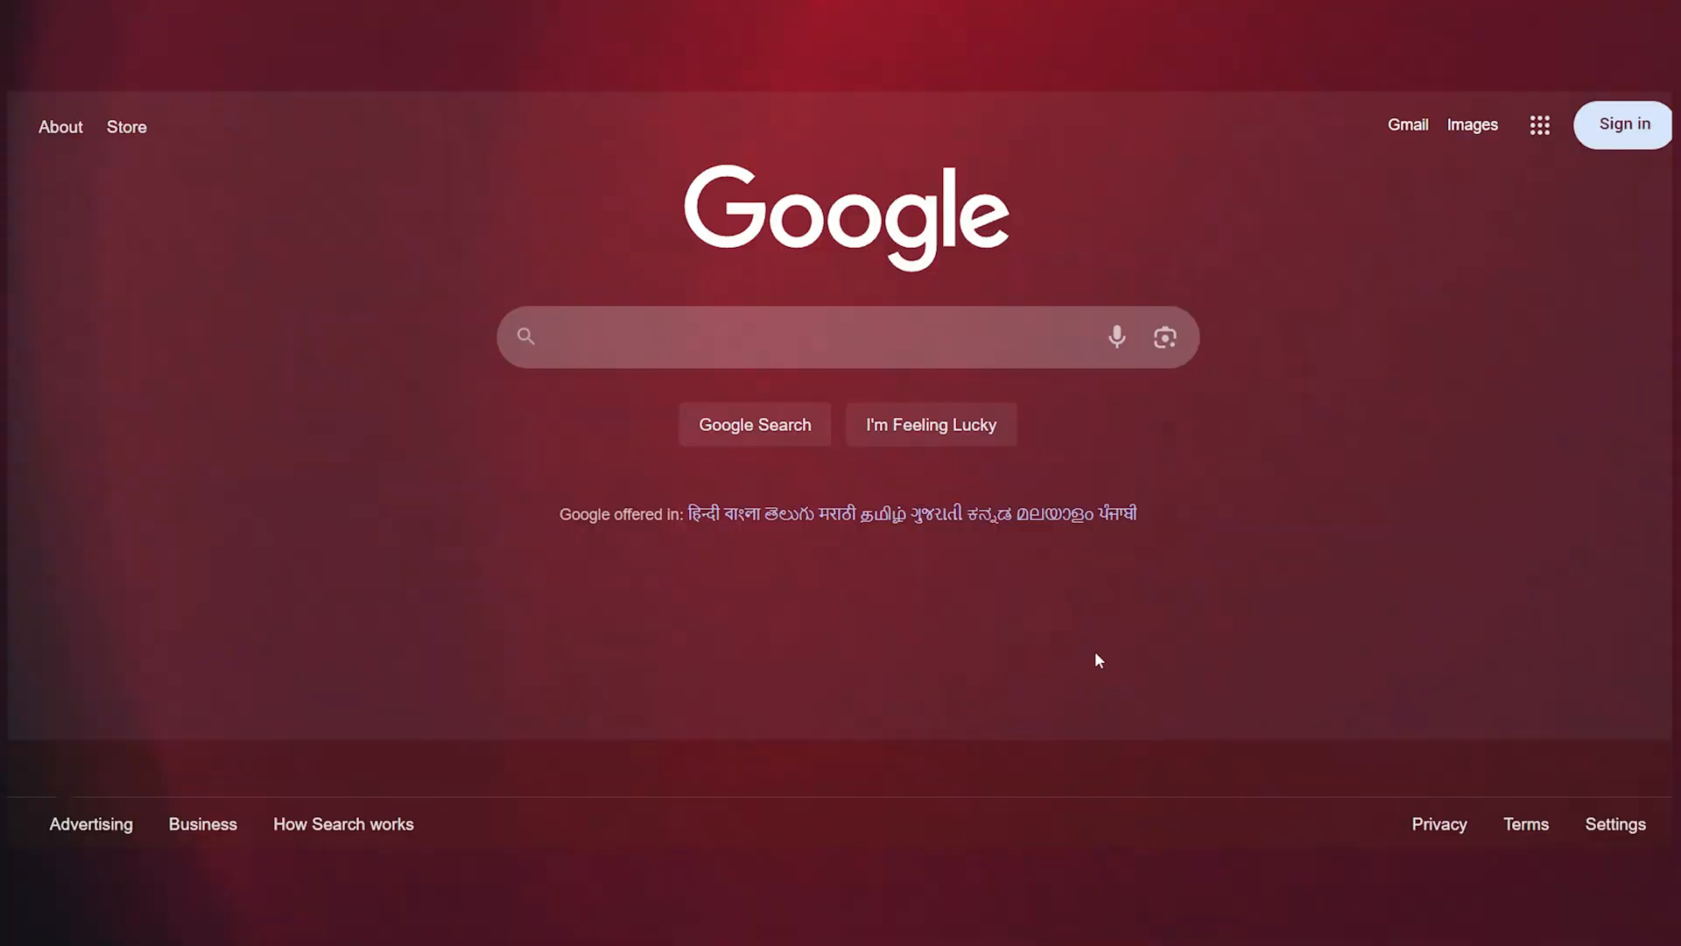
- Reach Nim's onboarding from a Google search for "Nim video" via the nim.video result and Try now
type("Nim video")
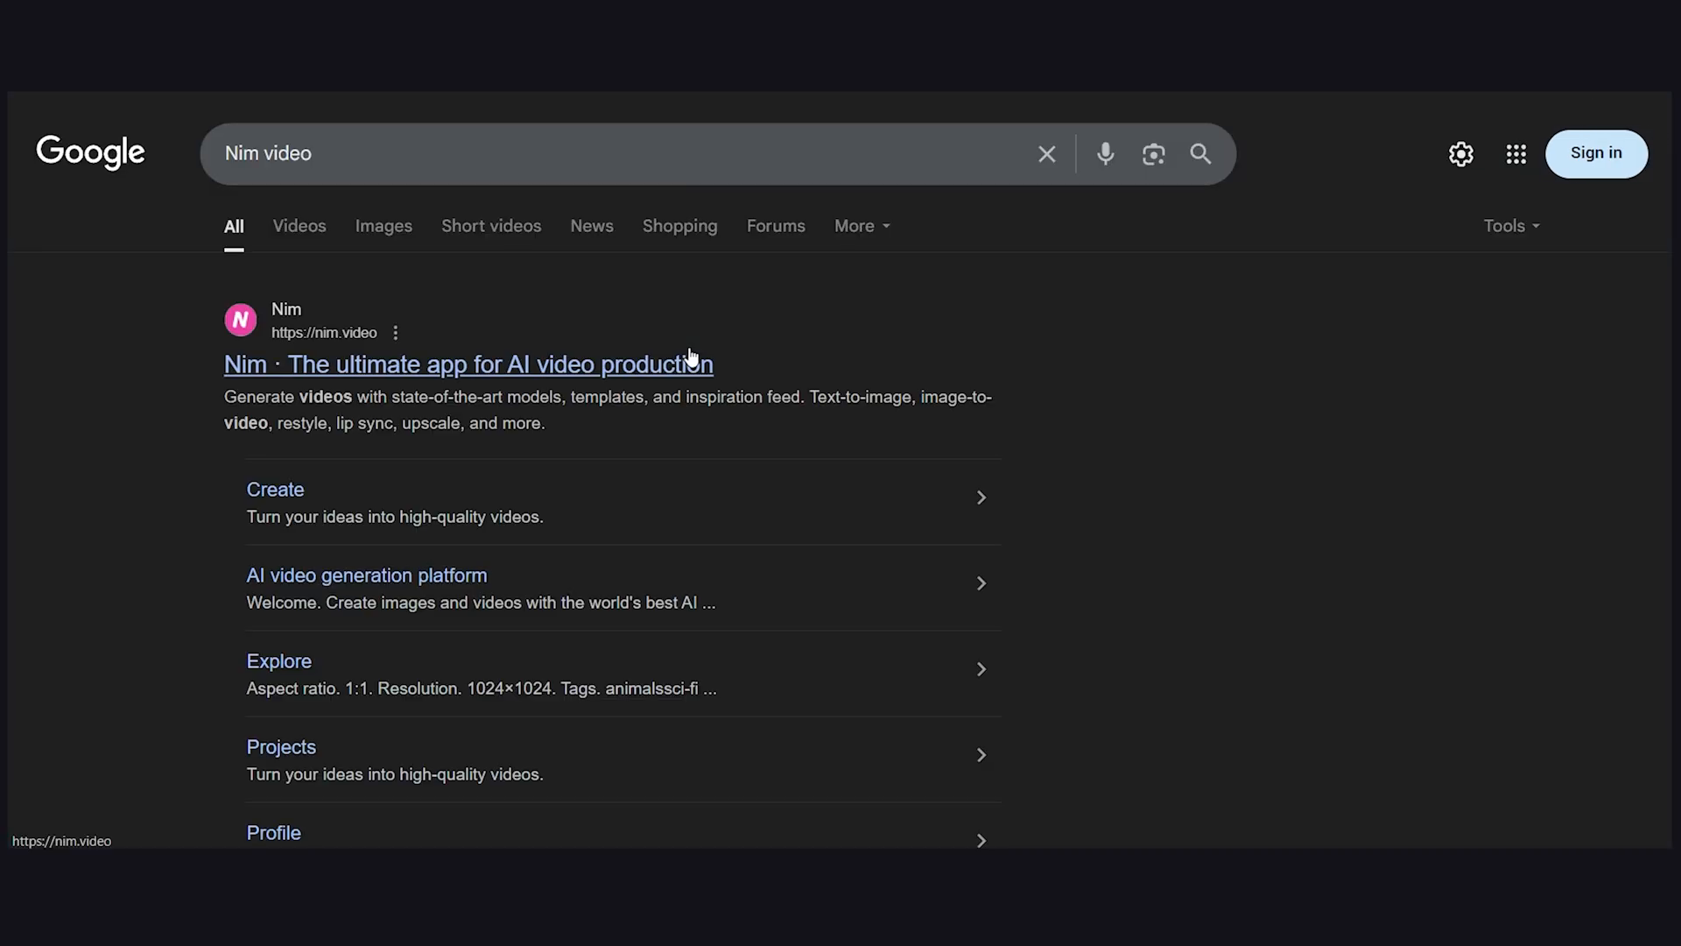
left_click(467, 364)
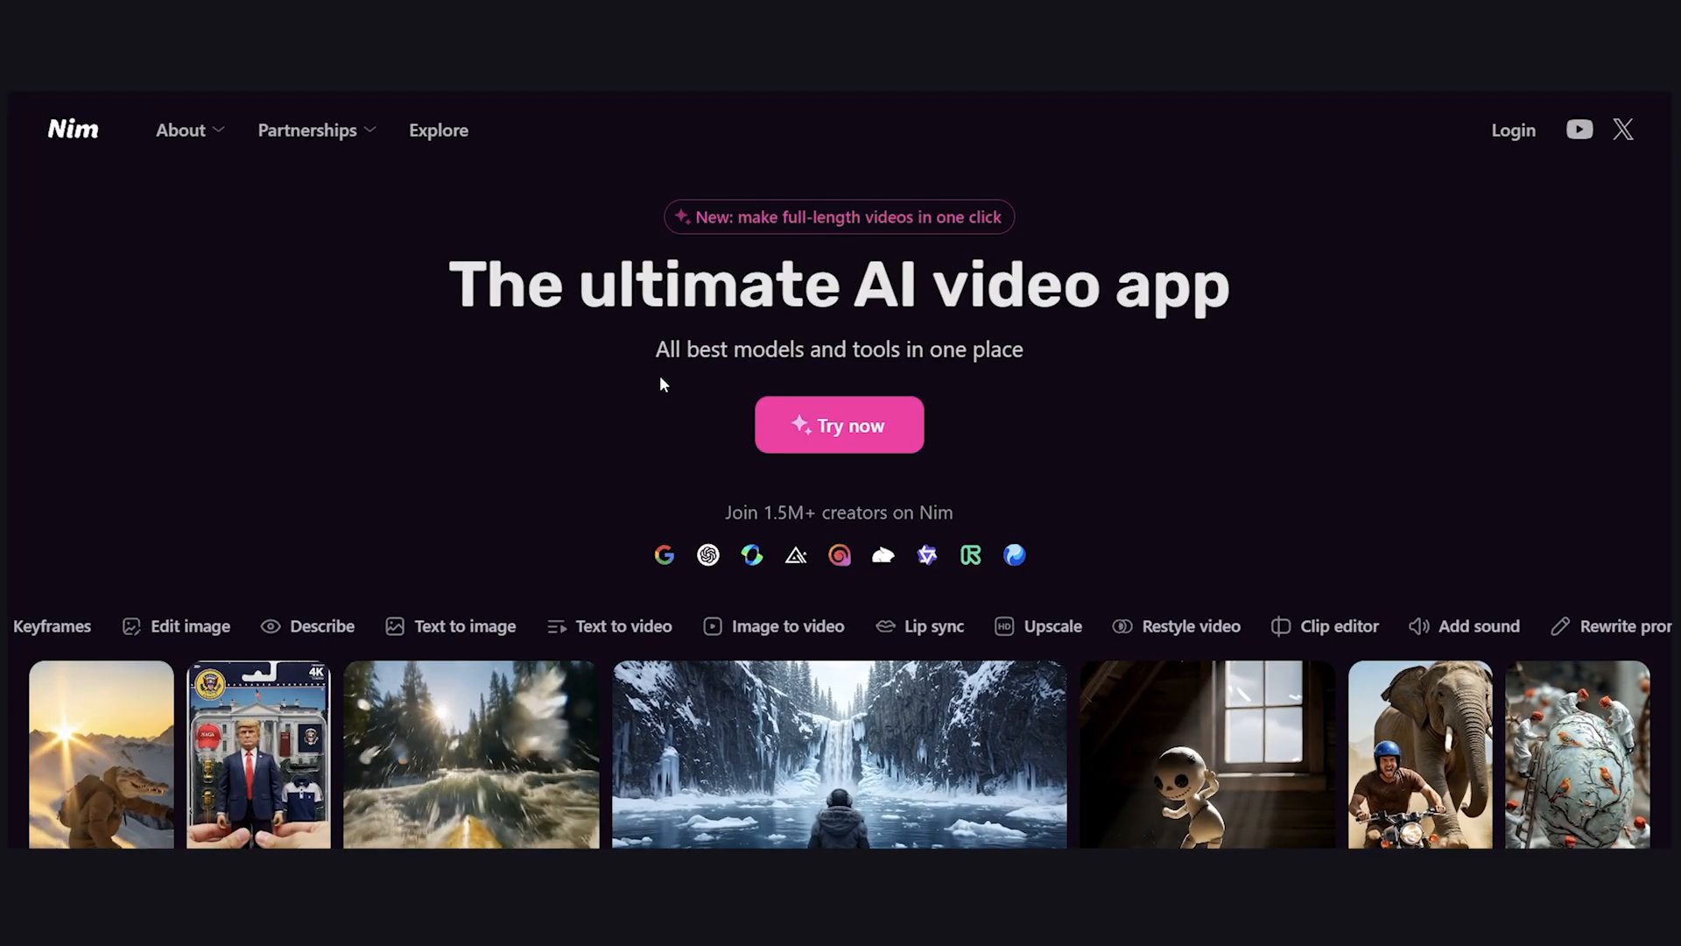
left_click(839, 424)
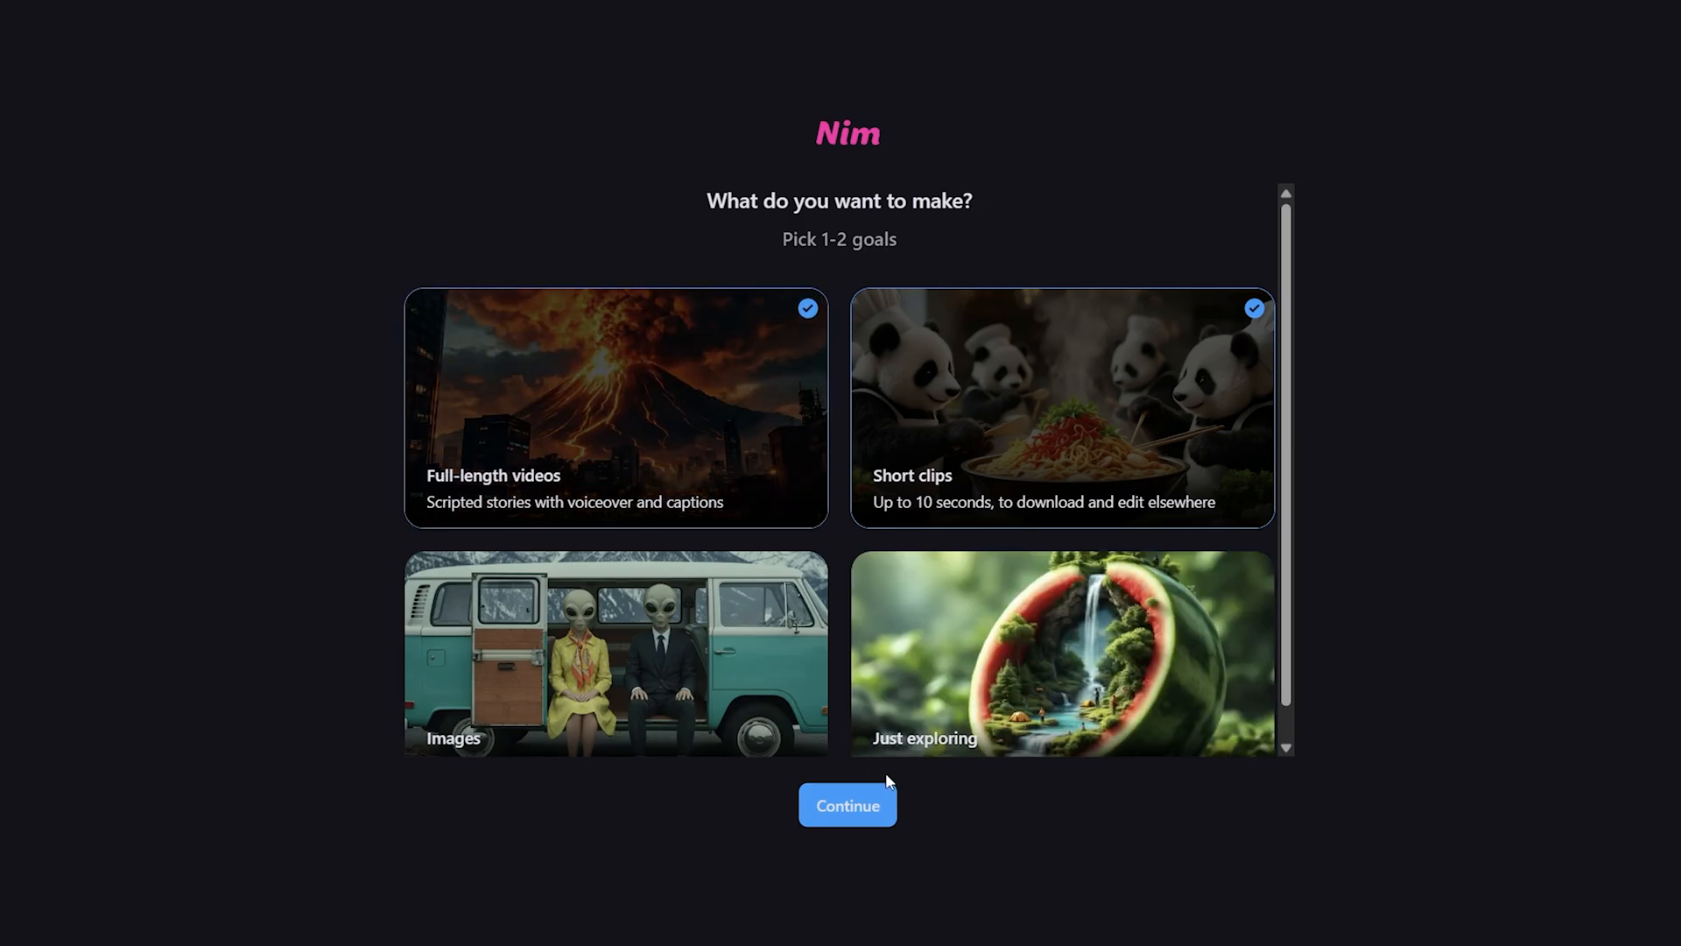
- Confirm full-length videos and short clips as goals and finish the walkthrough tips
left_click(847, 806)
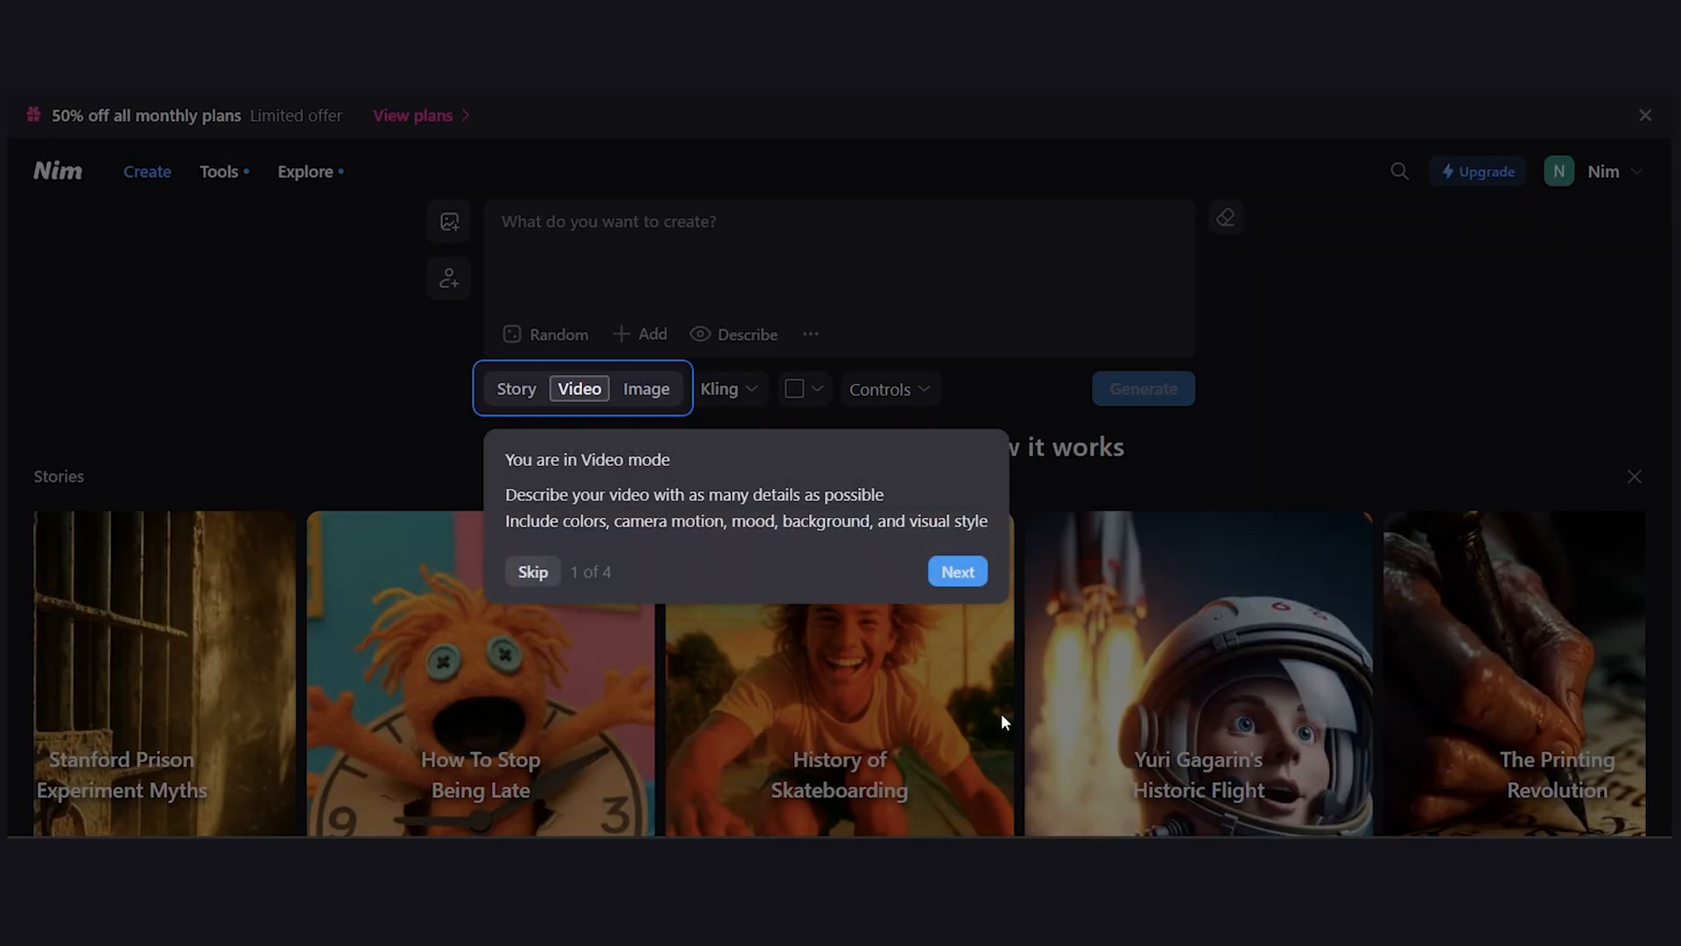
left_click(956, 571)
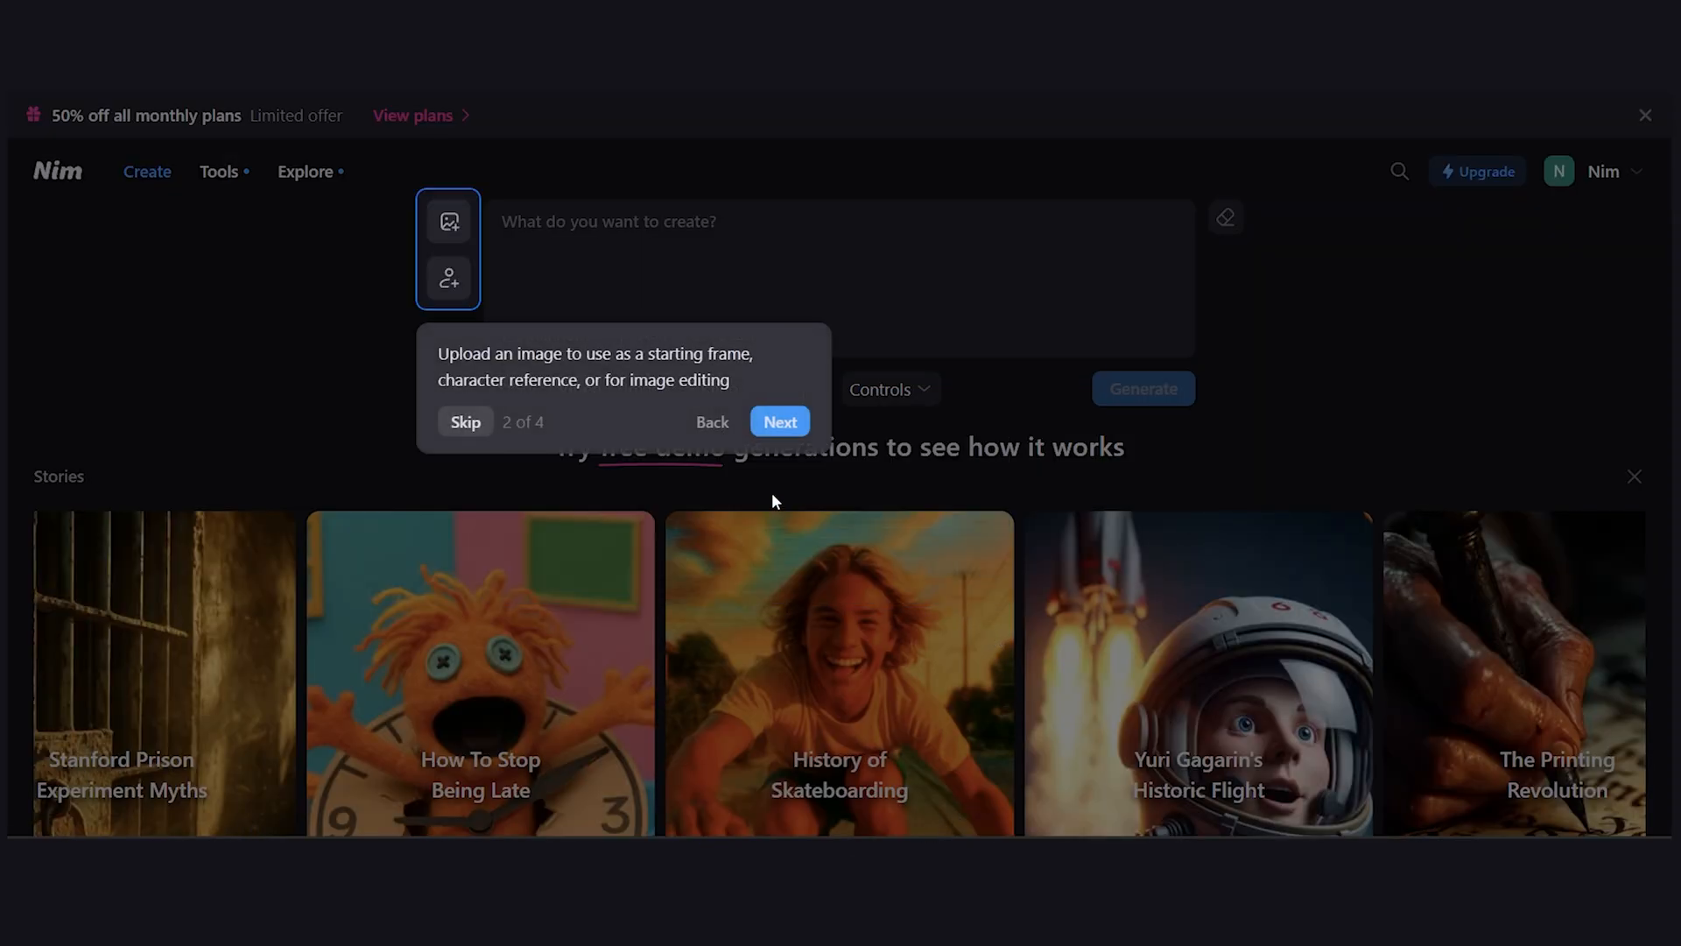
left_click(780, 422)
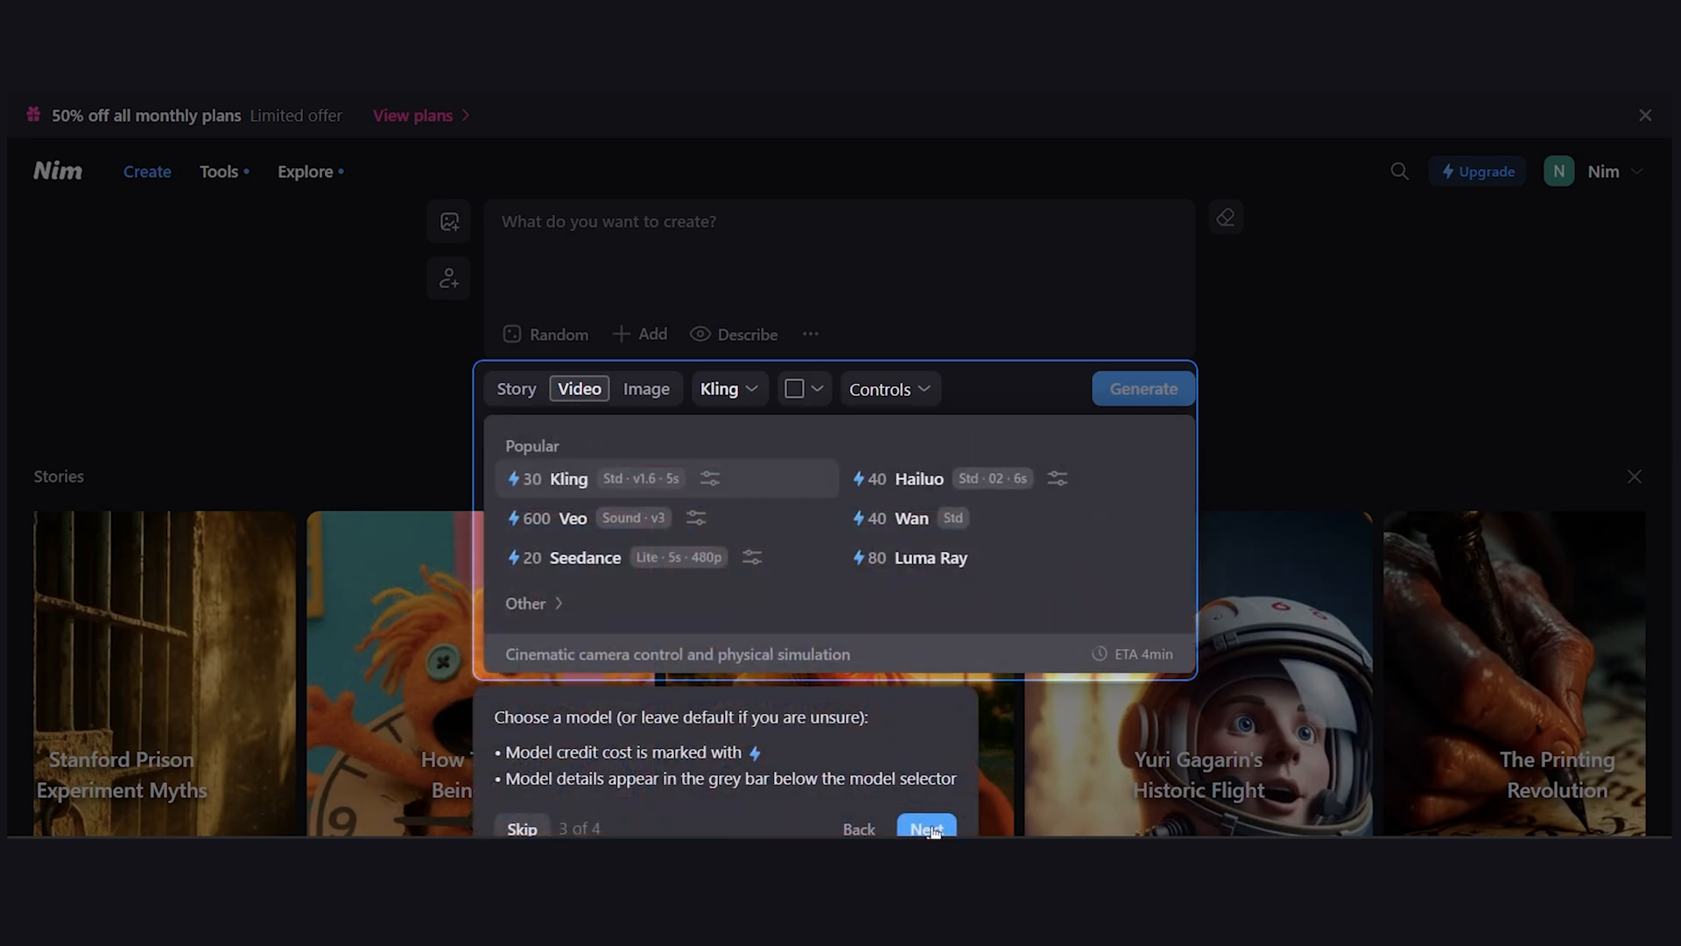
left_click(925, 828)
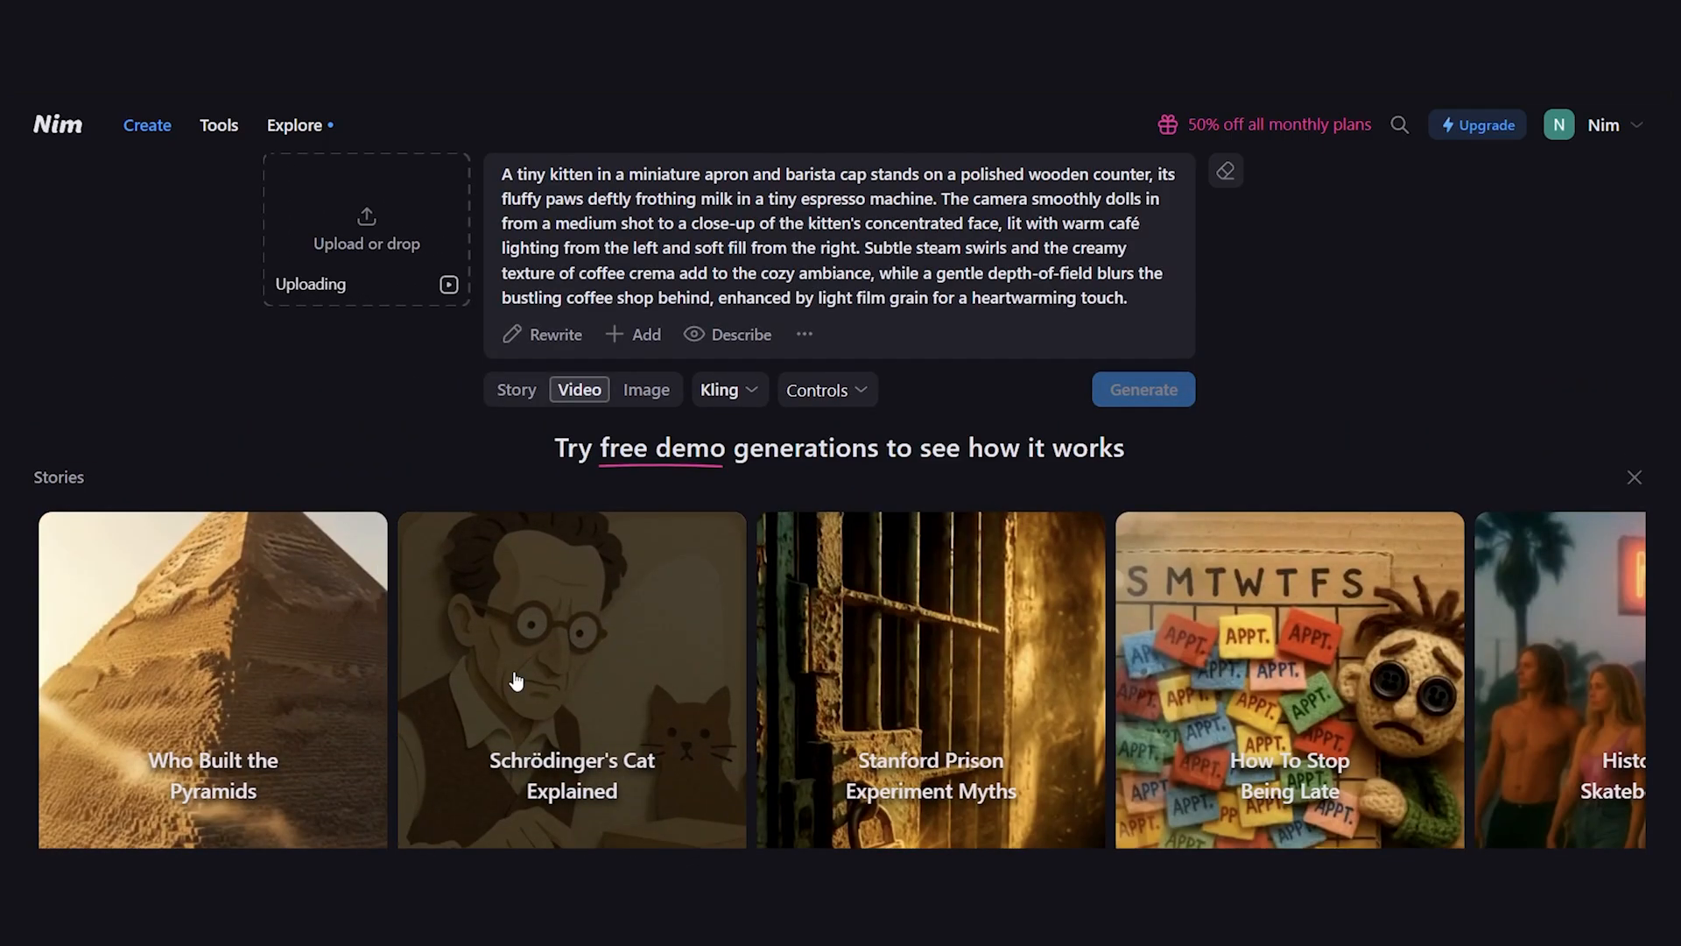
- View the demo kitten barista creation, then set the Sample 2 project to Image mode
left_click(1141, 389)
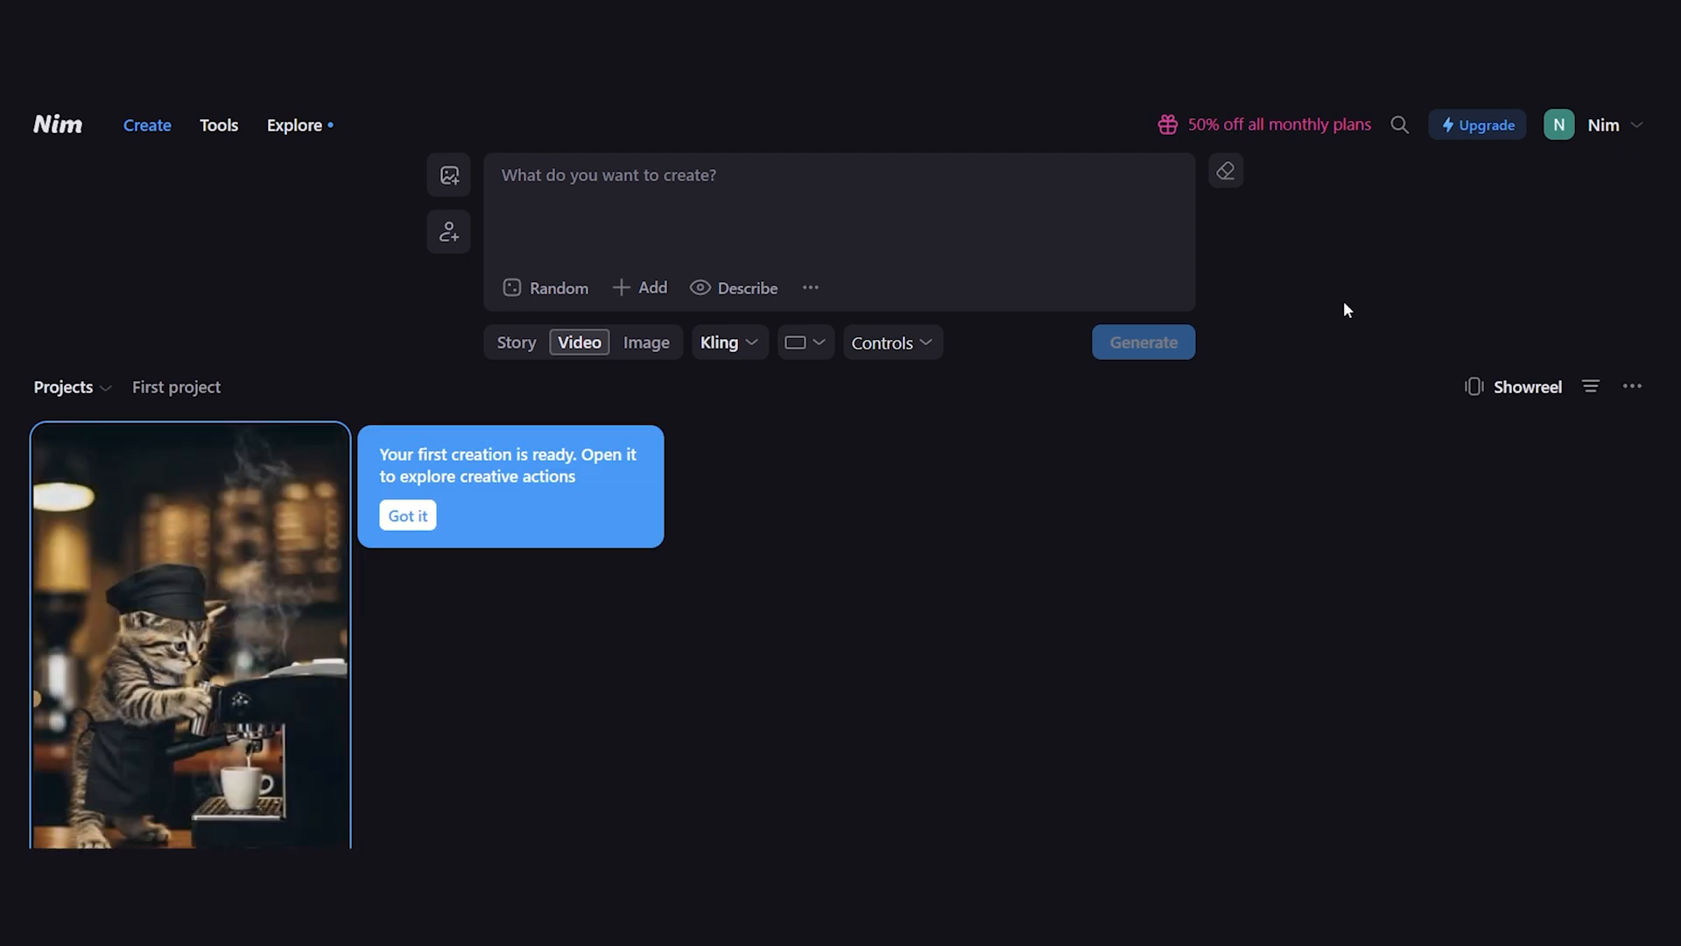
left_click(189, 632)
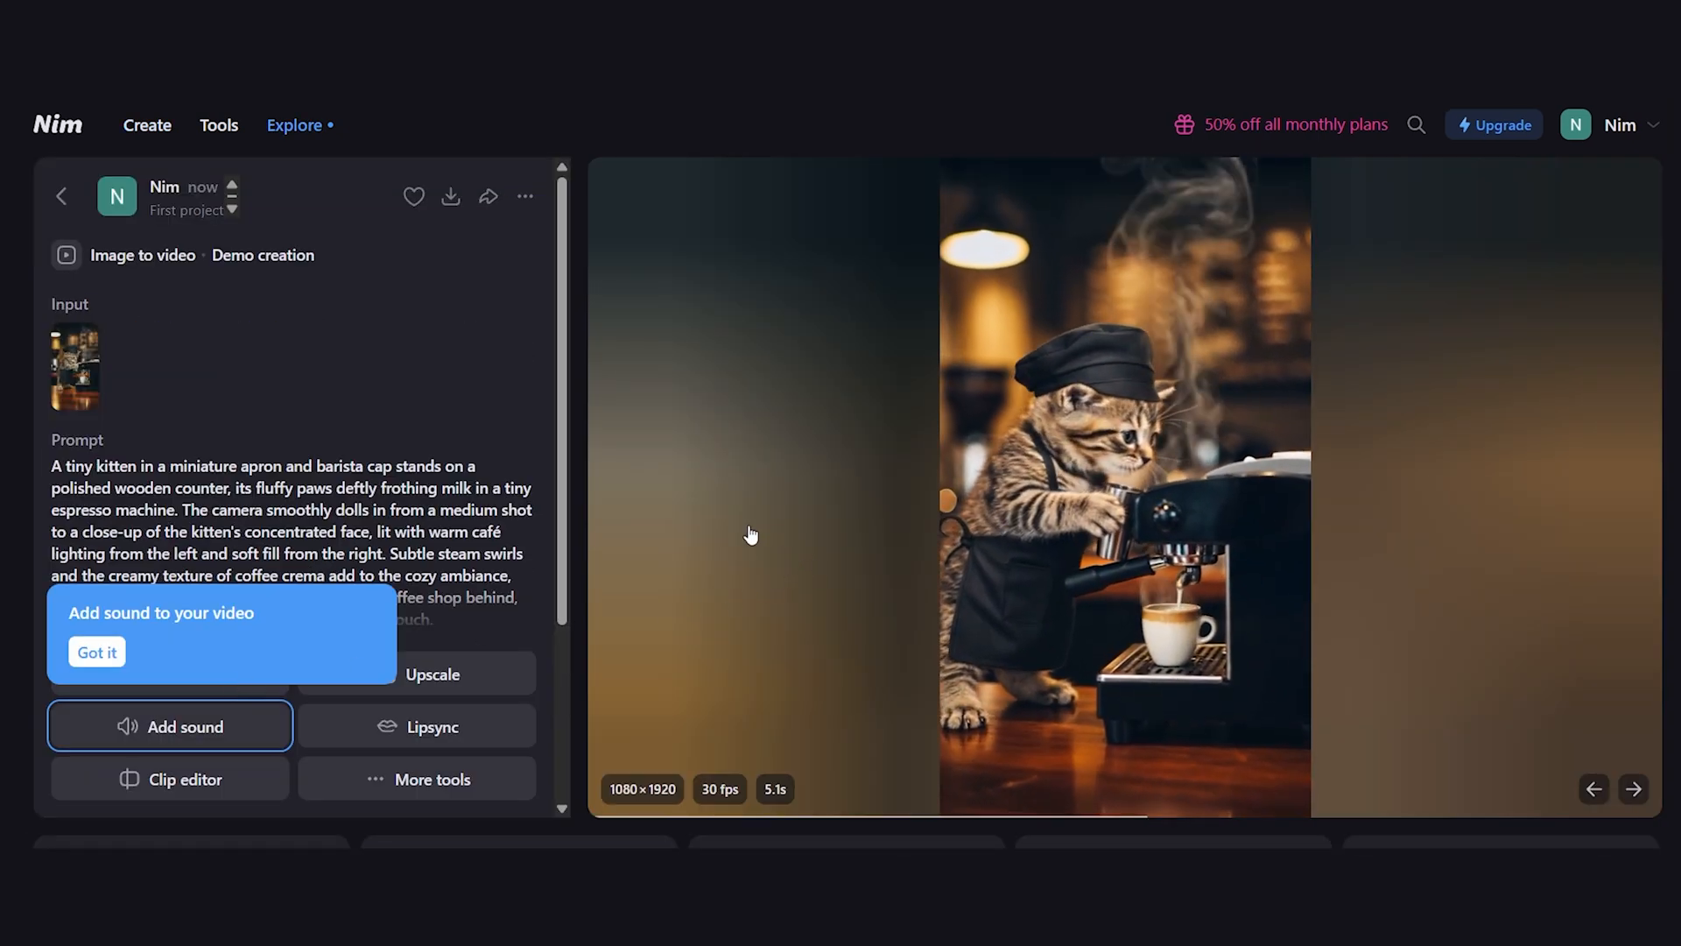
left_click(295, 125)
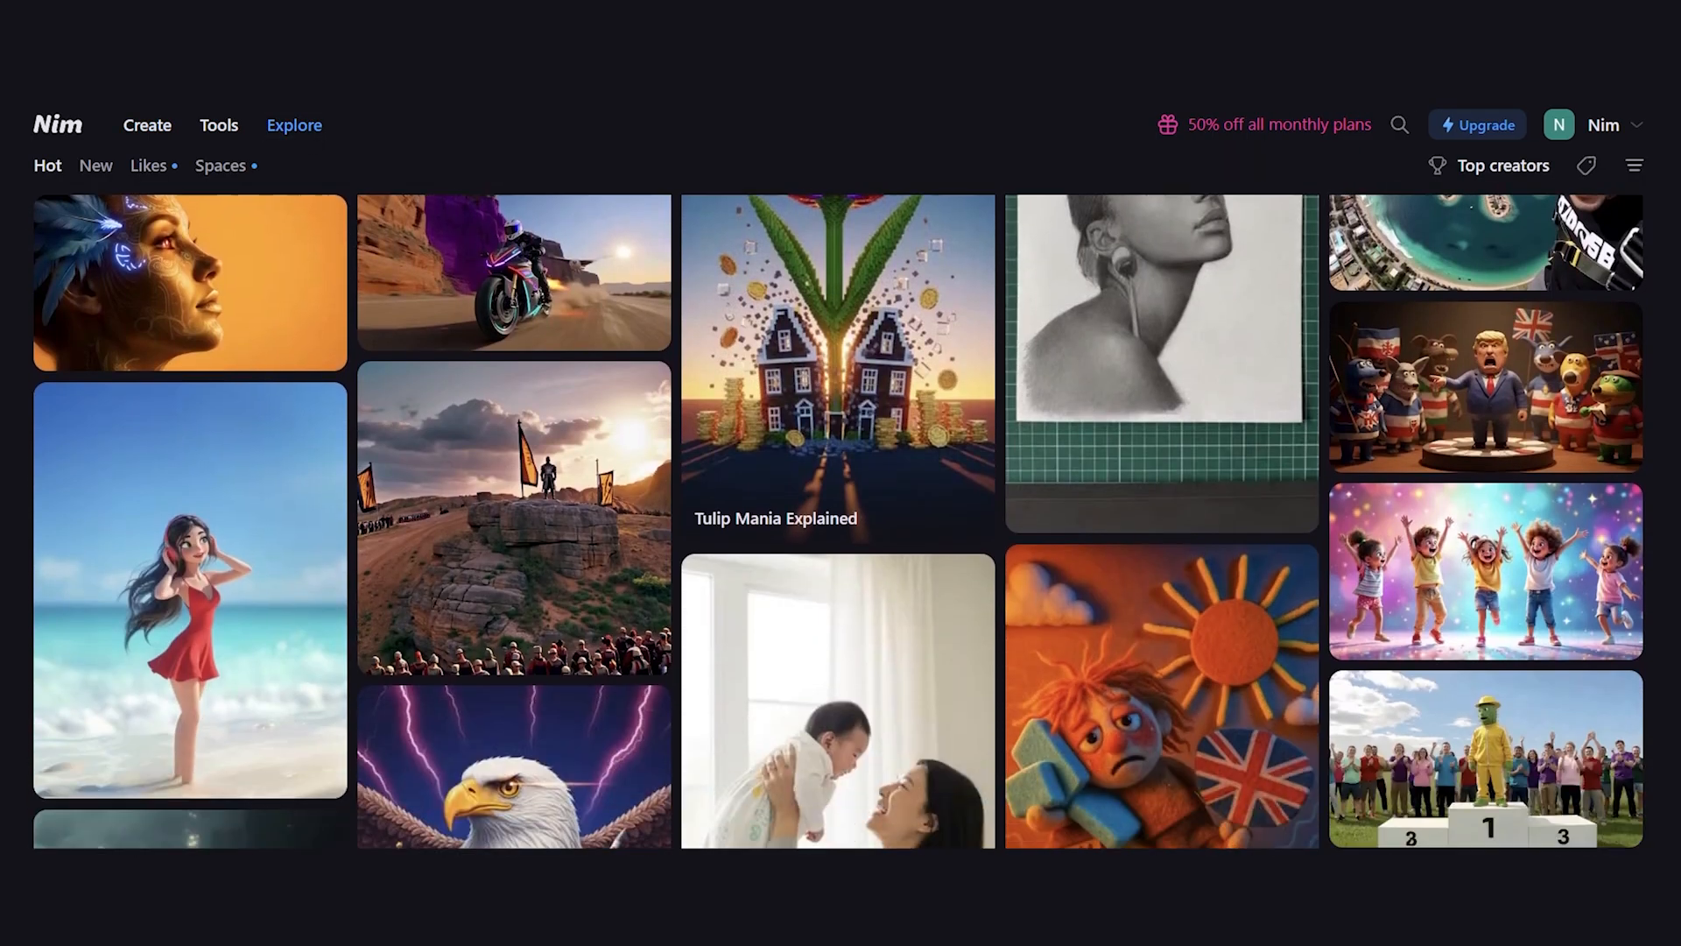
left_click(147, 125)
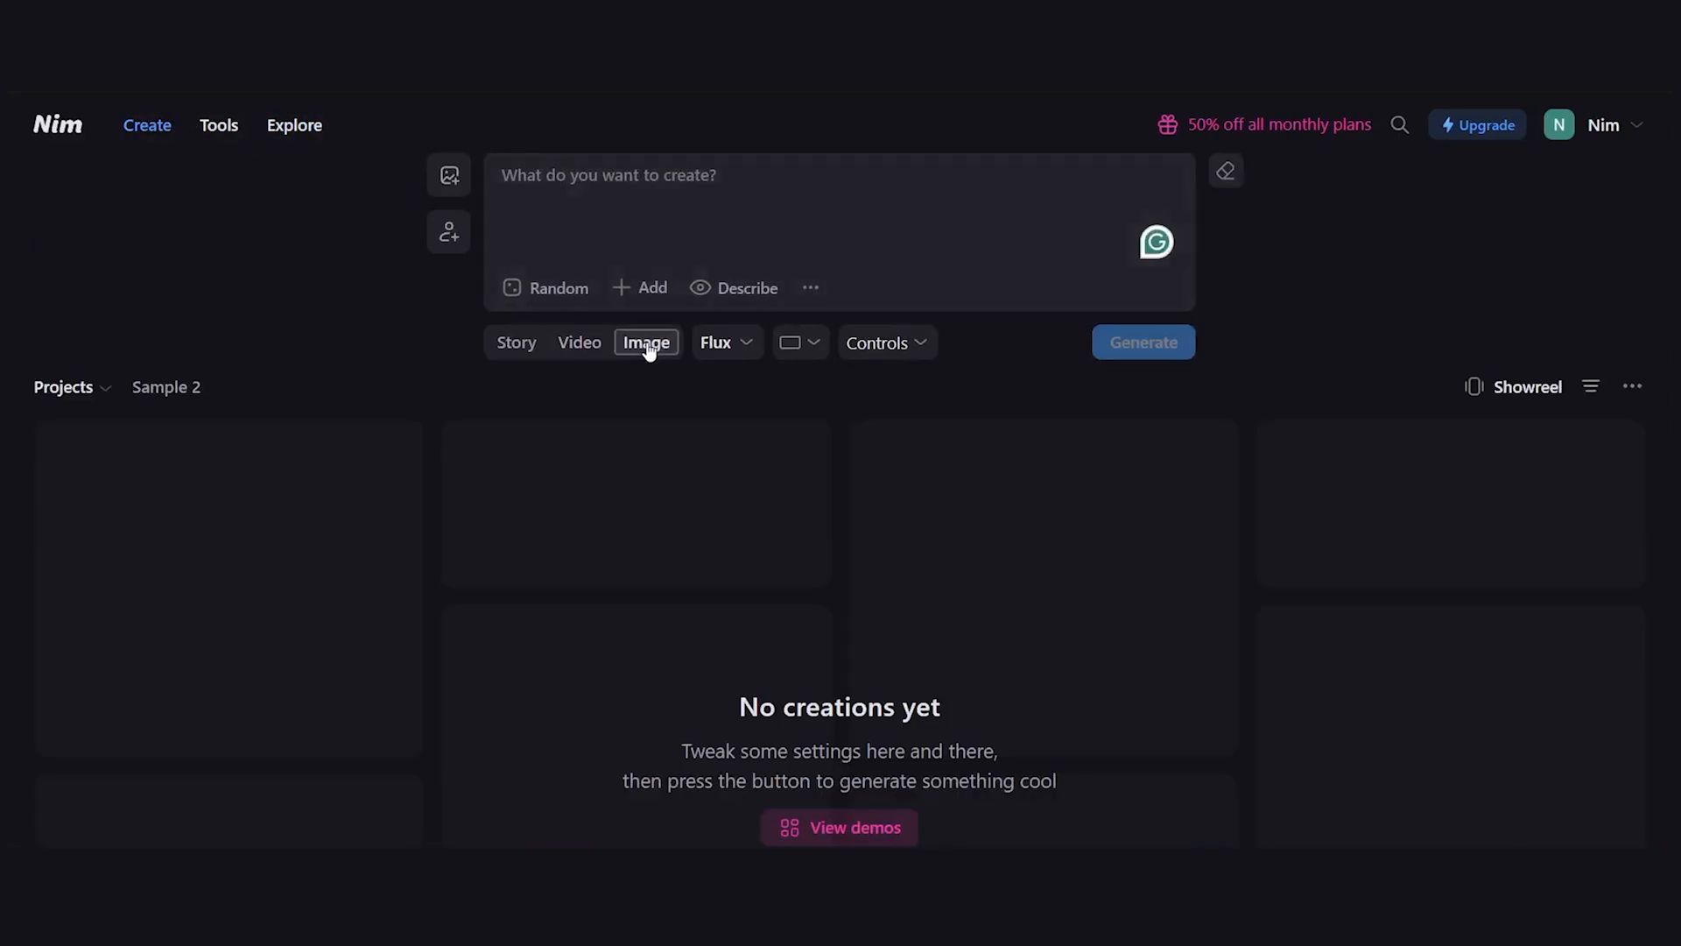
- Write and AI-rewrite a vintage train in a foggy mountain pass prompt, reviewing the image models
type("A vintage train moving through a foggy mountain pass at sunrise, steam billowing and sunlight piercing through the mist as birds fly overhead")
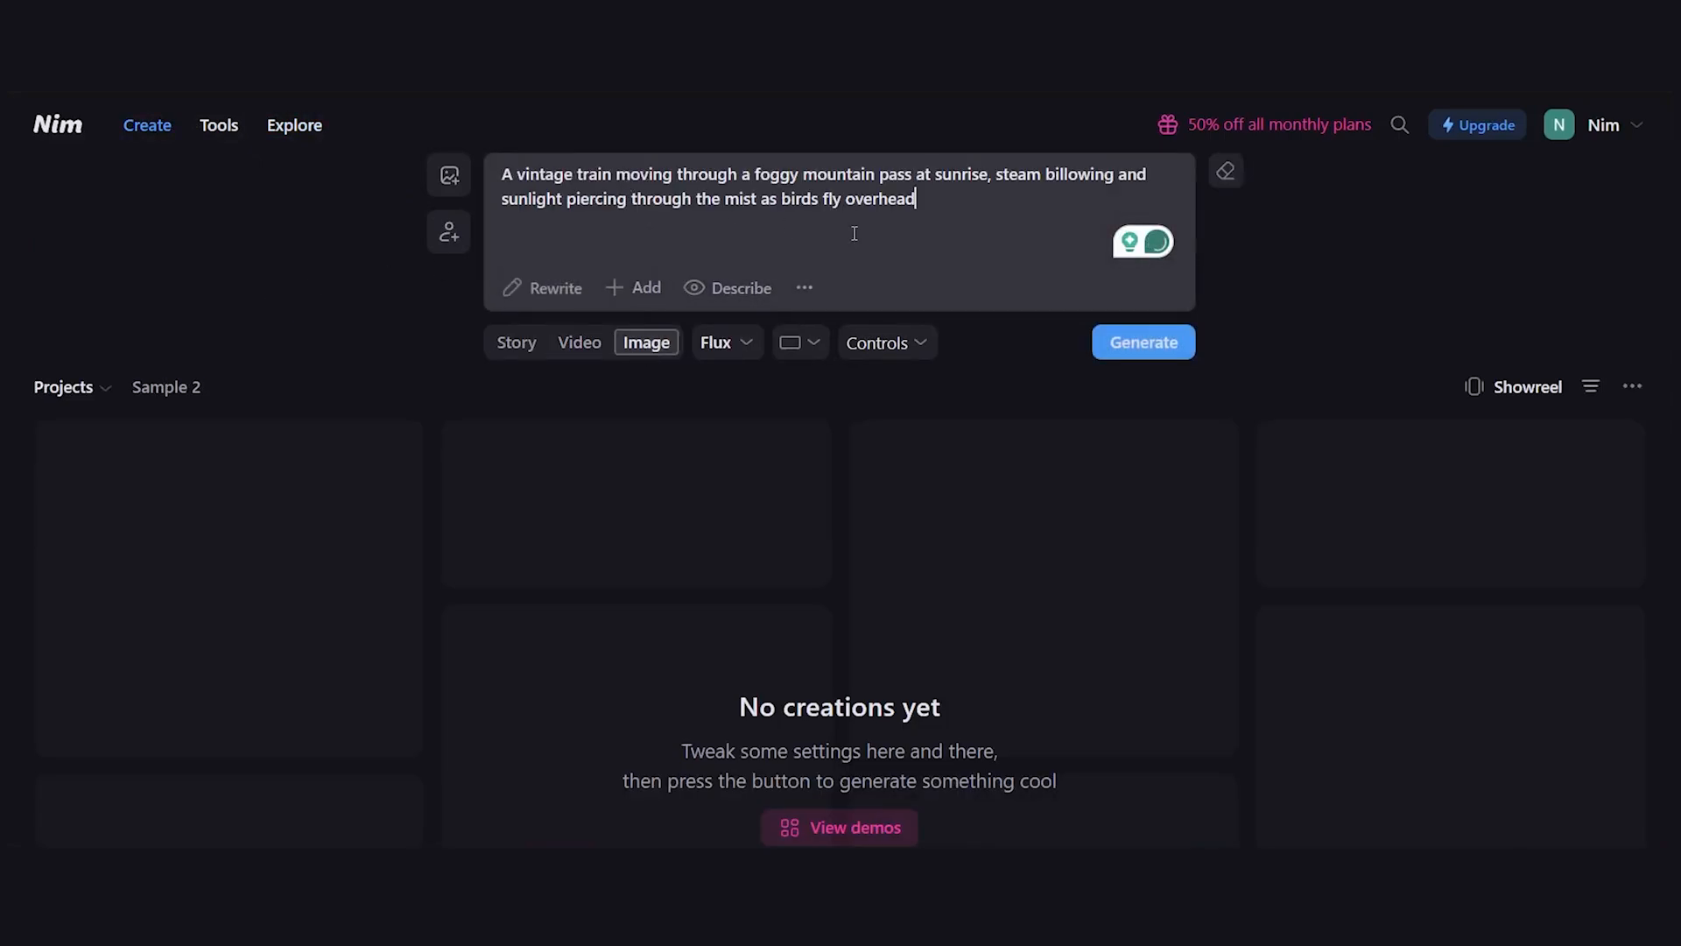
mouse_move(555, 287)
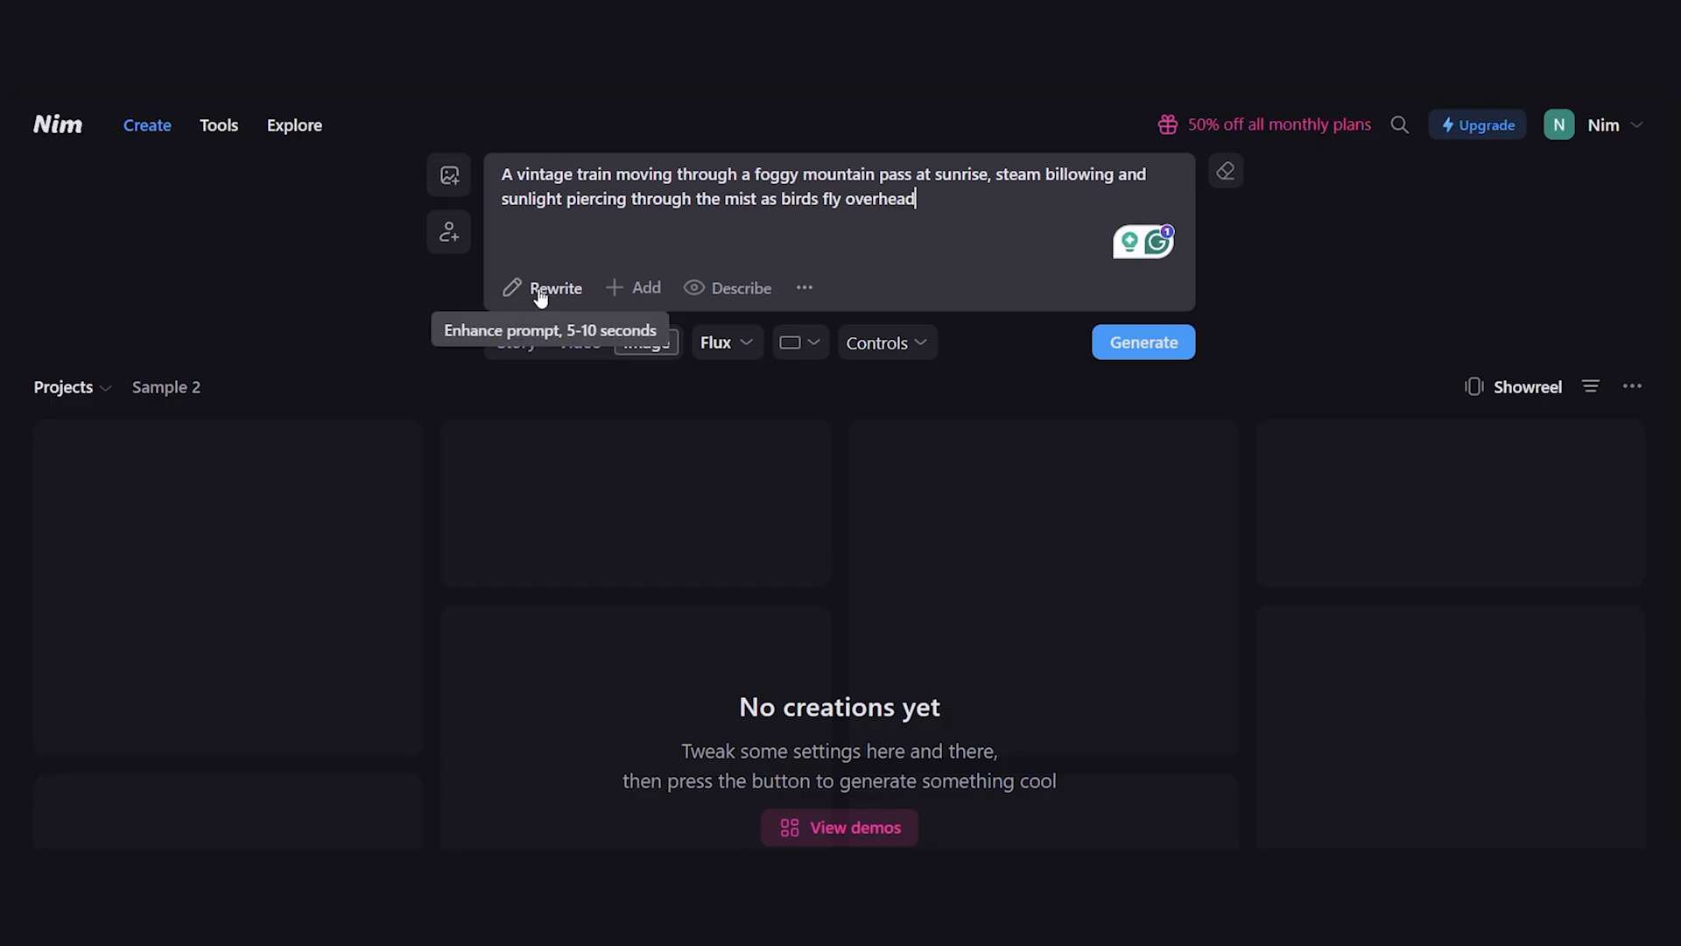
left_click(555, 287)
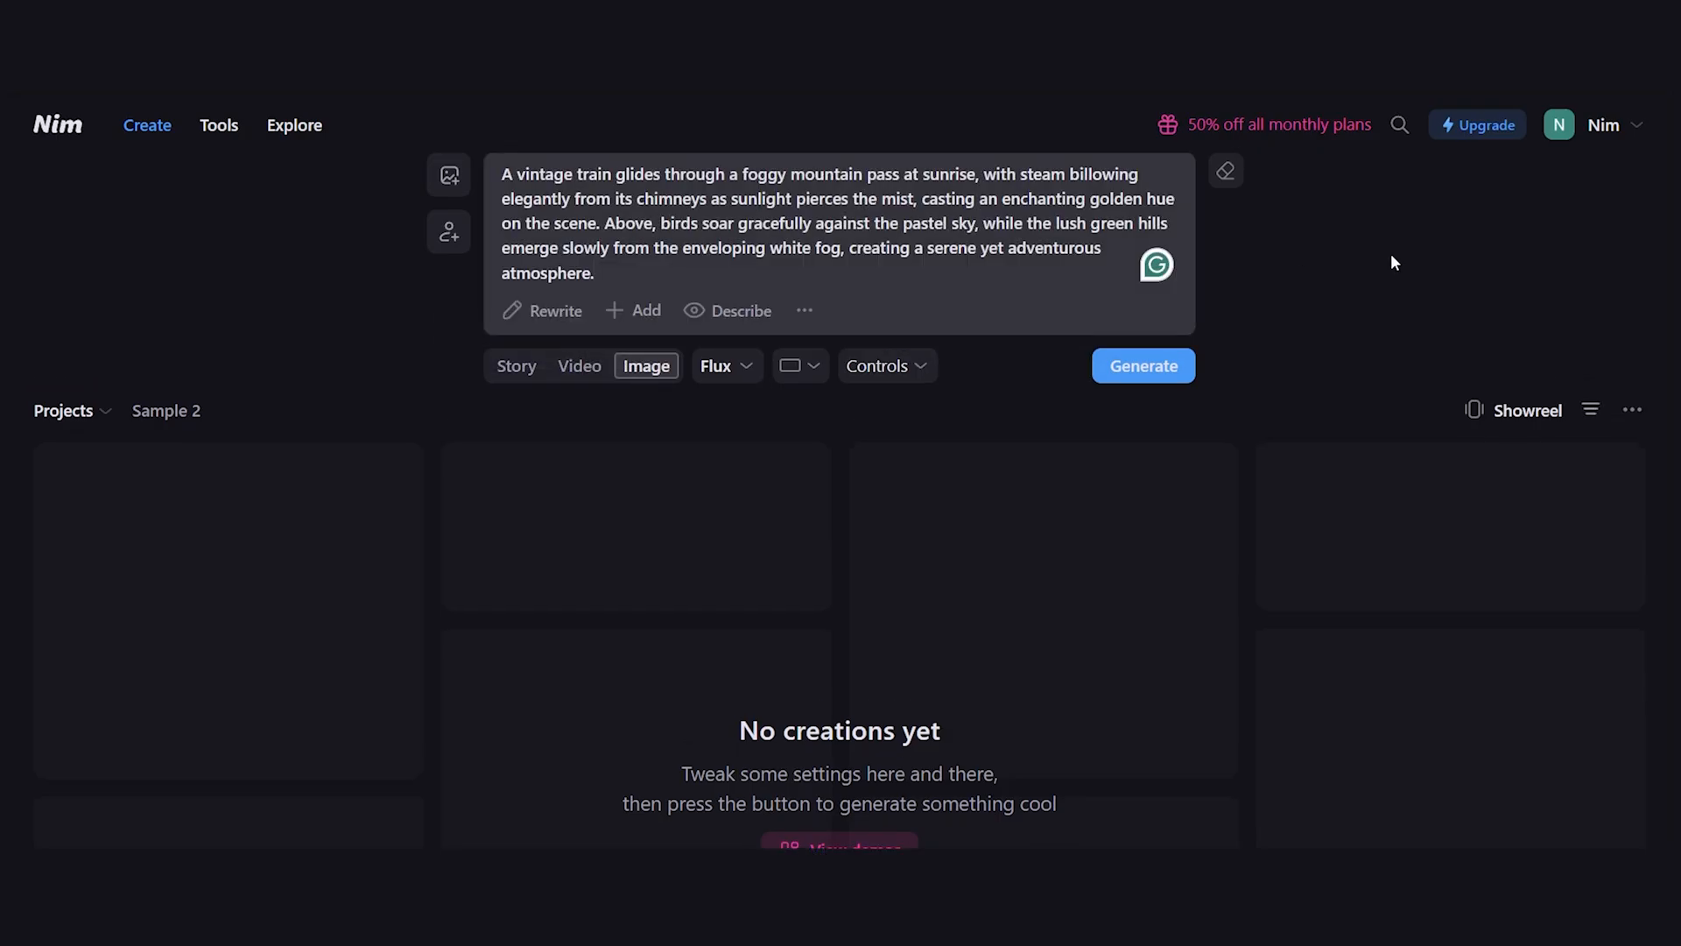
left_click(725, 366)
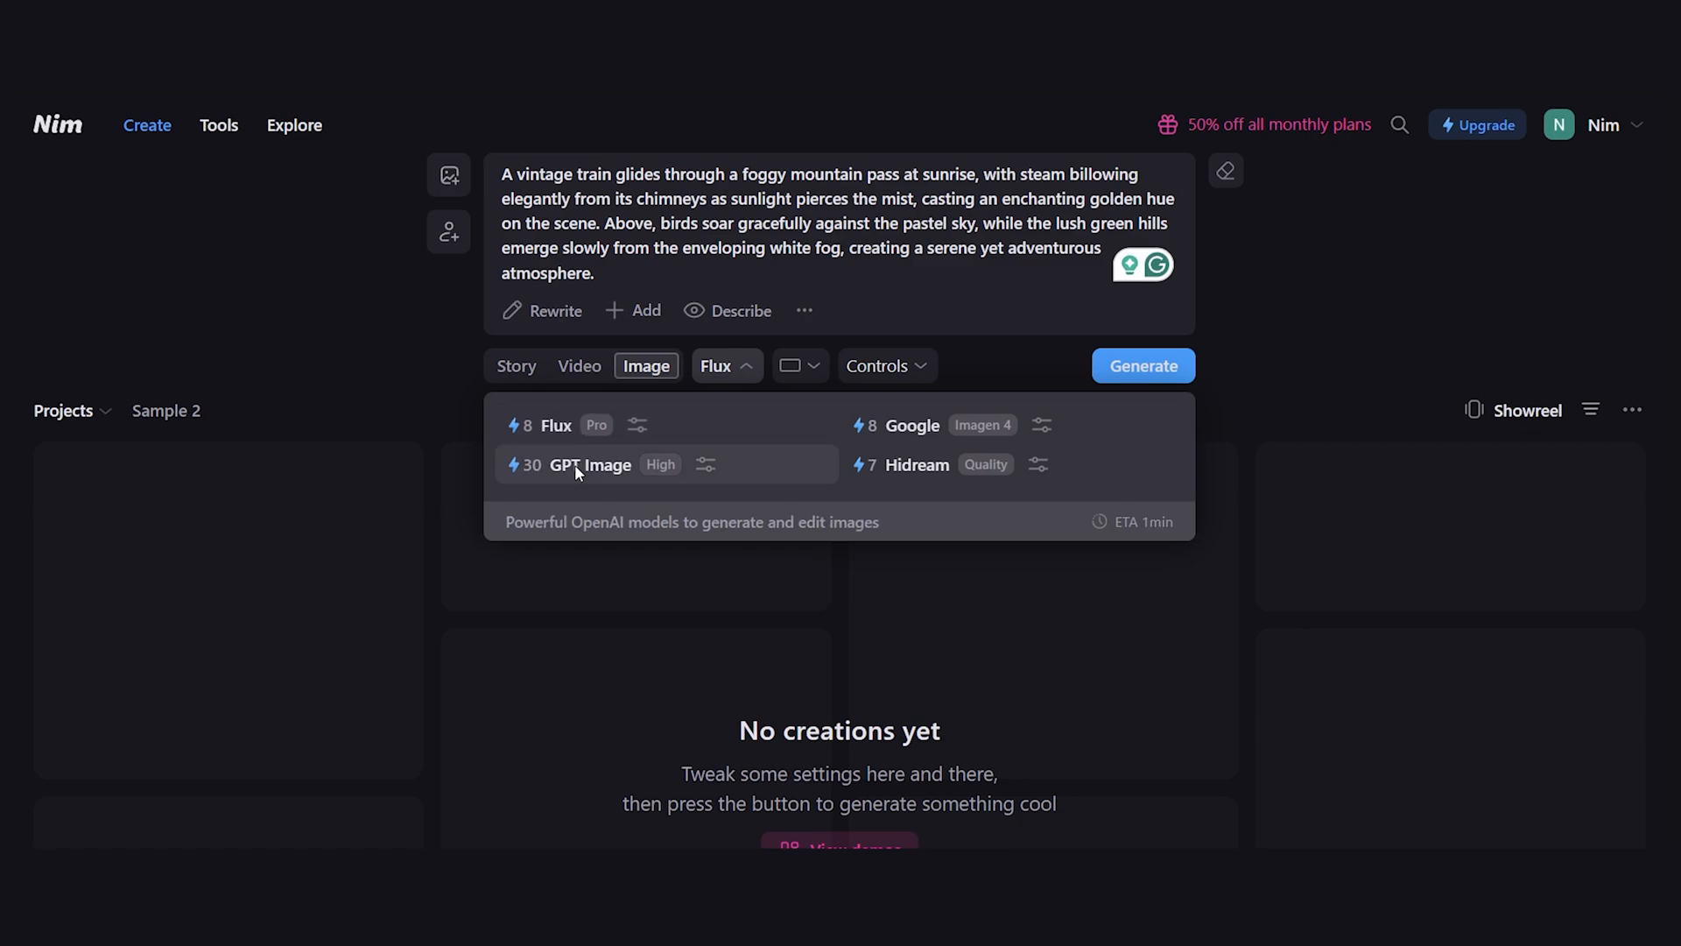
mouse_move(925, 424)
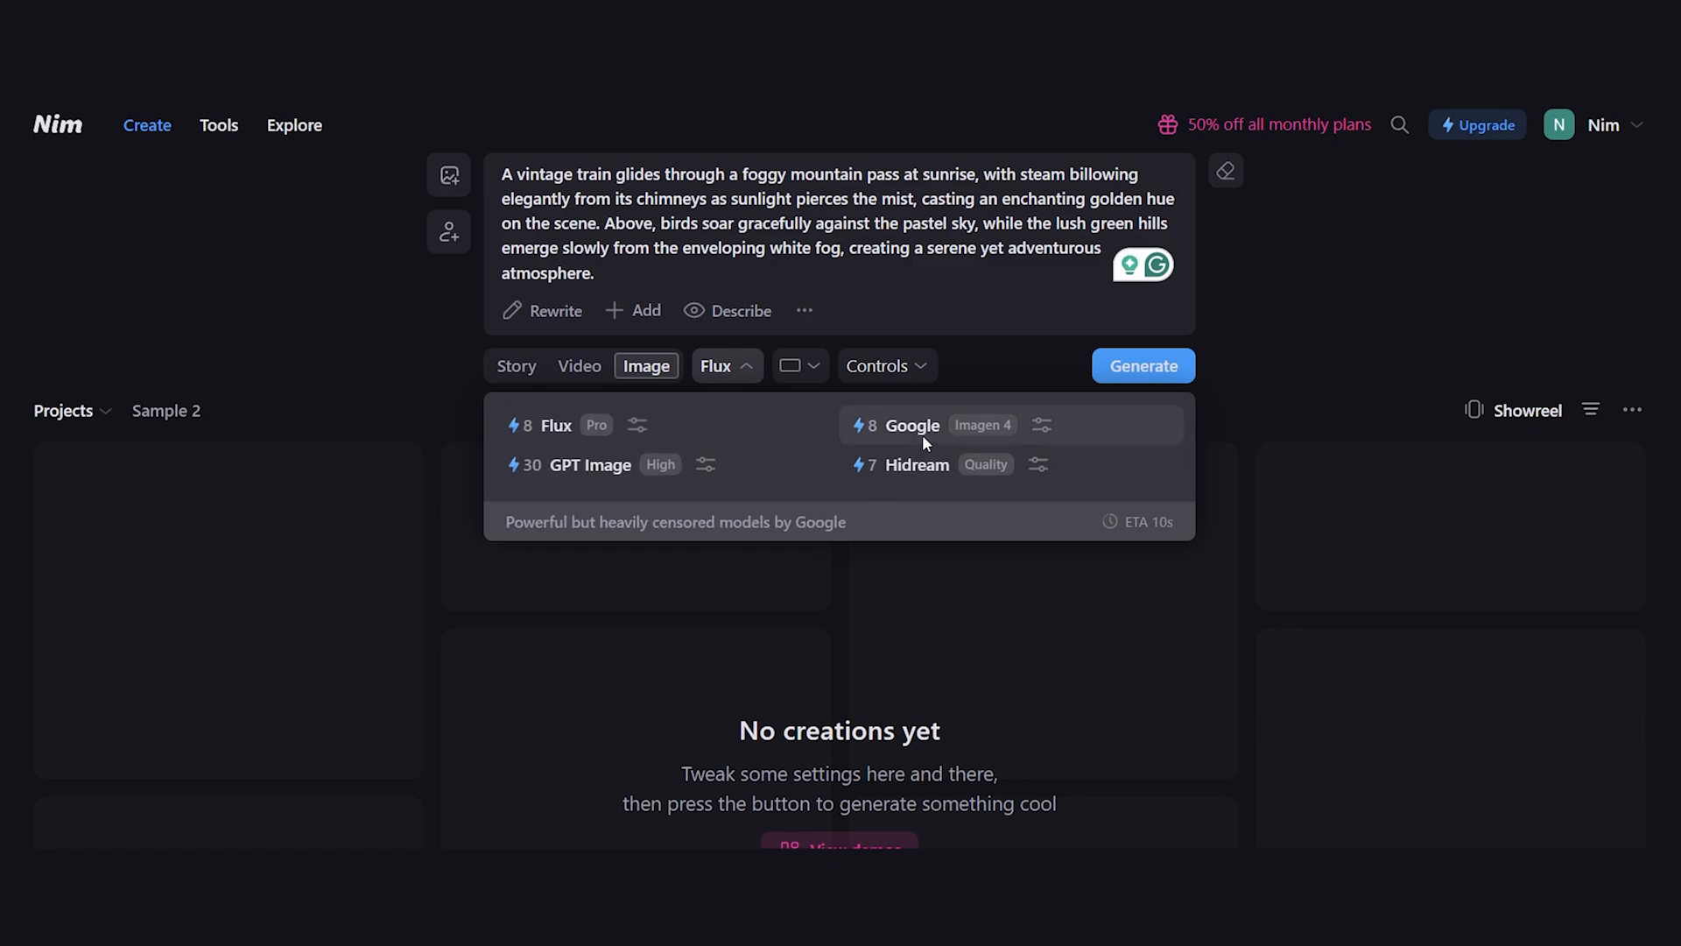
mouse_move(1037, 428)
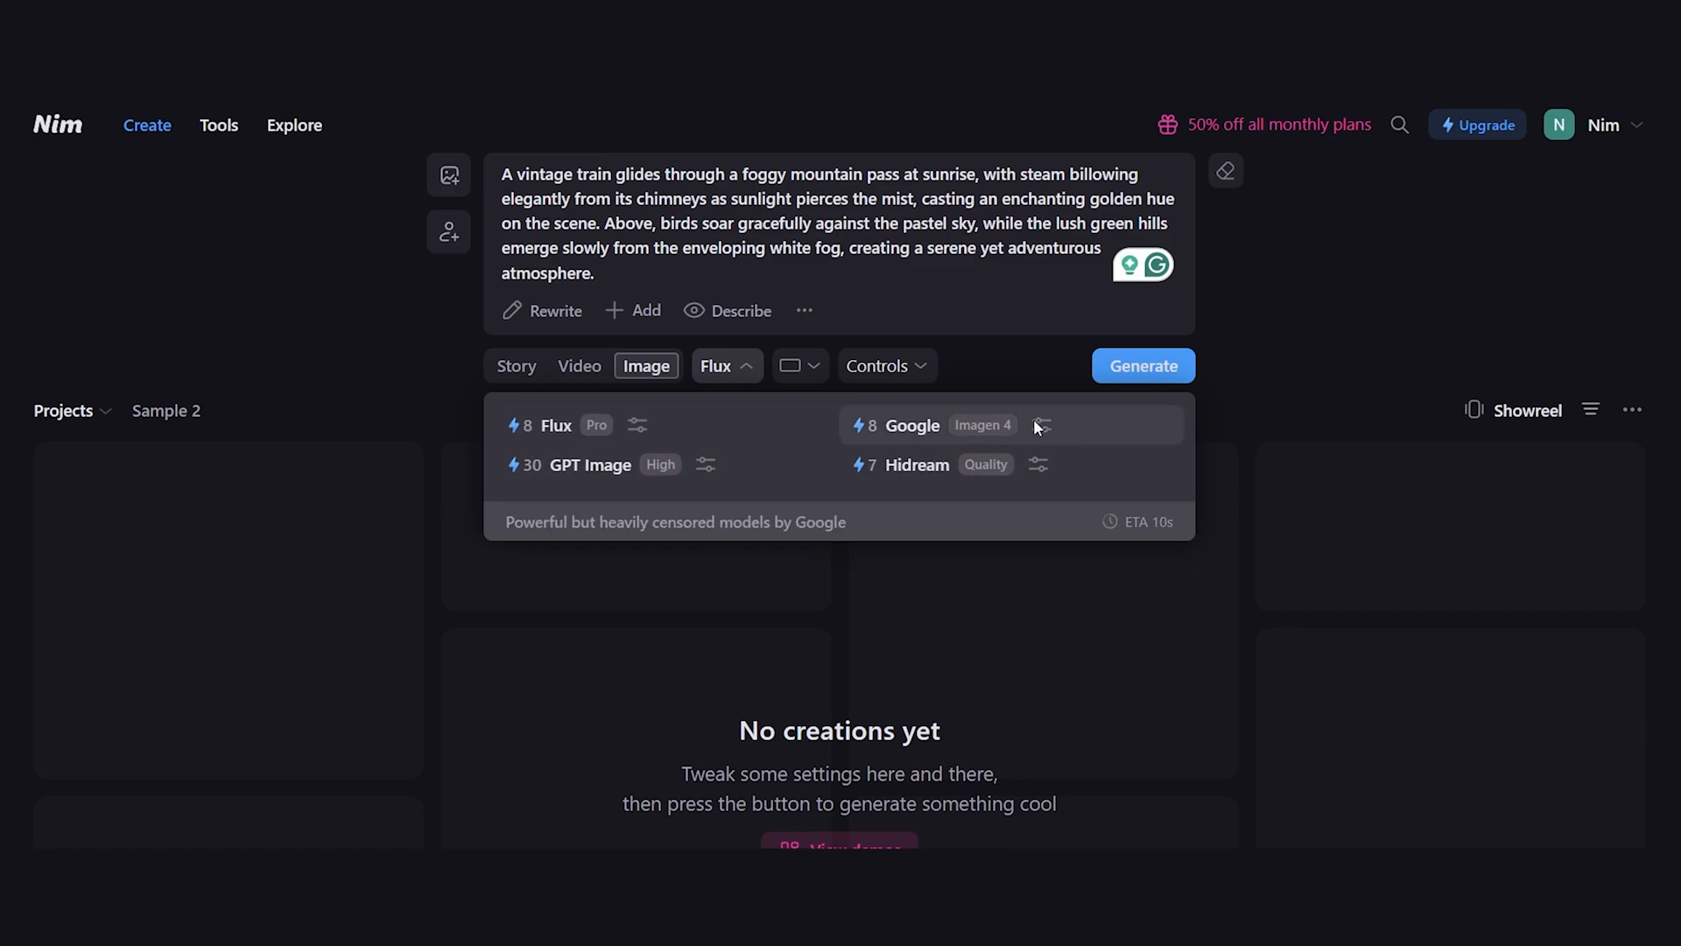
left_click(1144, 366)
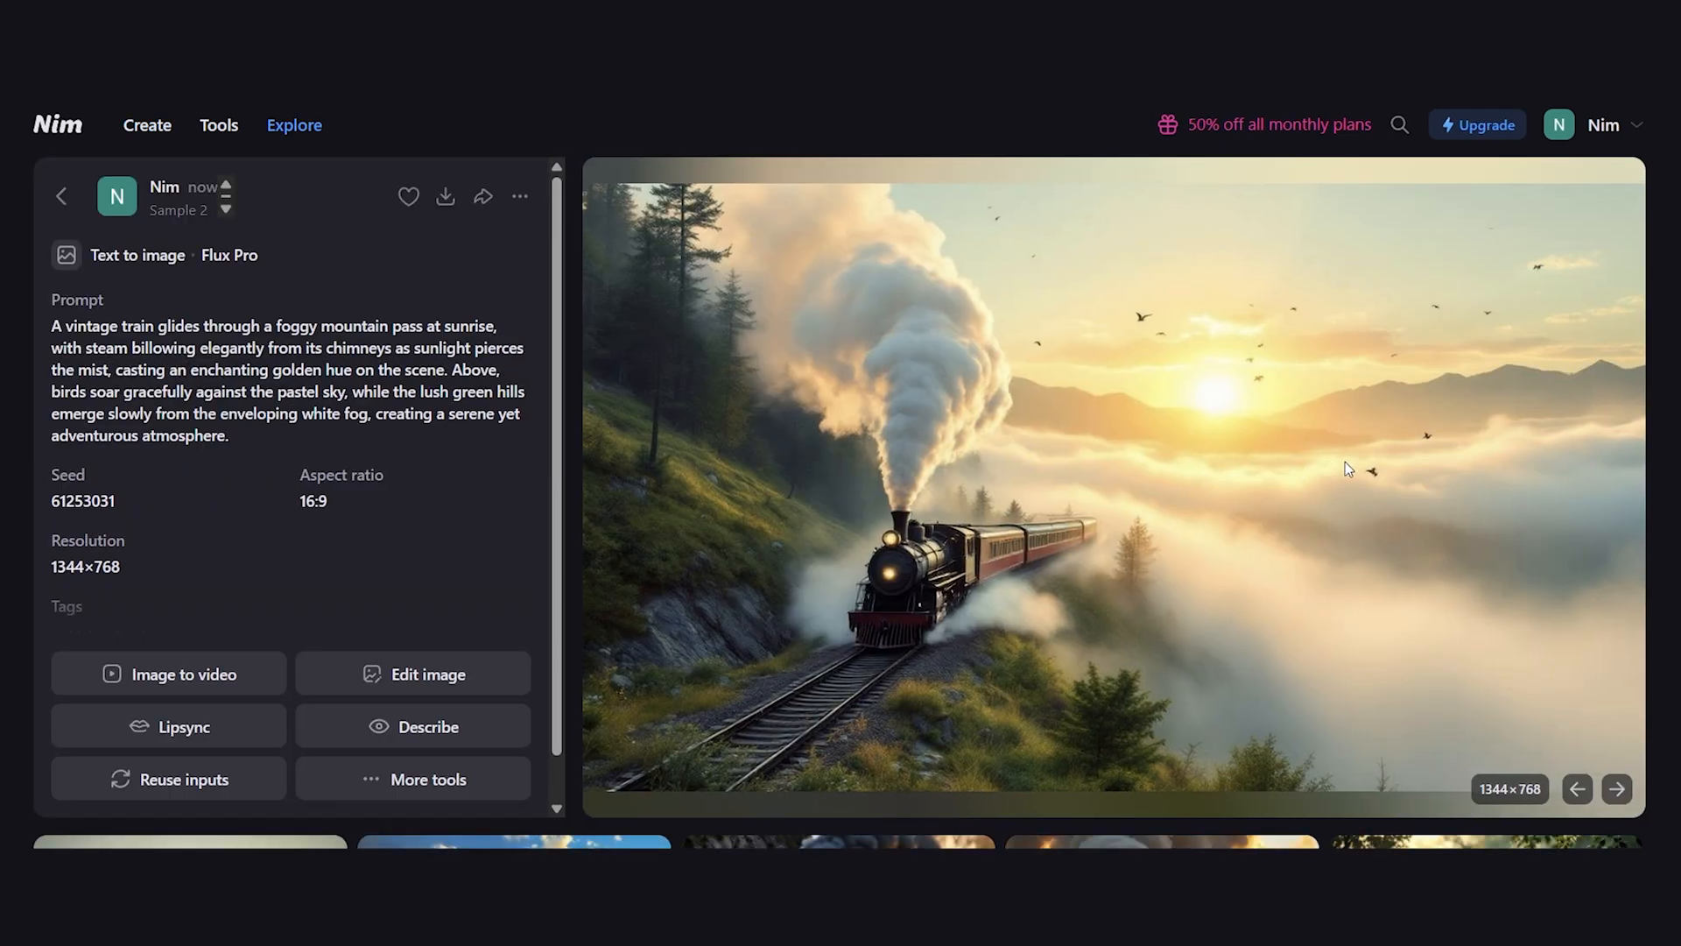
mouse_move(169, 673)
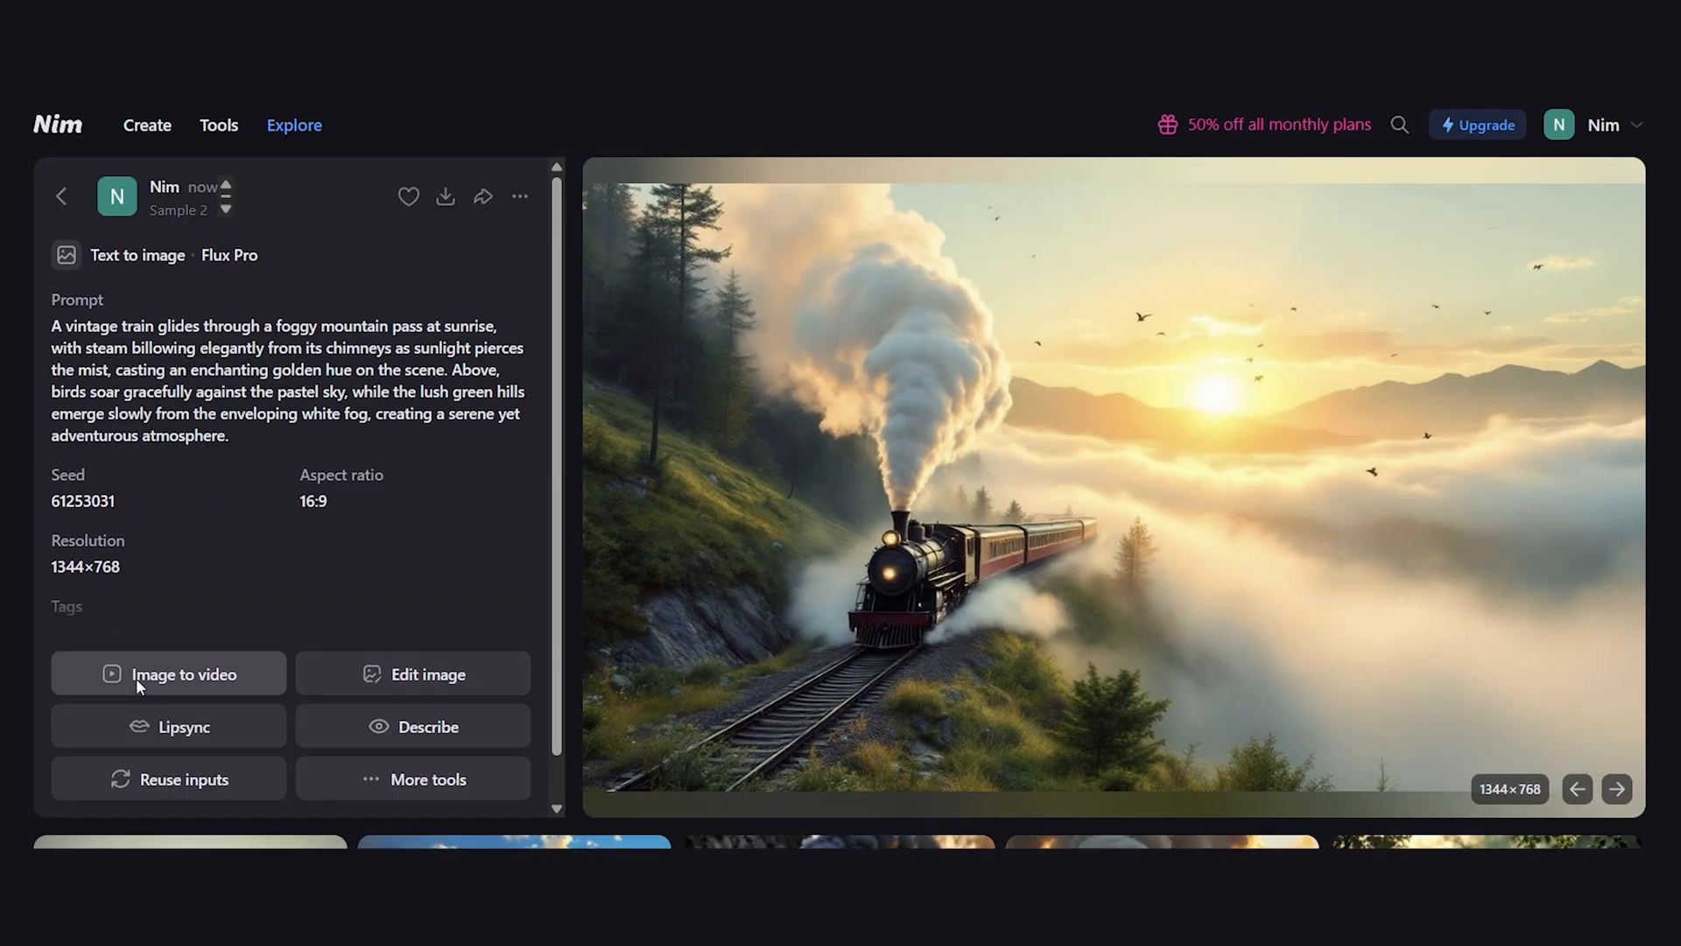
- Load the generated train image into Video mode with Kling and rewrite its prompt for animation
left_click(168, 672)
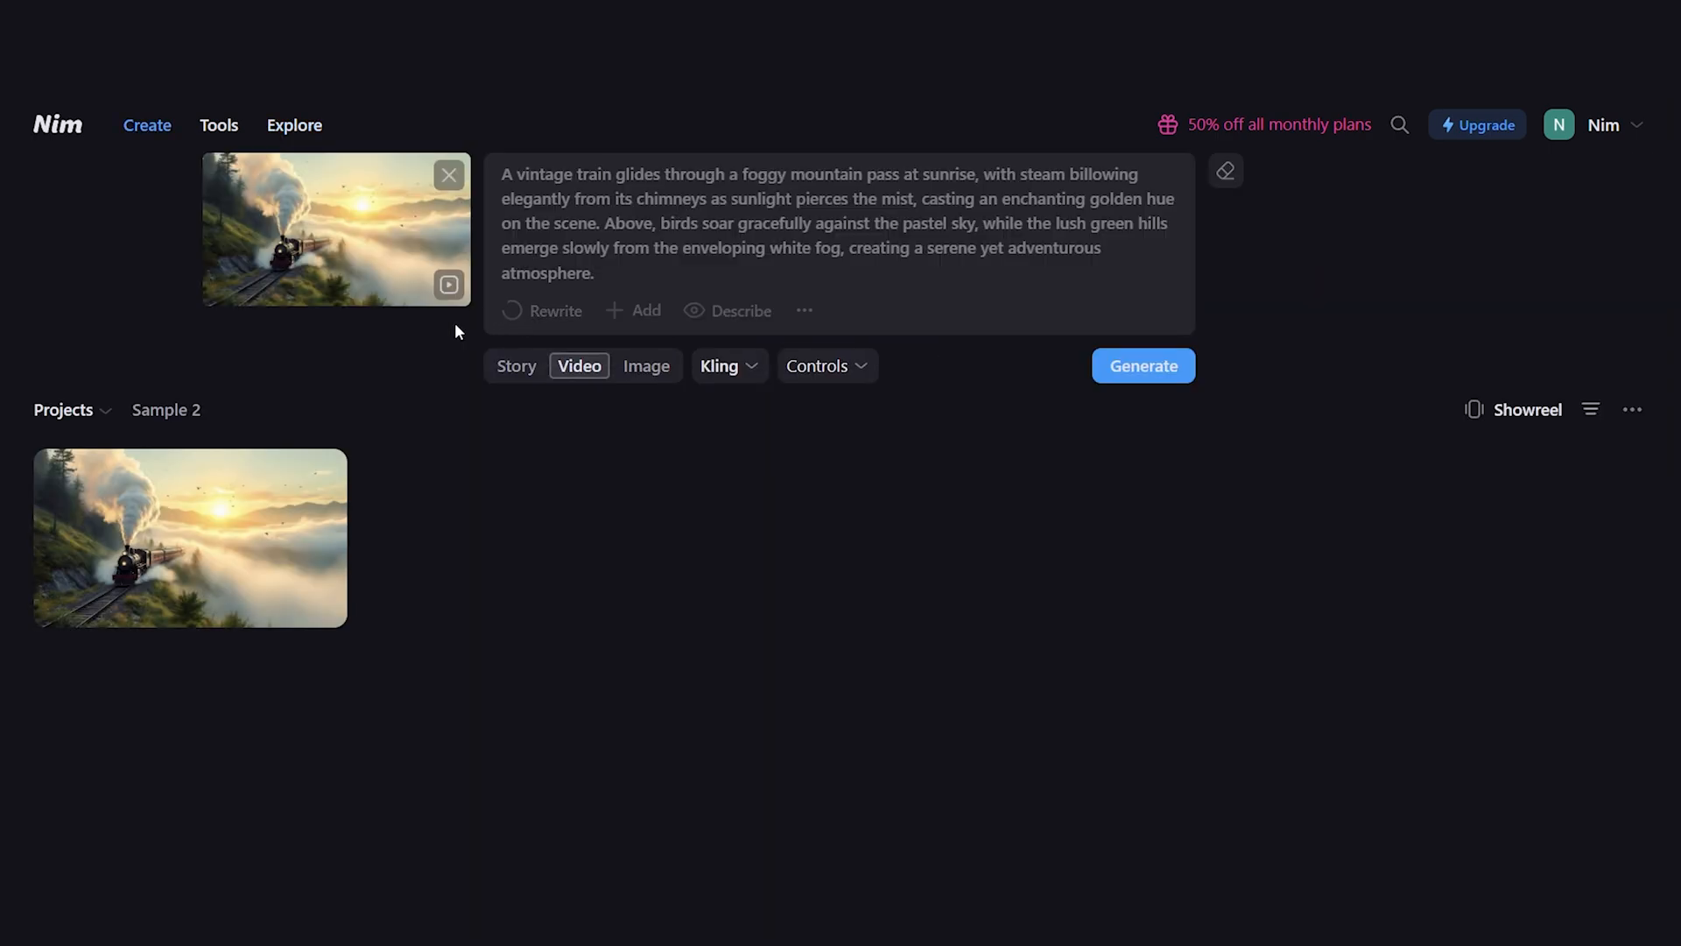
mouse_move(414, 345)
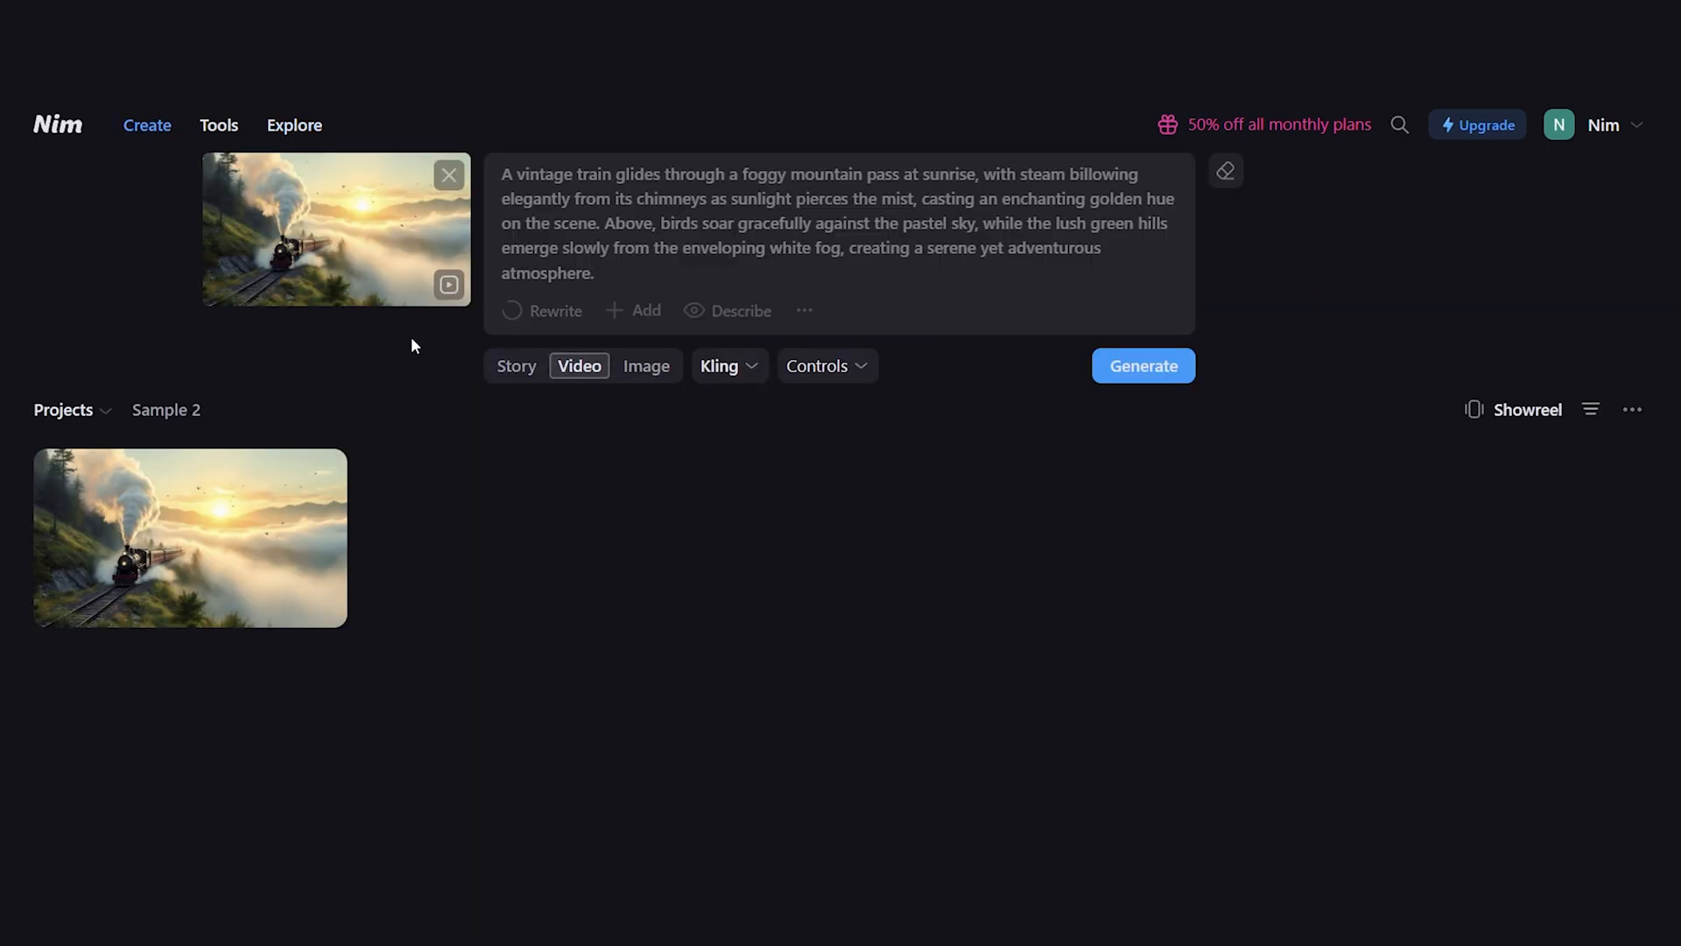
left_click(555, 310)
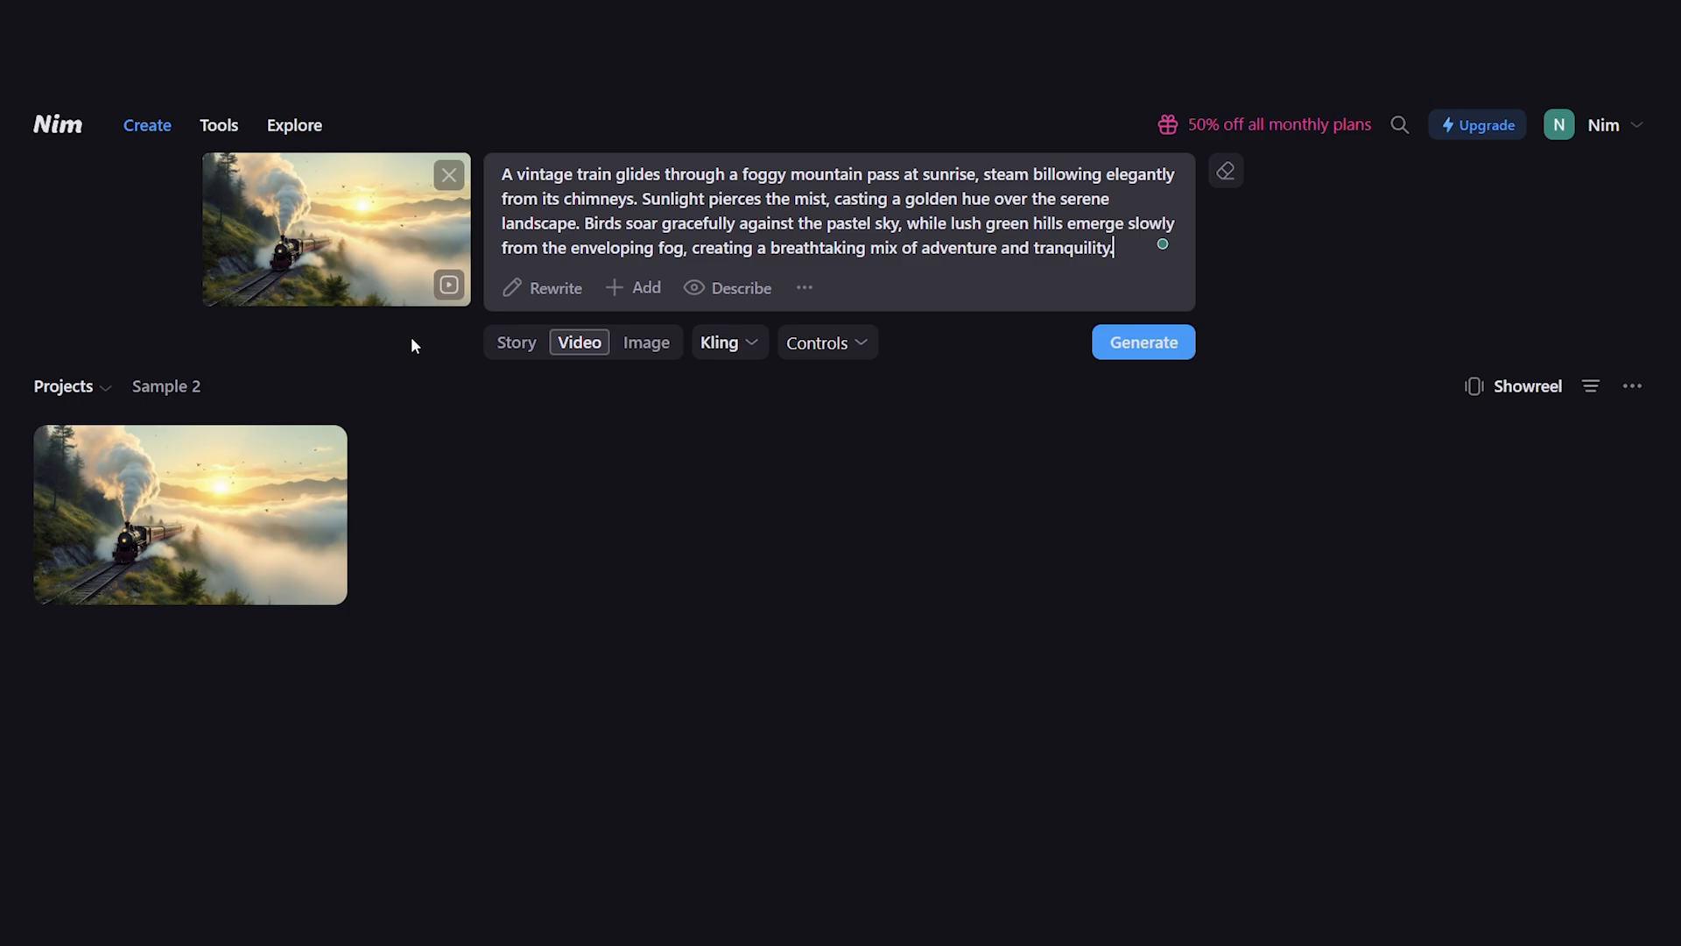
- Add suggested details—maroon-and-brass train, wildflowers, cinematic atmosphere—to the video prompt via Add and Describe
left_click(634, 287)
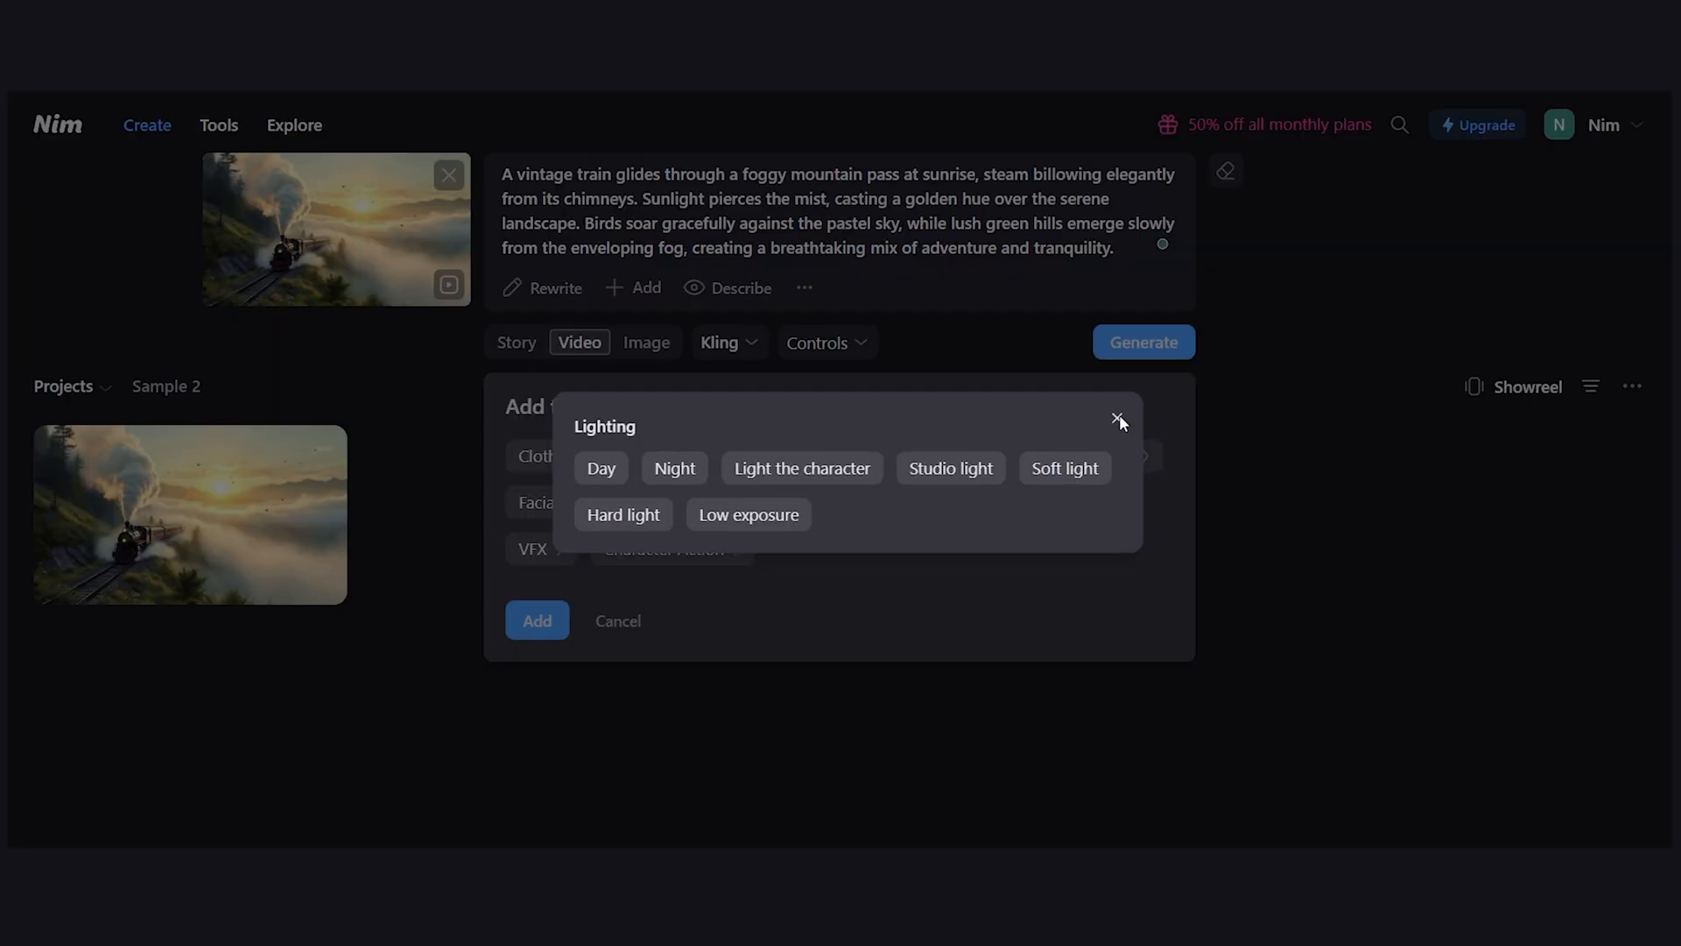
left_click(1119, 419)
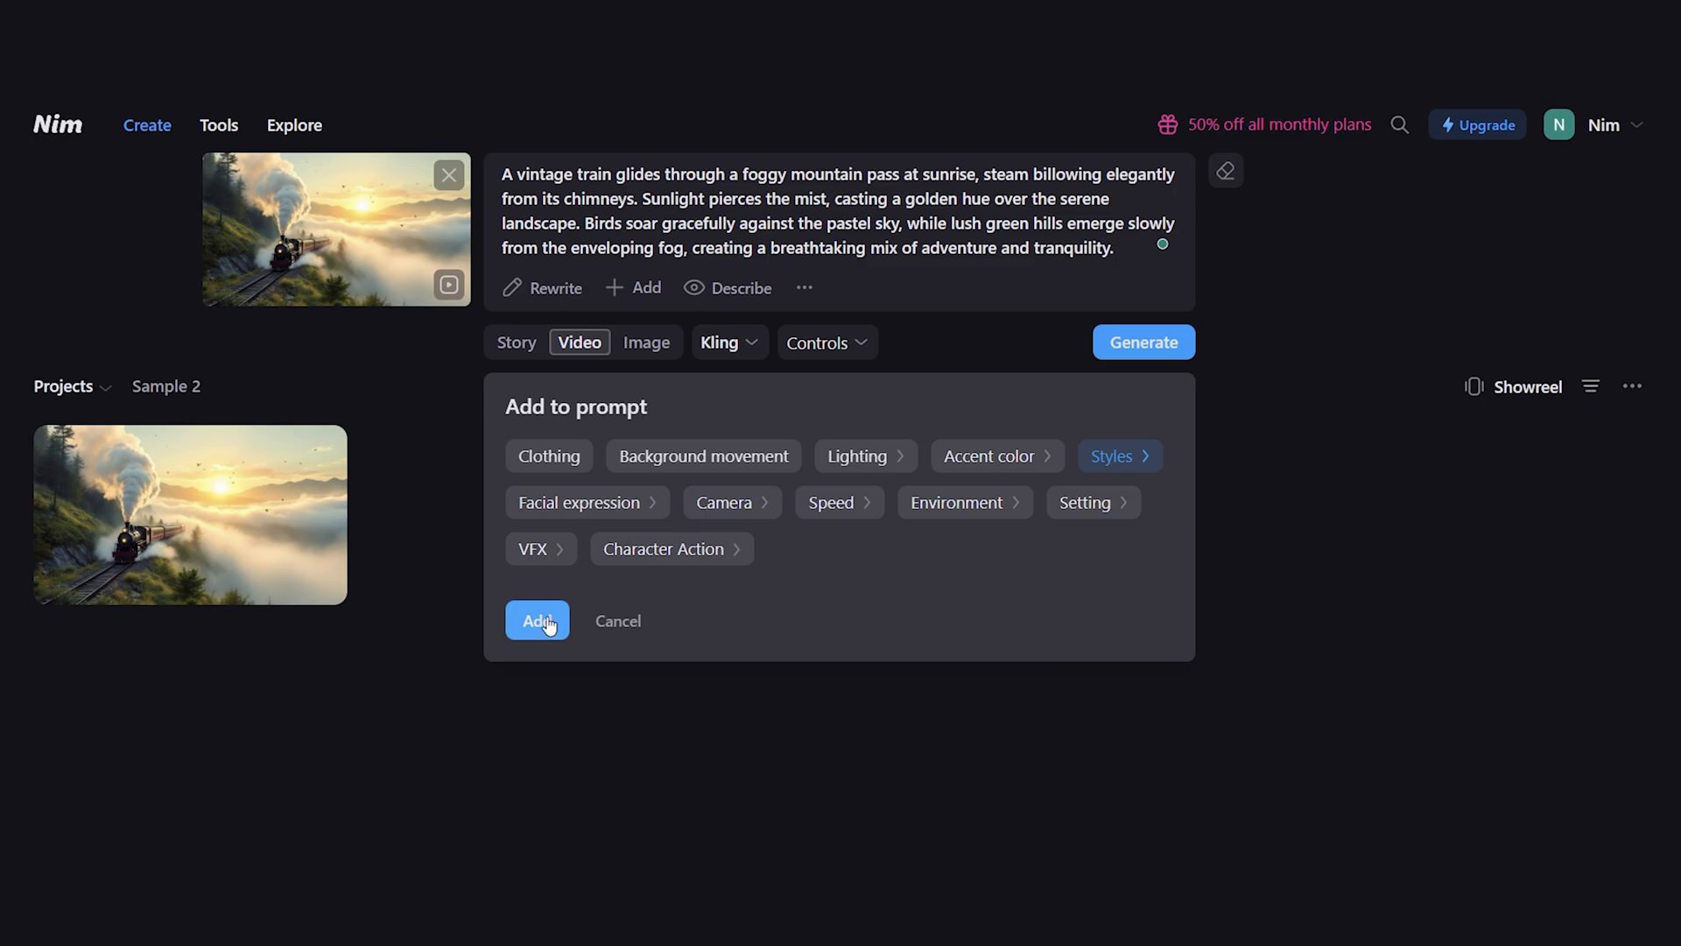
left_click(537, 620)
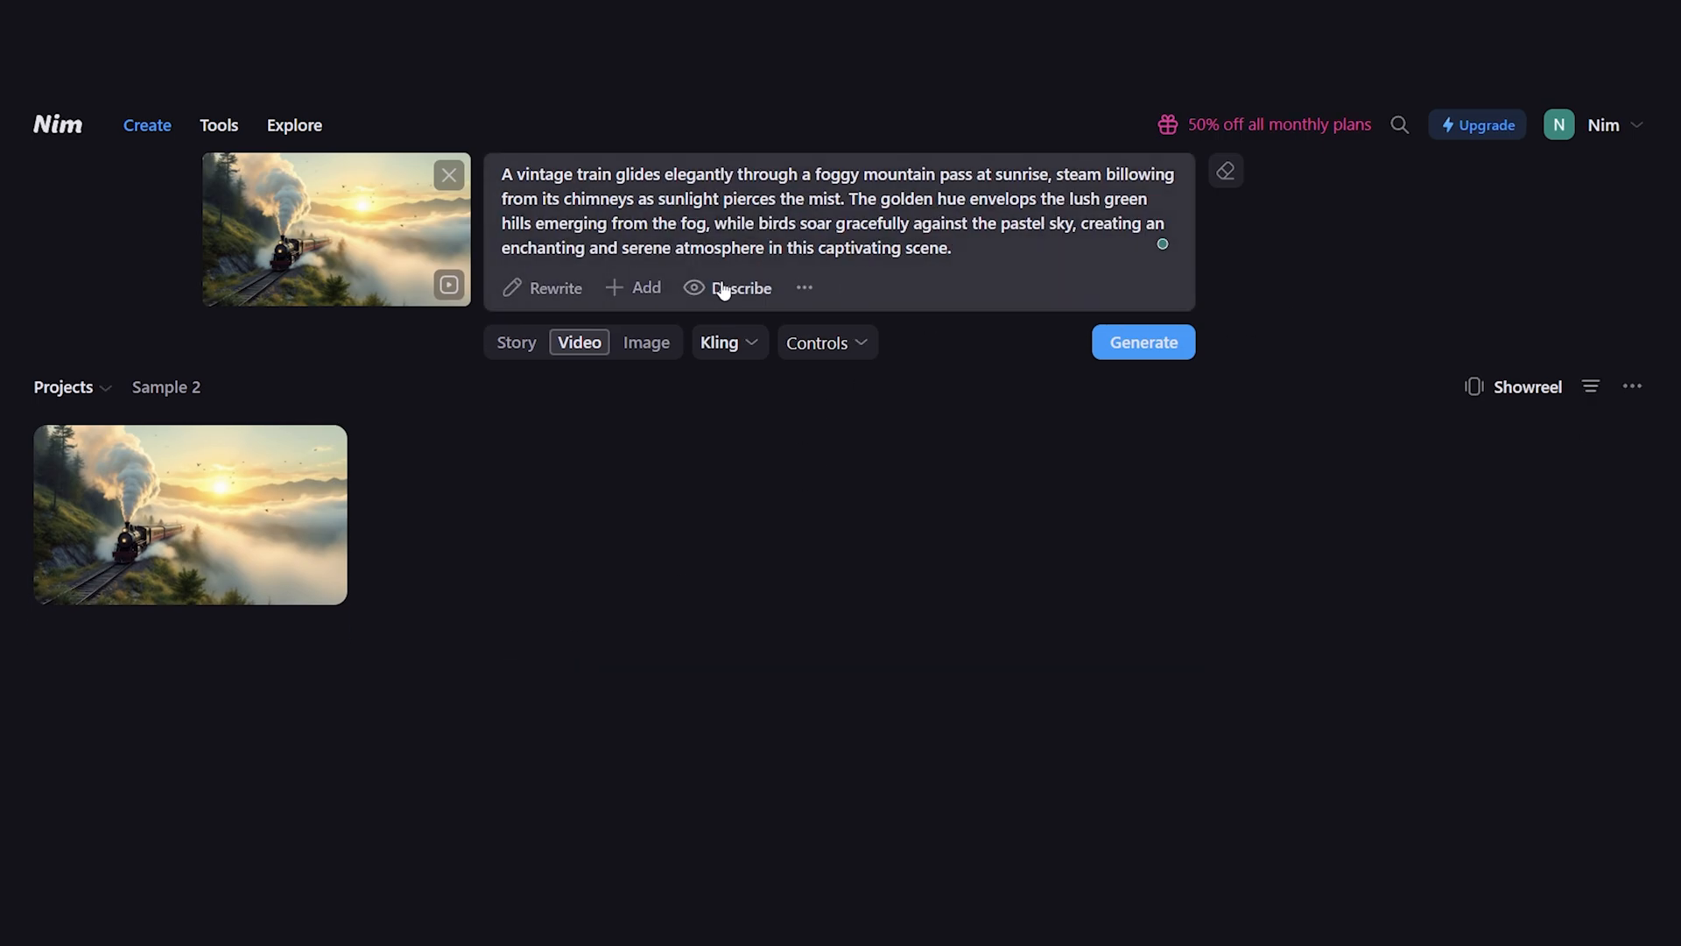
left_click(741, 287)
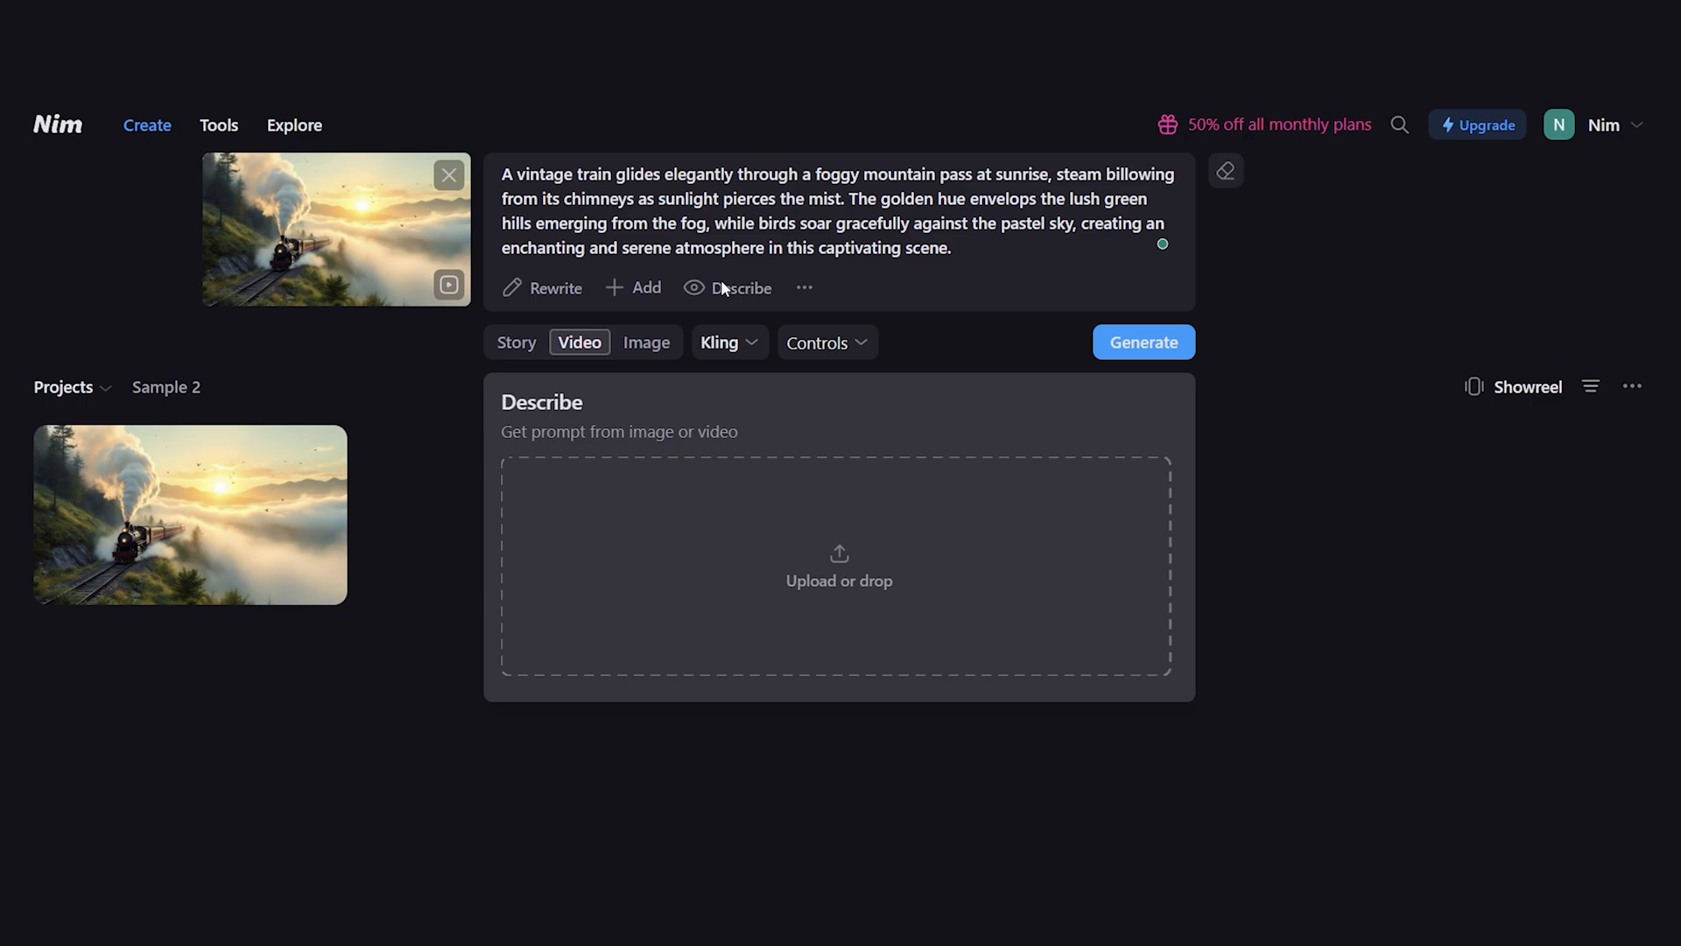
left_click(555, 287)
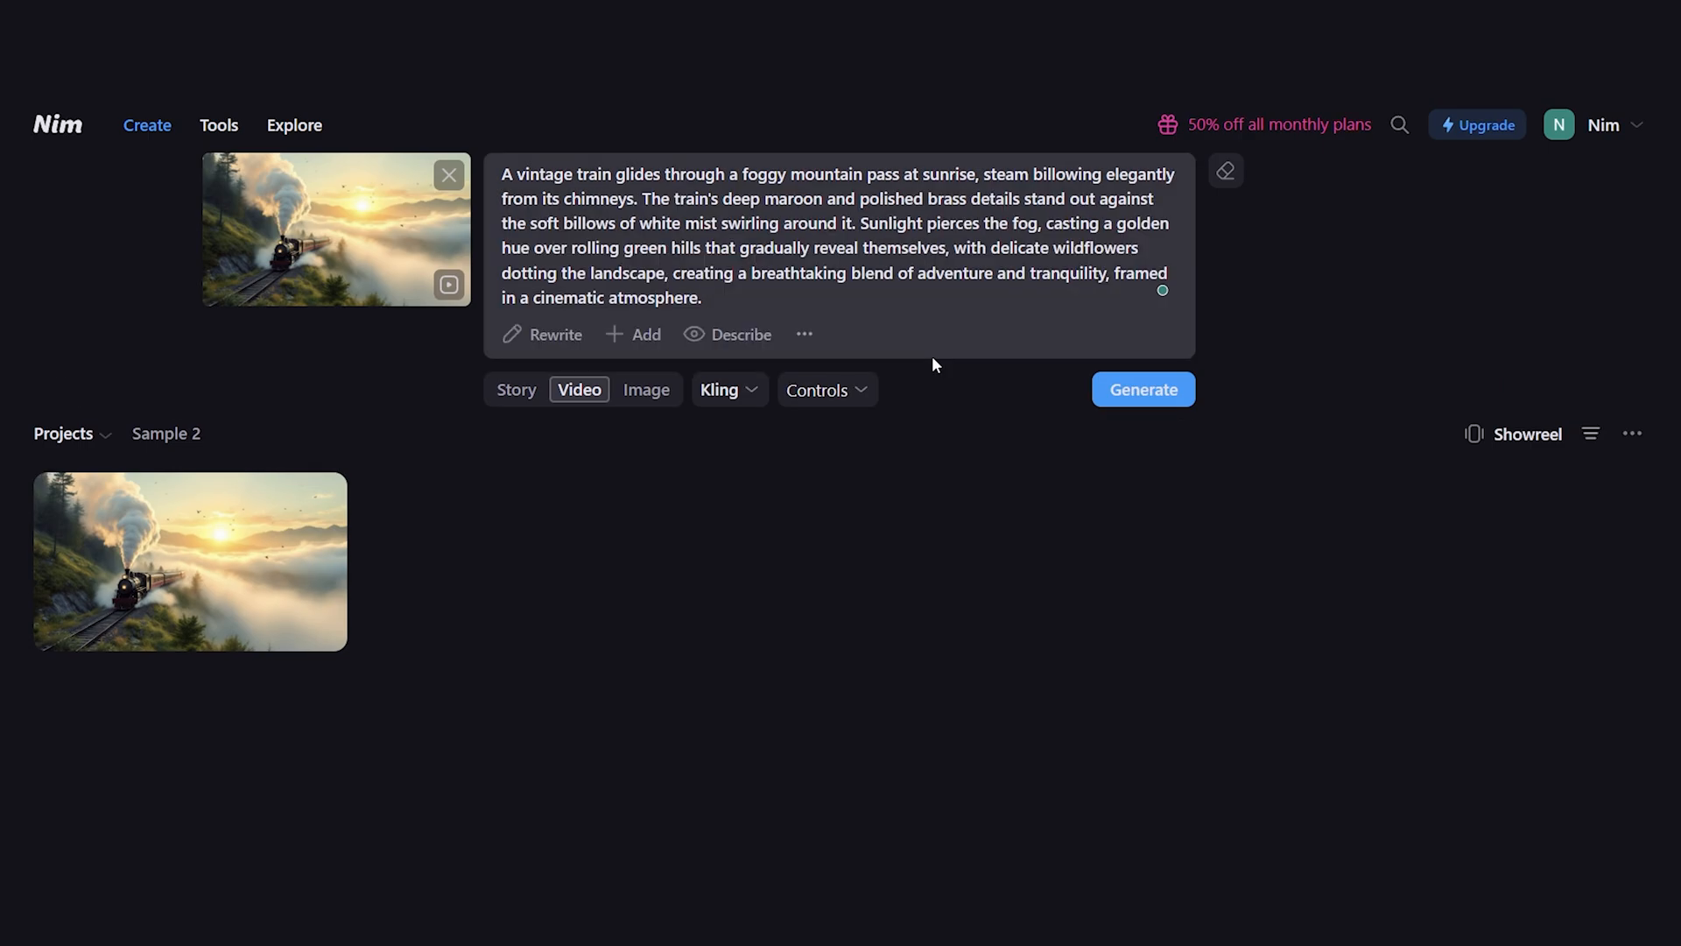
- Review prompt style options, rewrite the train prompt concisely, and switch to the empty Sample 3 project
left_click(804, 332)
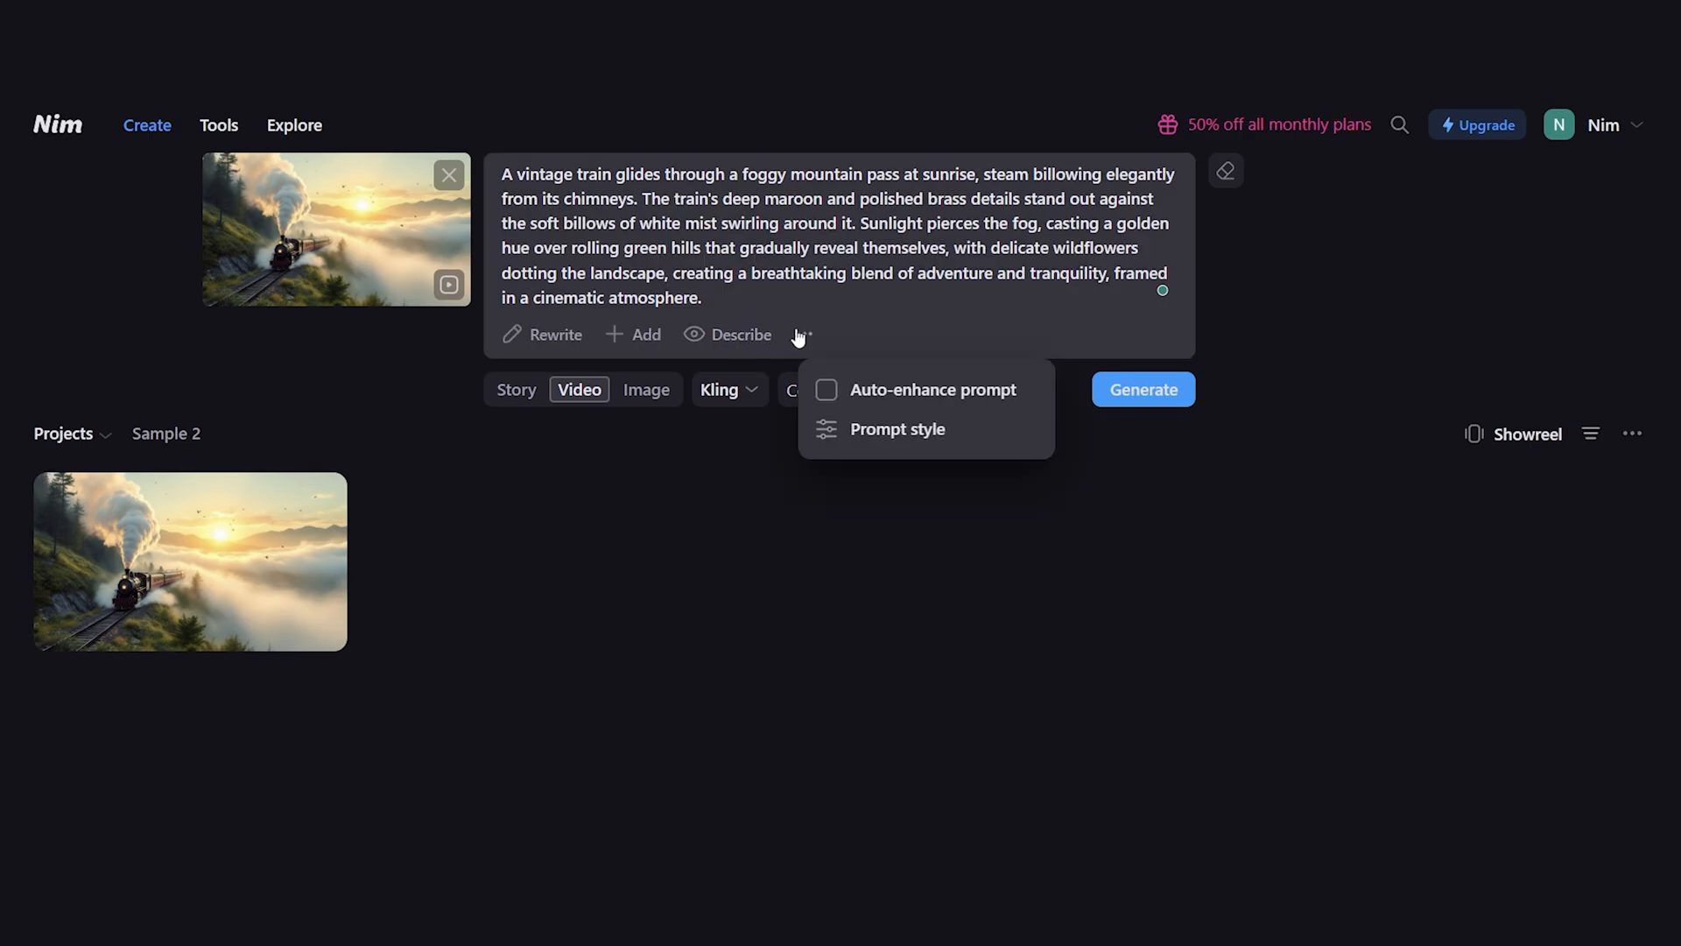
left_click(897, 429)
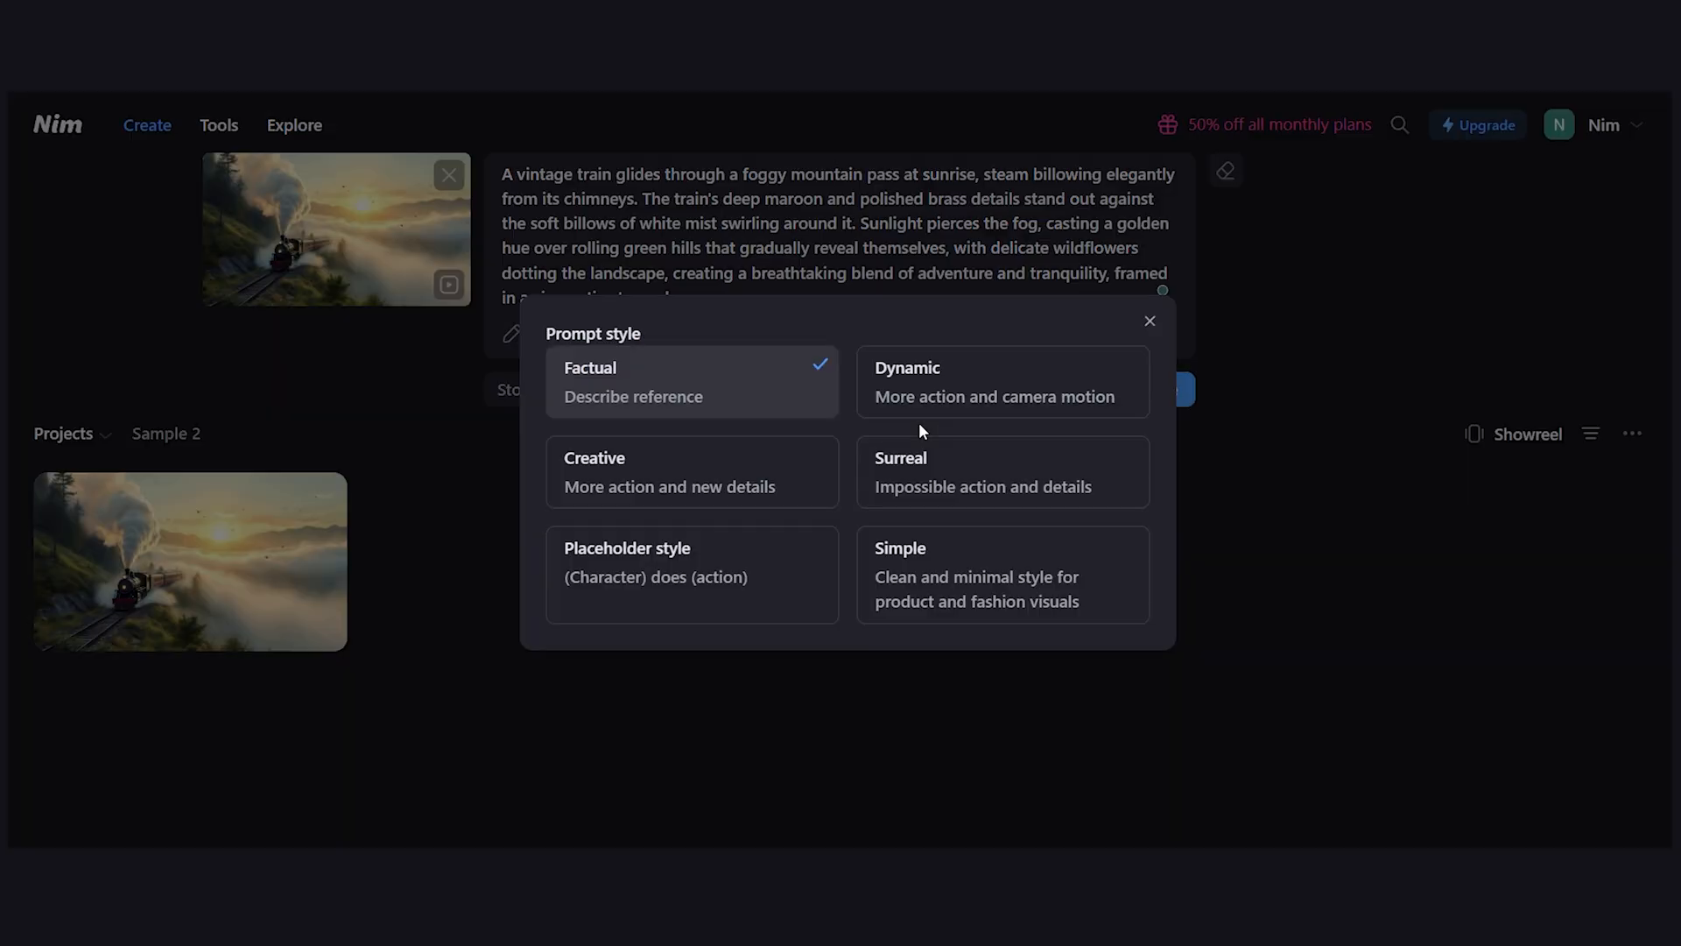
mouse_move(1166, 362)
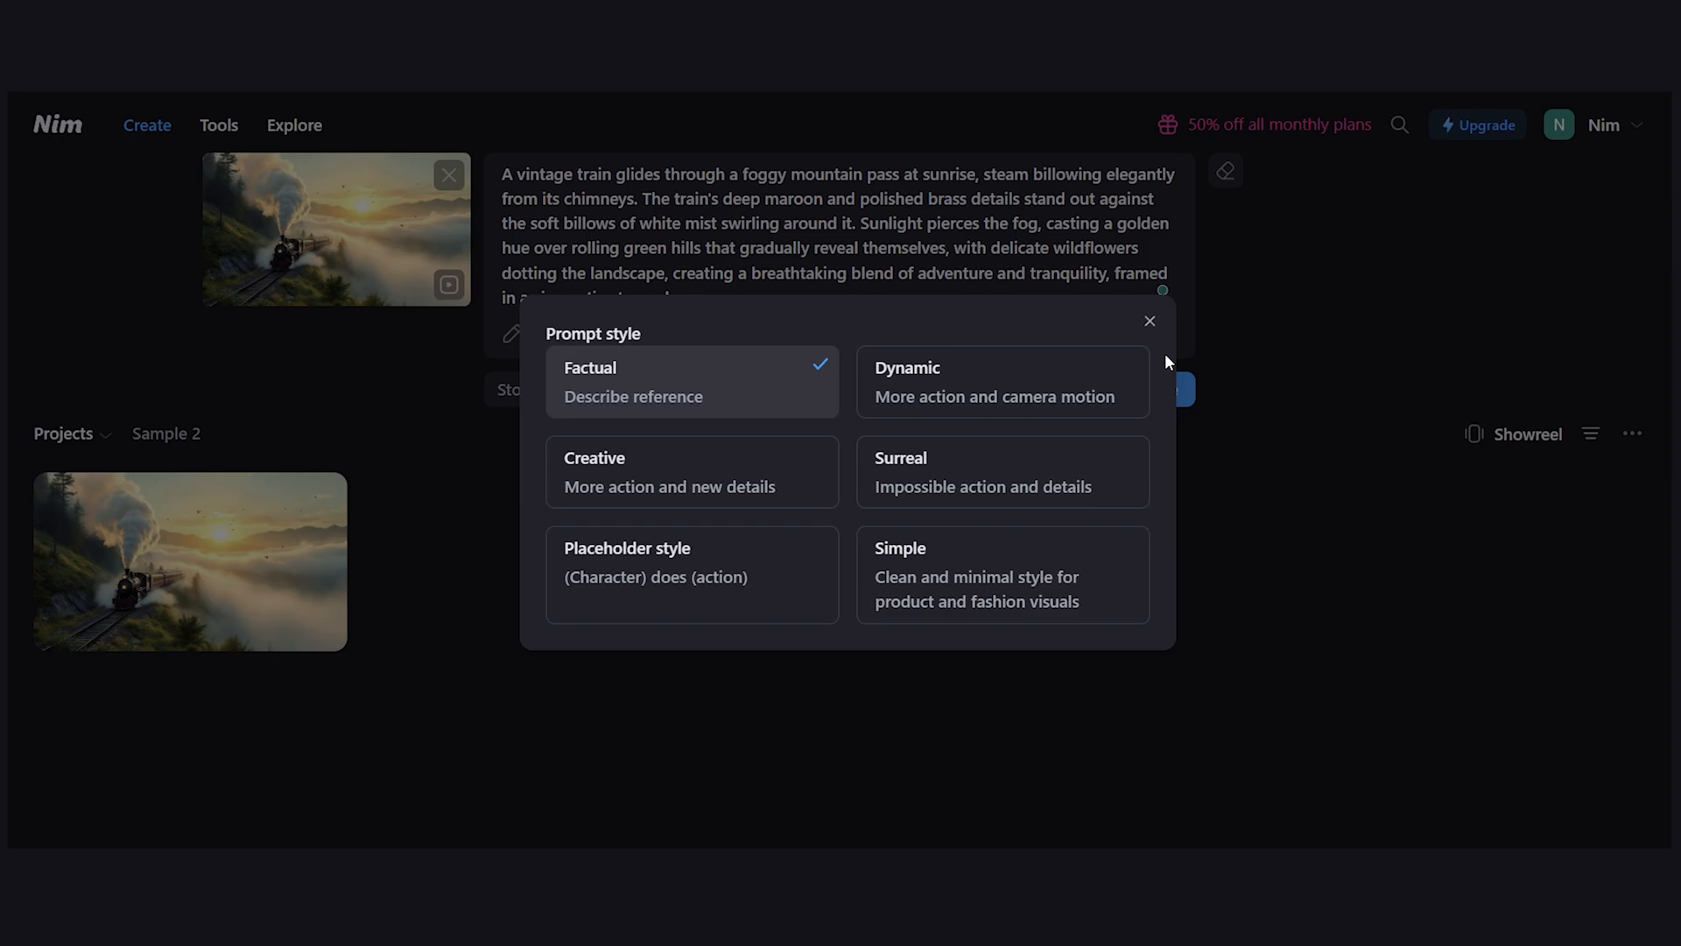
left_click(1149, 320)
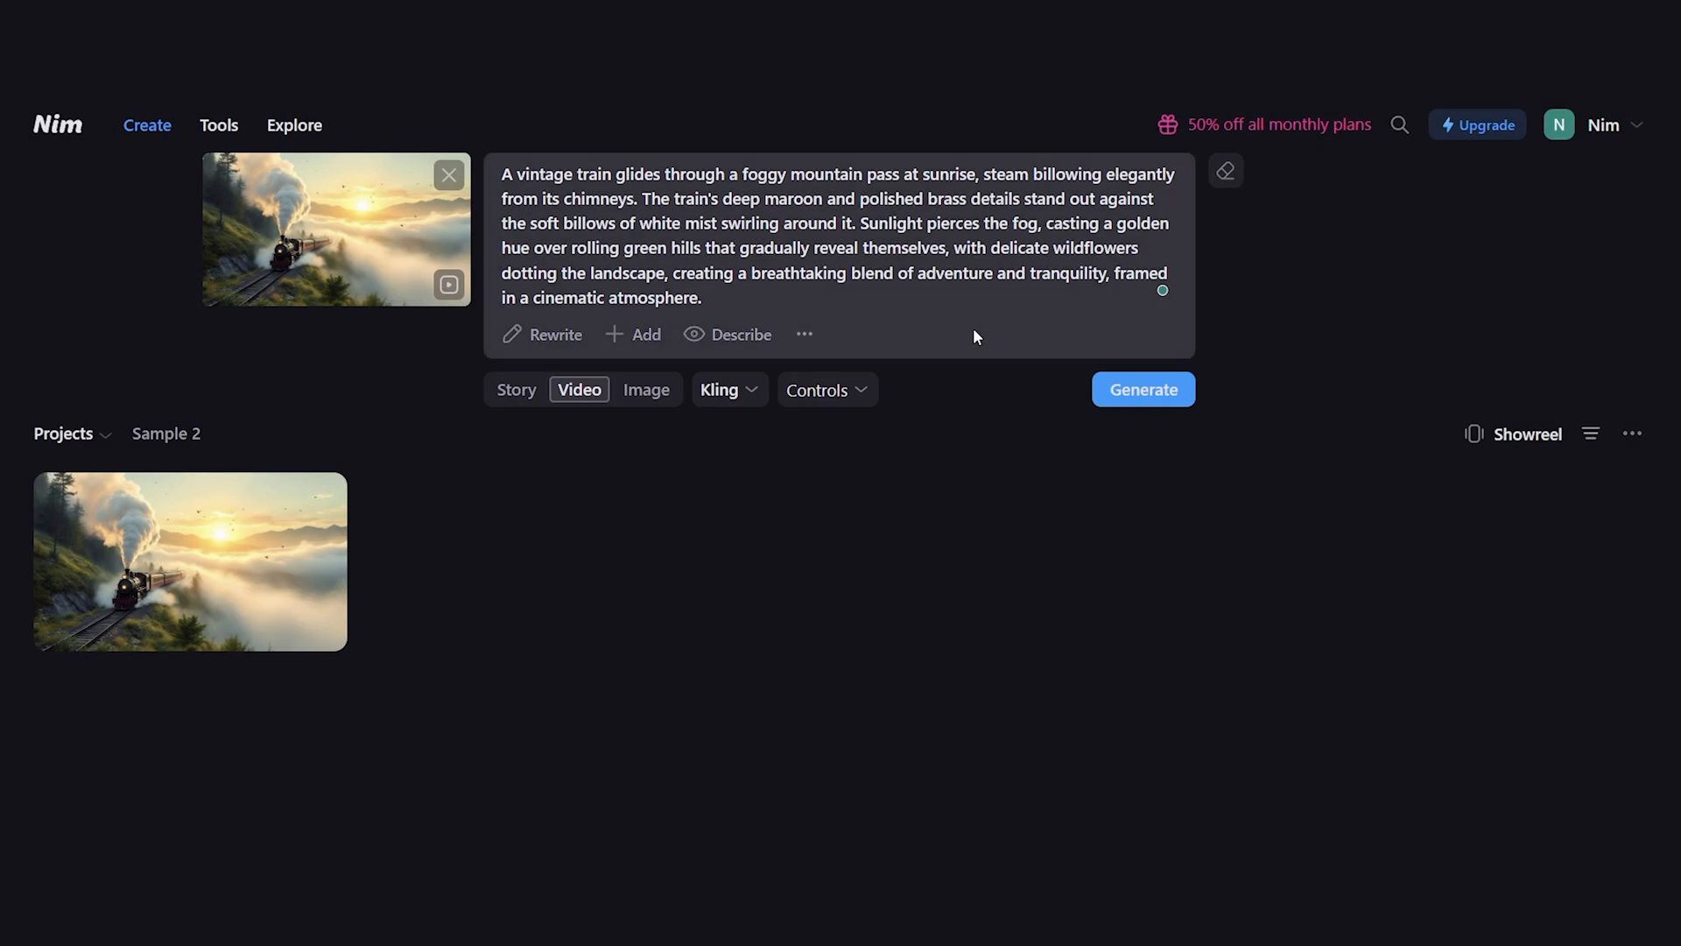
left_click(727, 342)
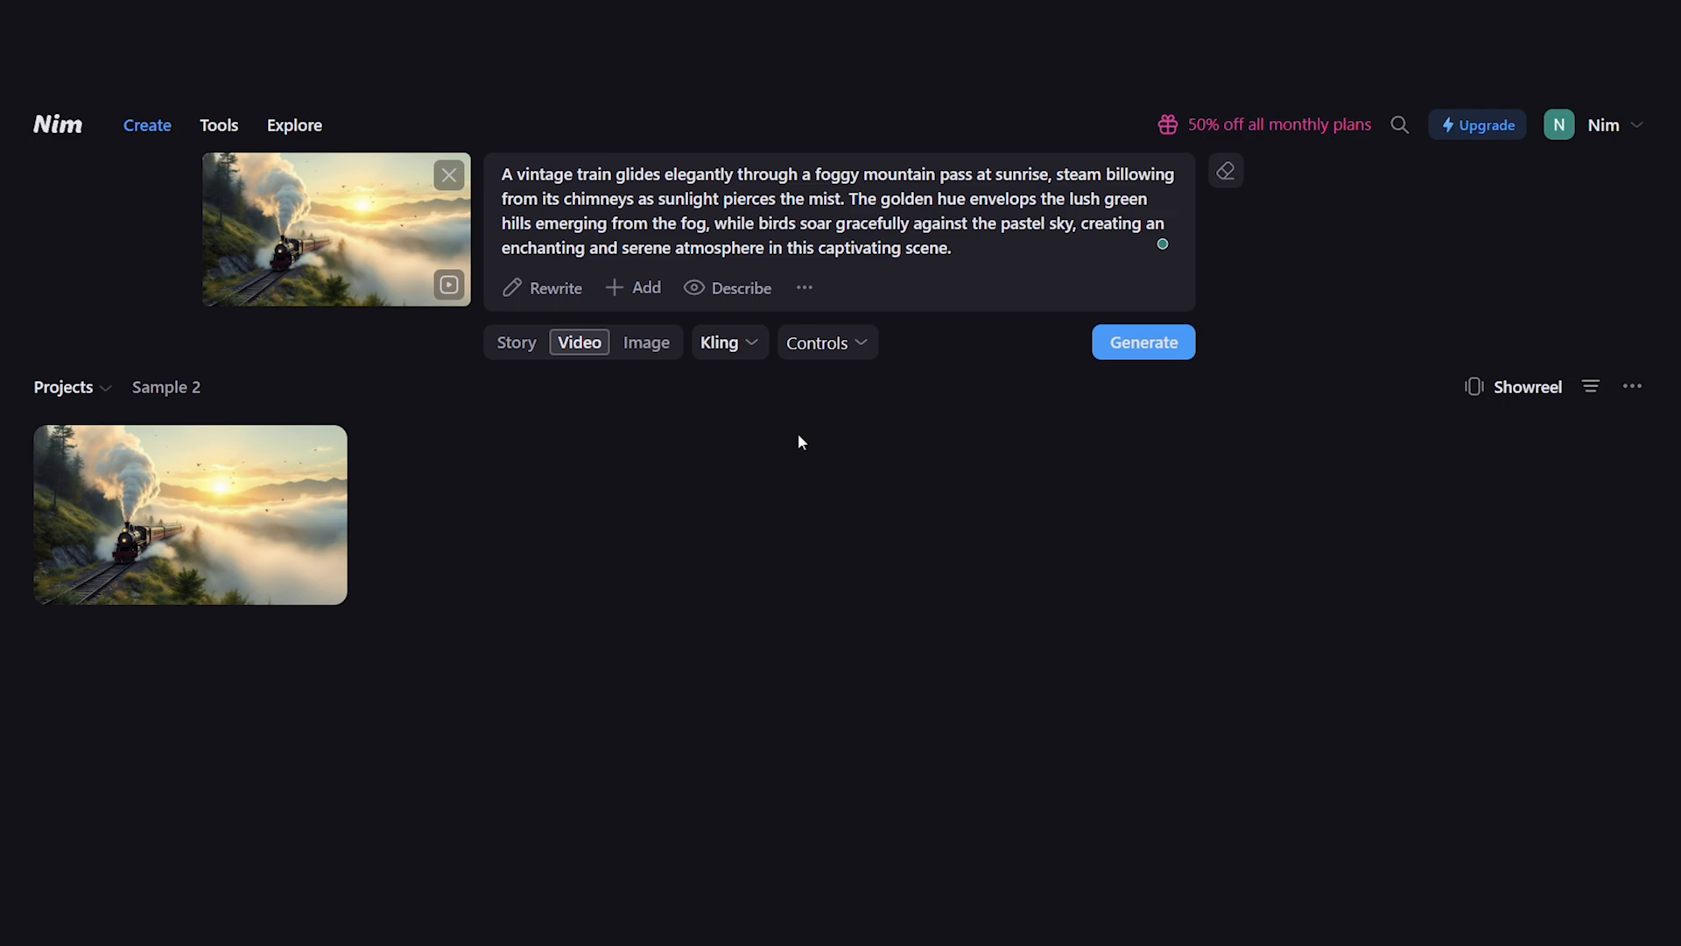
left_click(1144, 341)
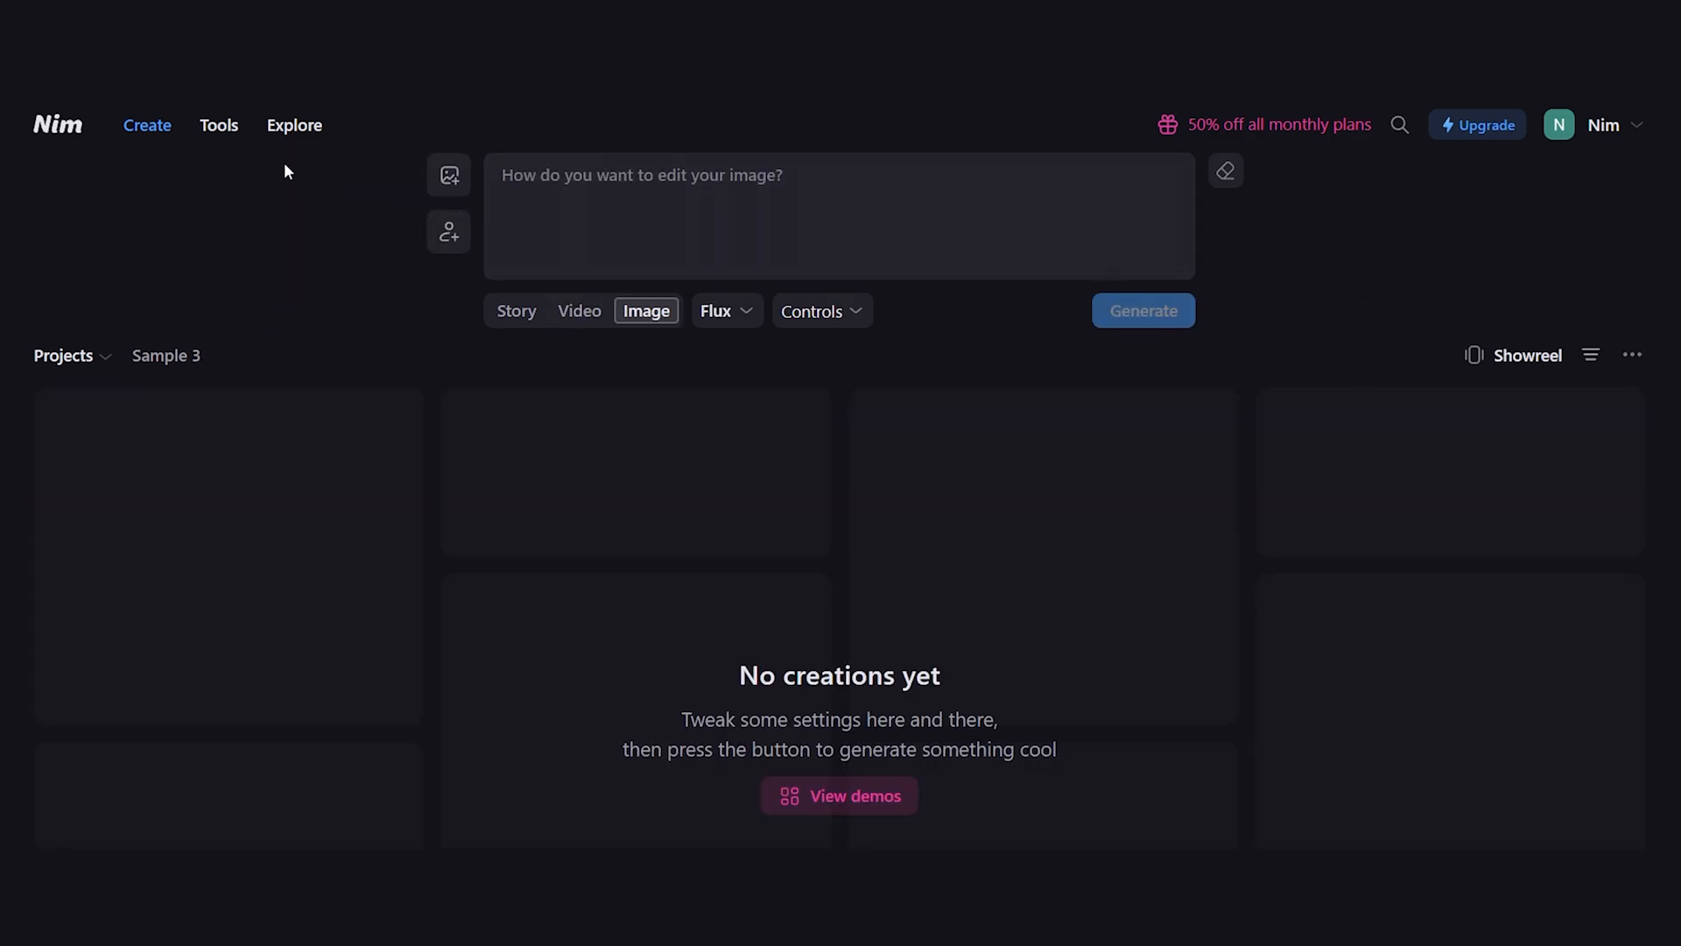
- Generate a lip-sync clip of the baby podcast image with the Sarah voice, view it, and return to Image mode
left_click(219, 124)
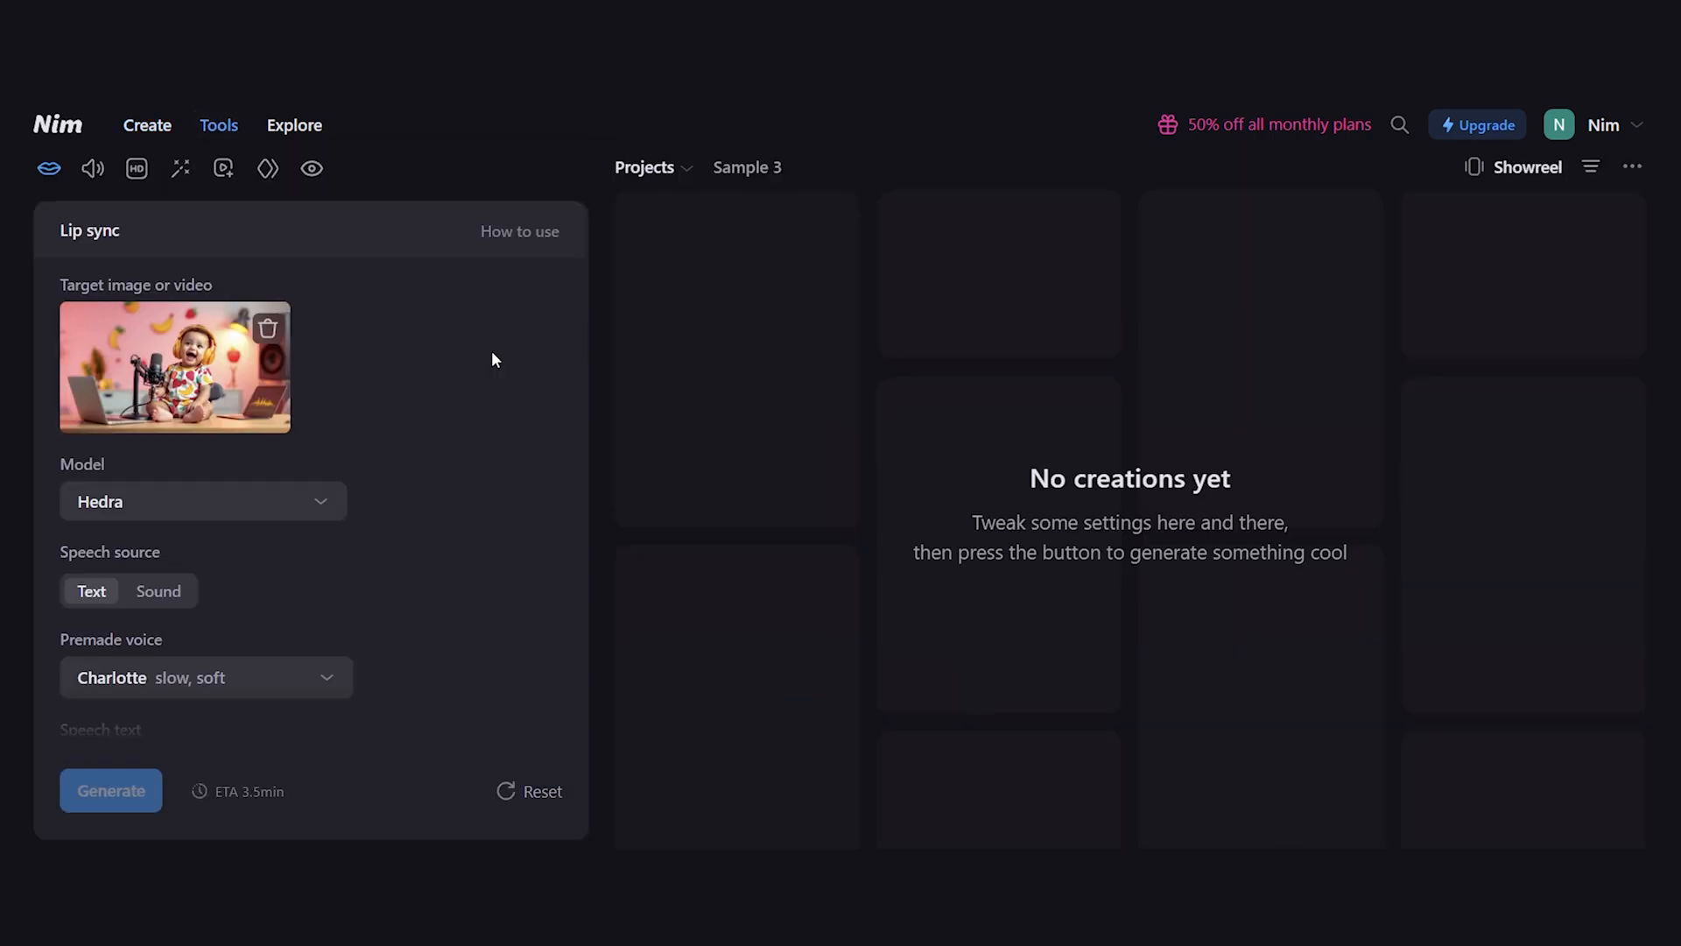
scroll("down", 3)
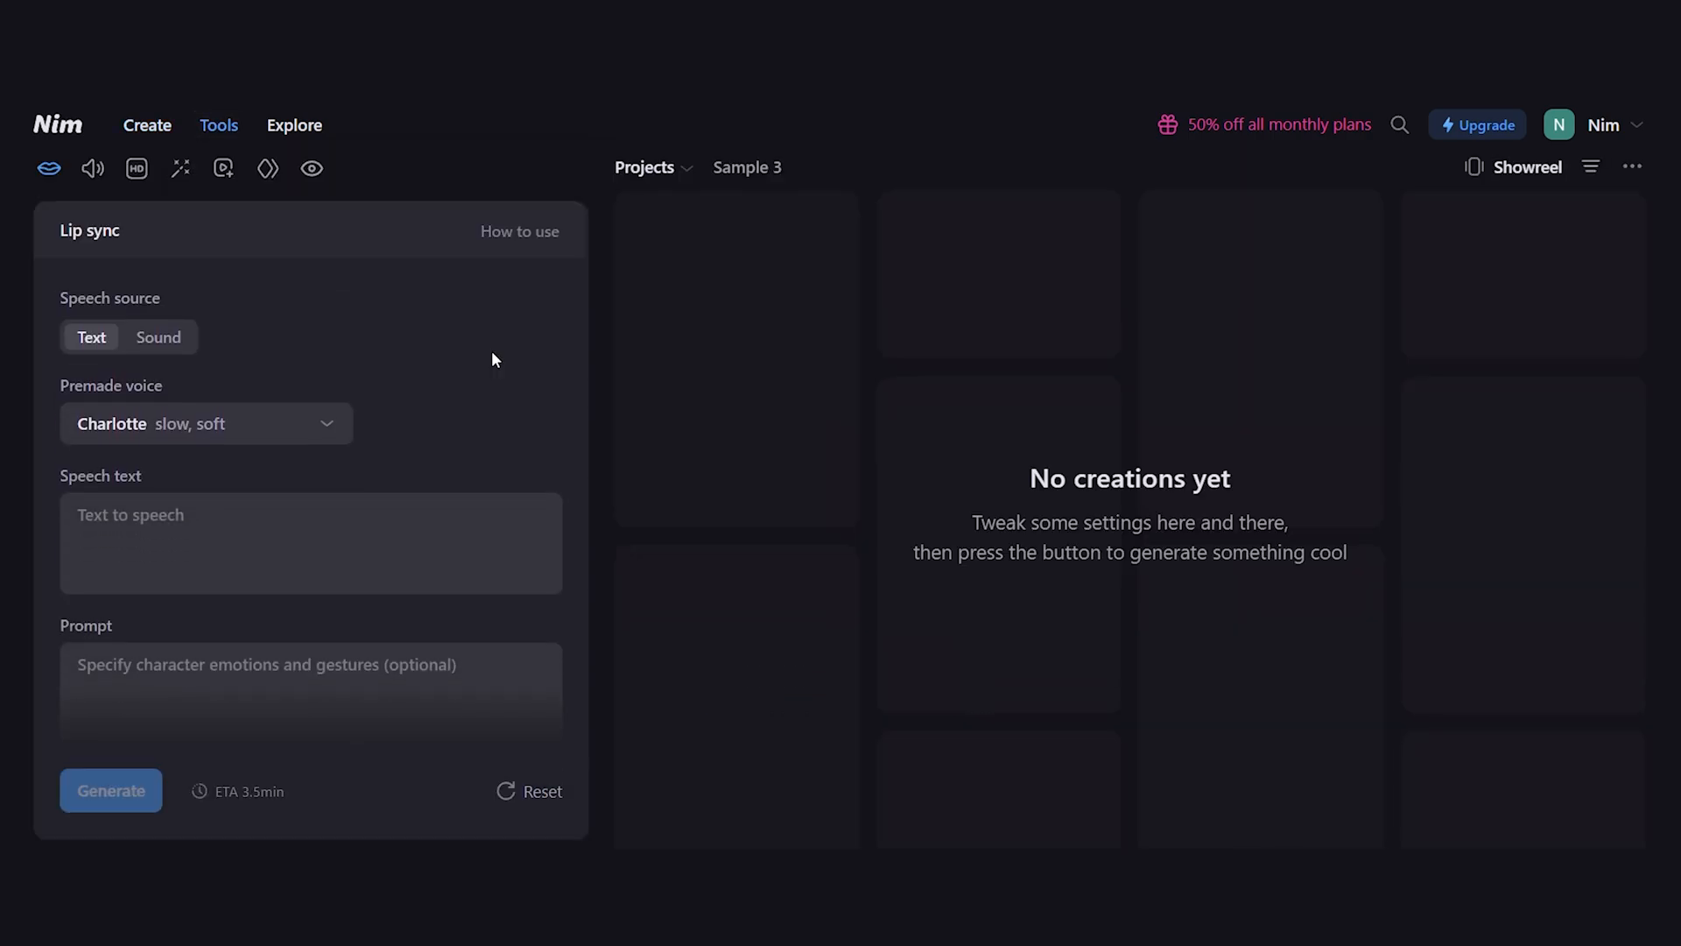
left_click(207, 422)
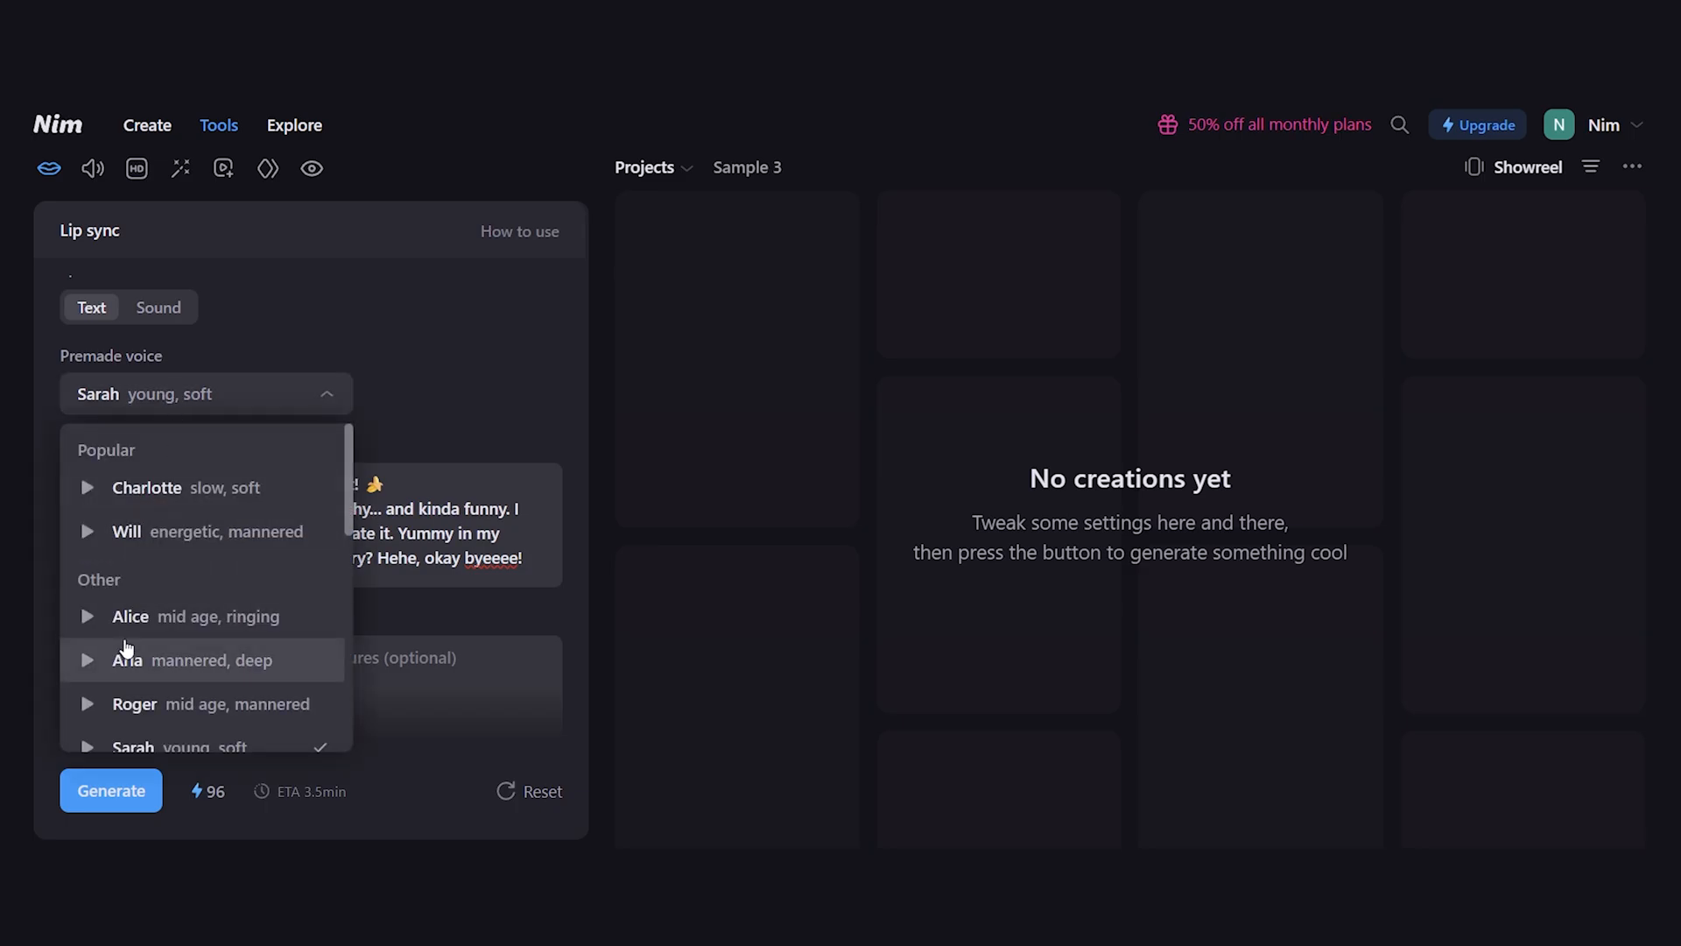
left_click(110, 790)
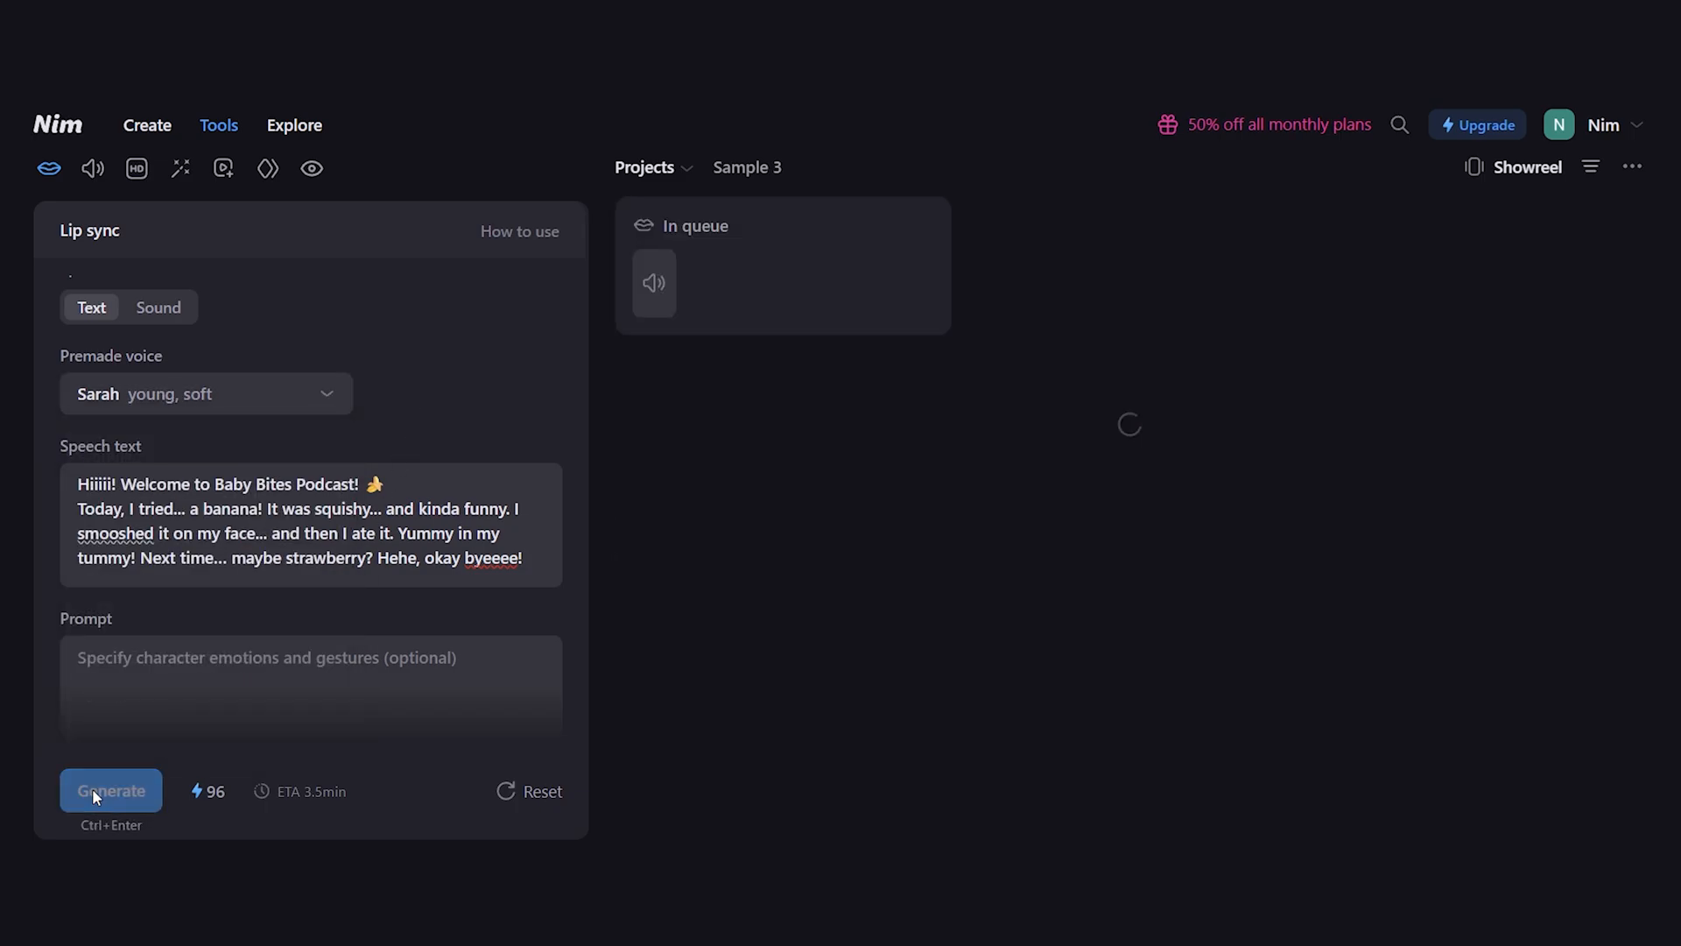
left_click(111, 790)
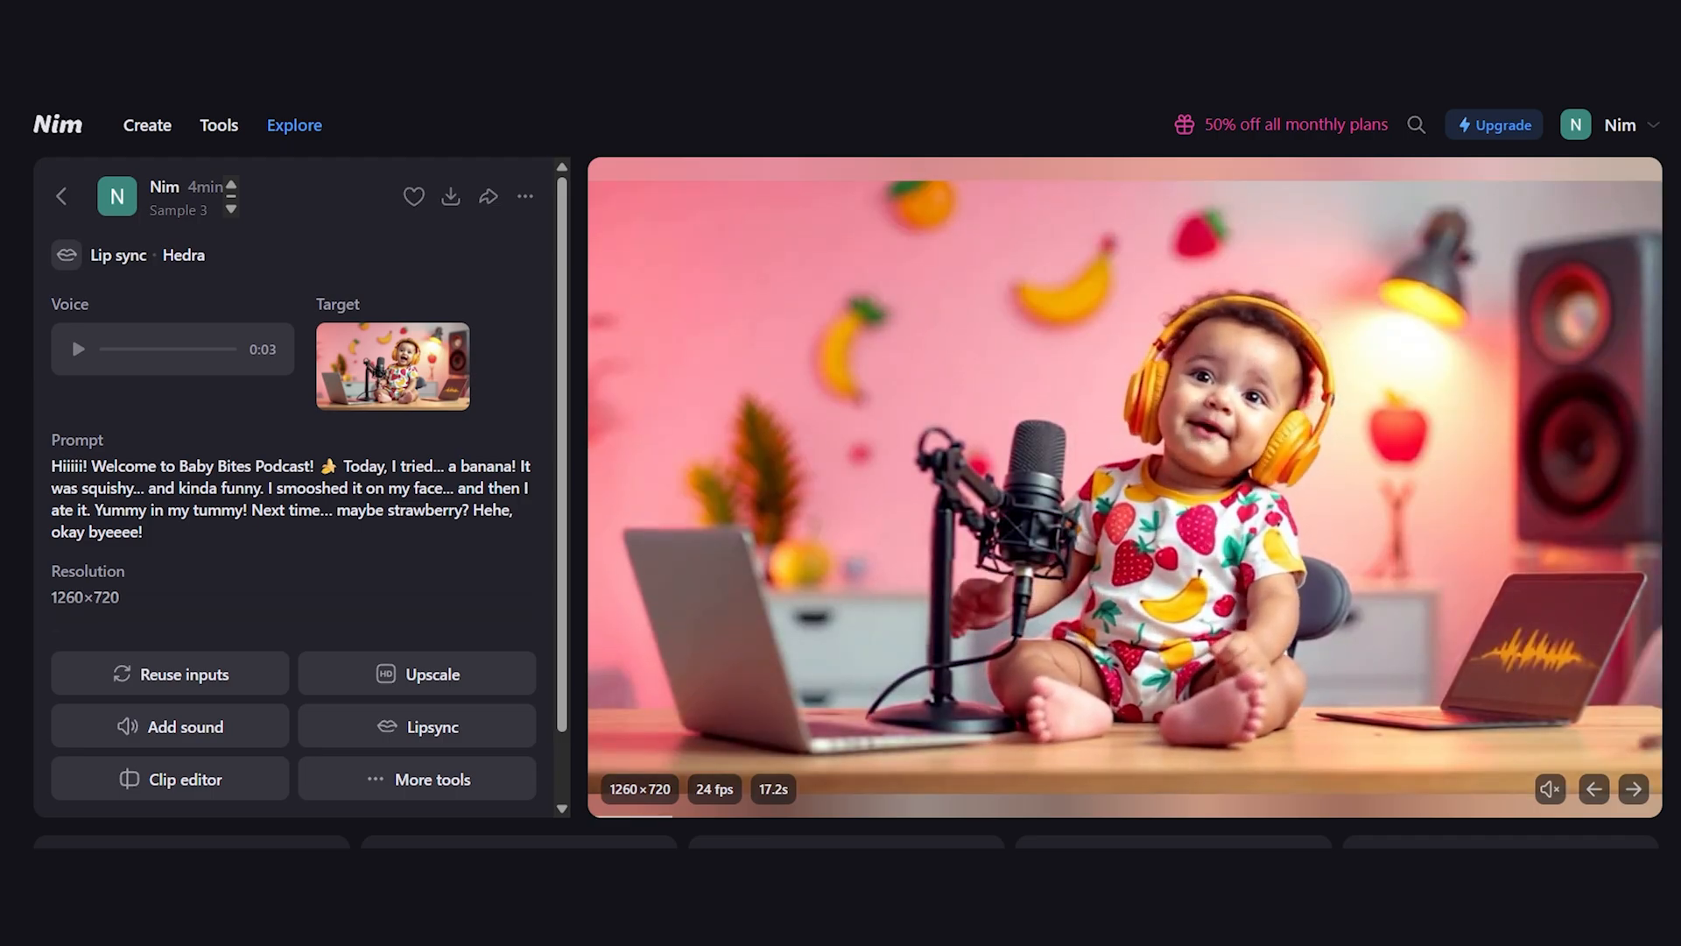
left_click(147, 124)
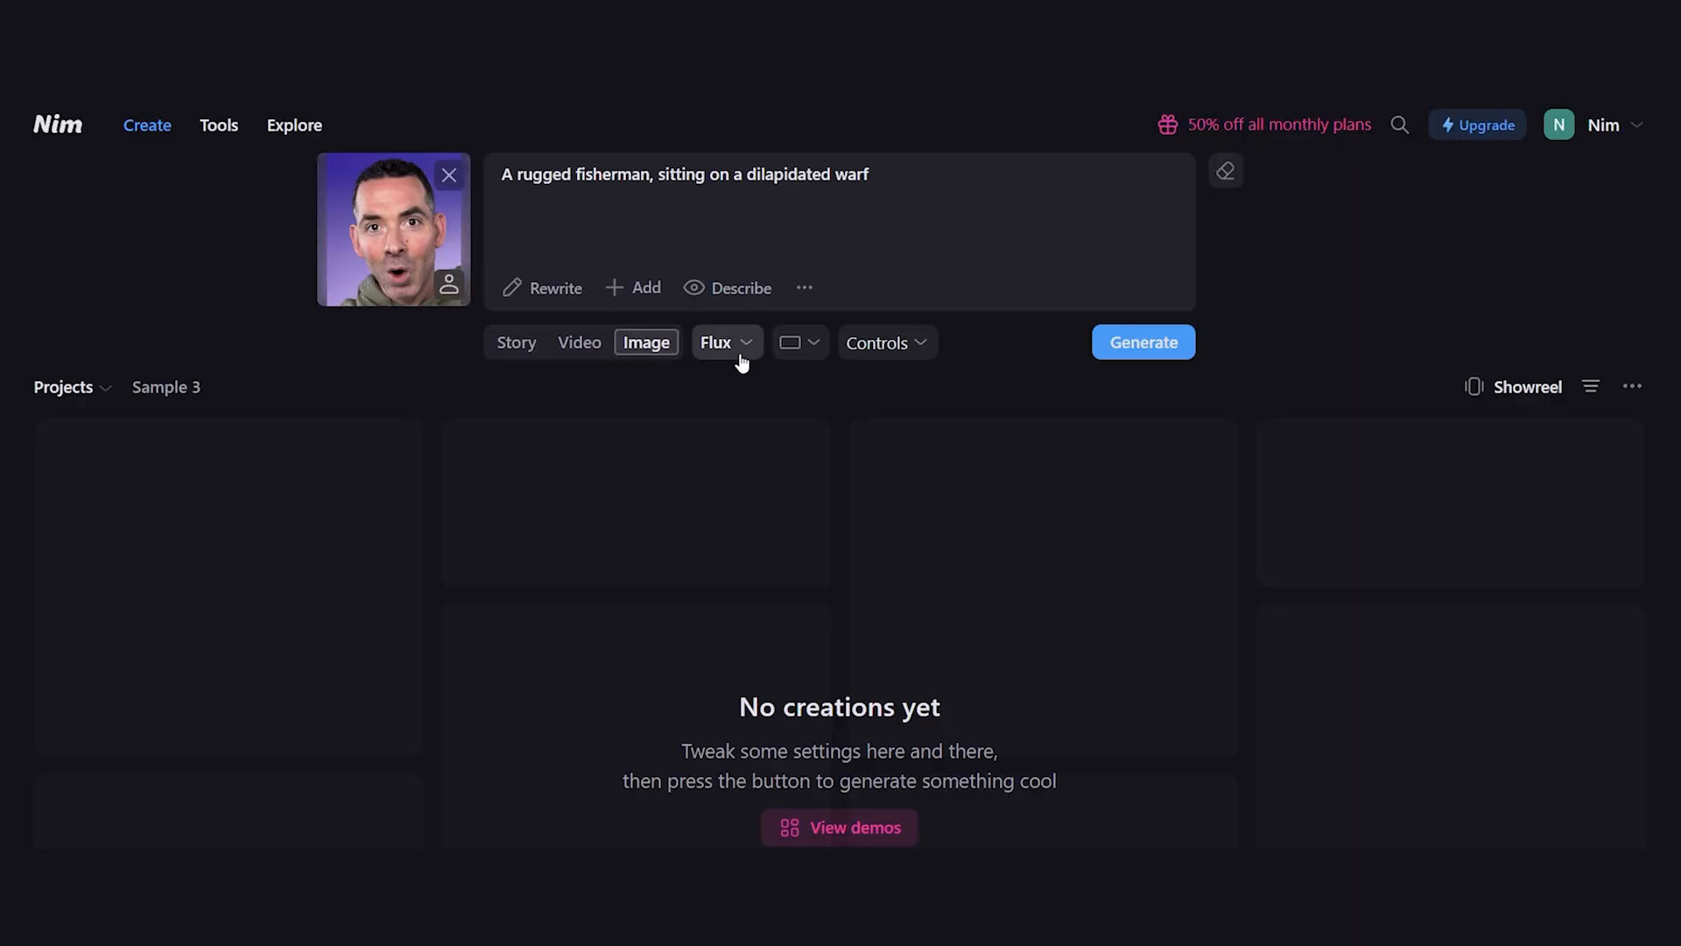
mouse_move(560, 406)
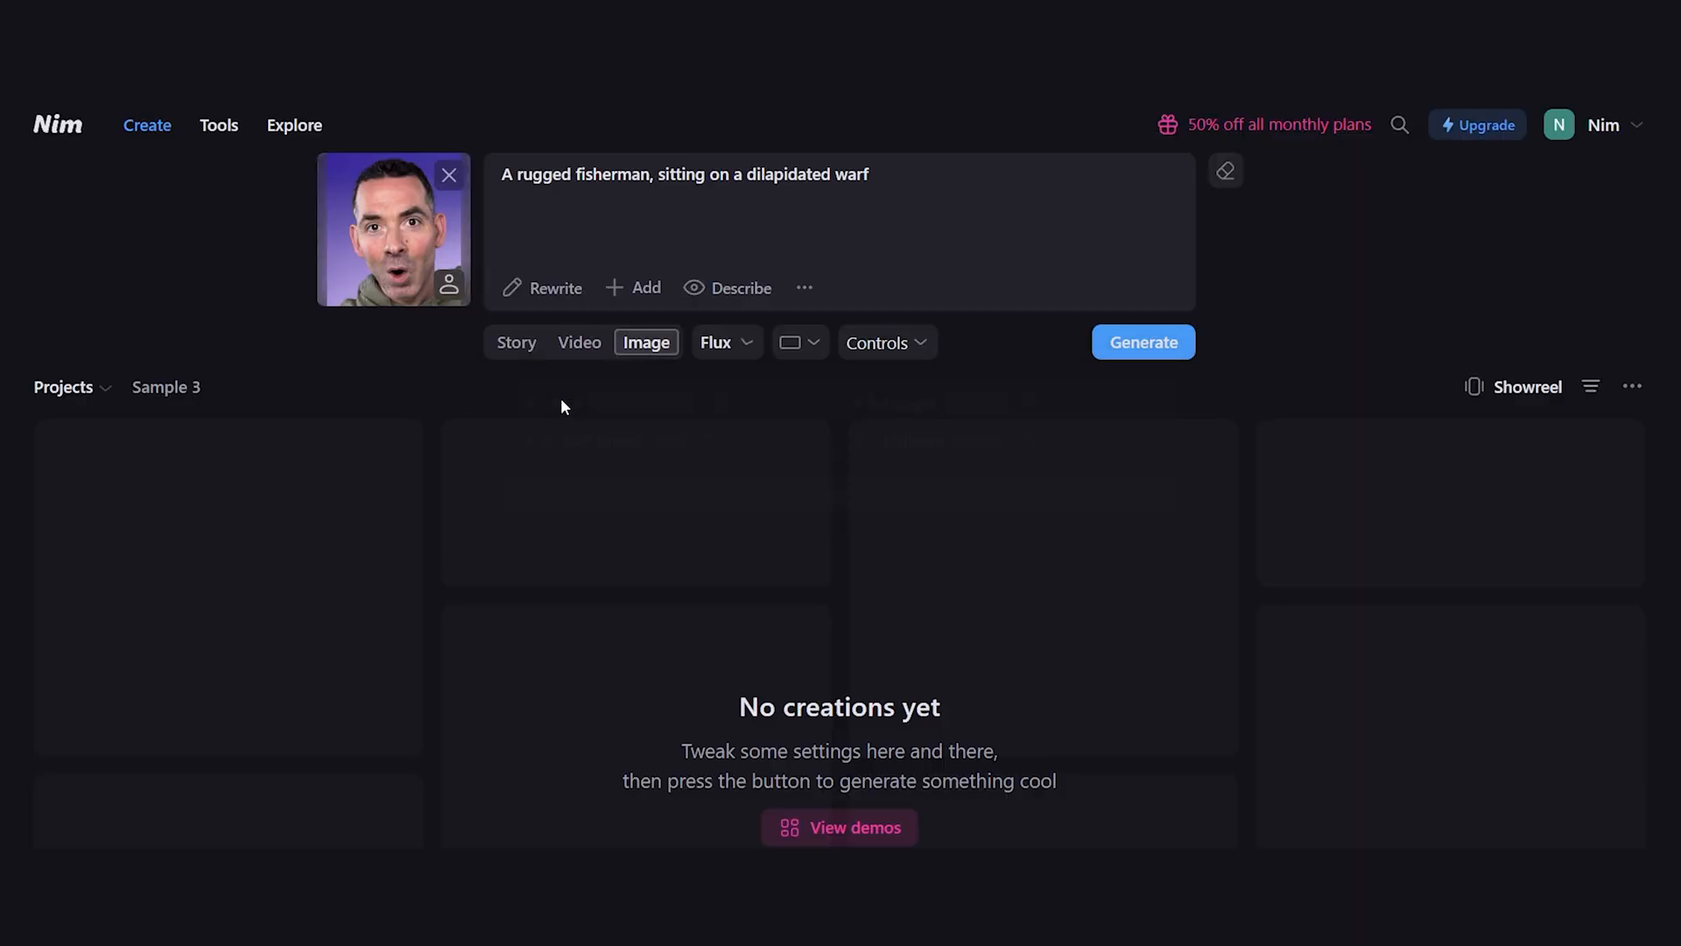
mouse_move(1144, 341)
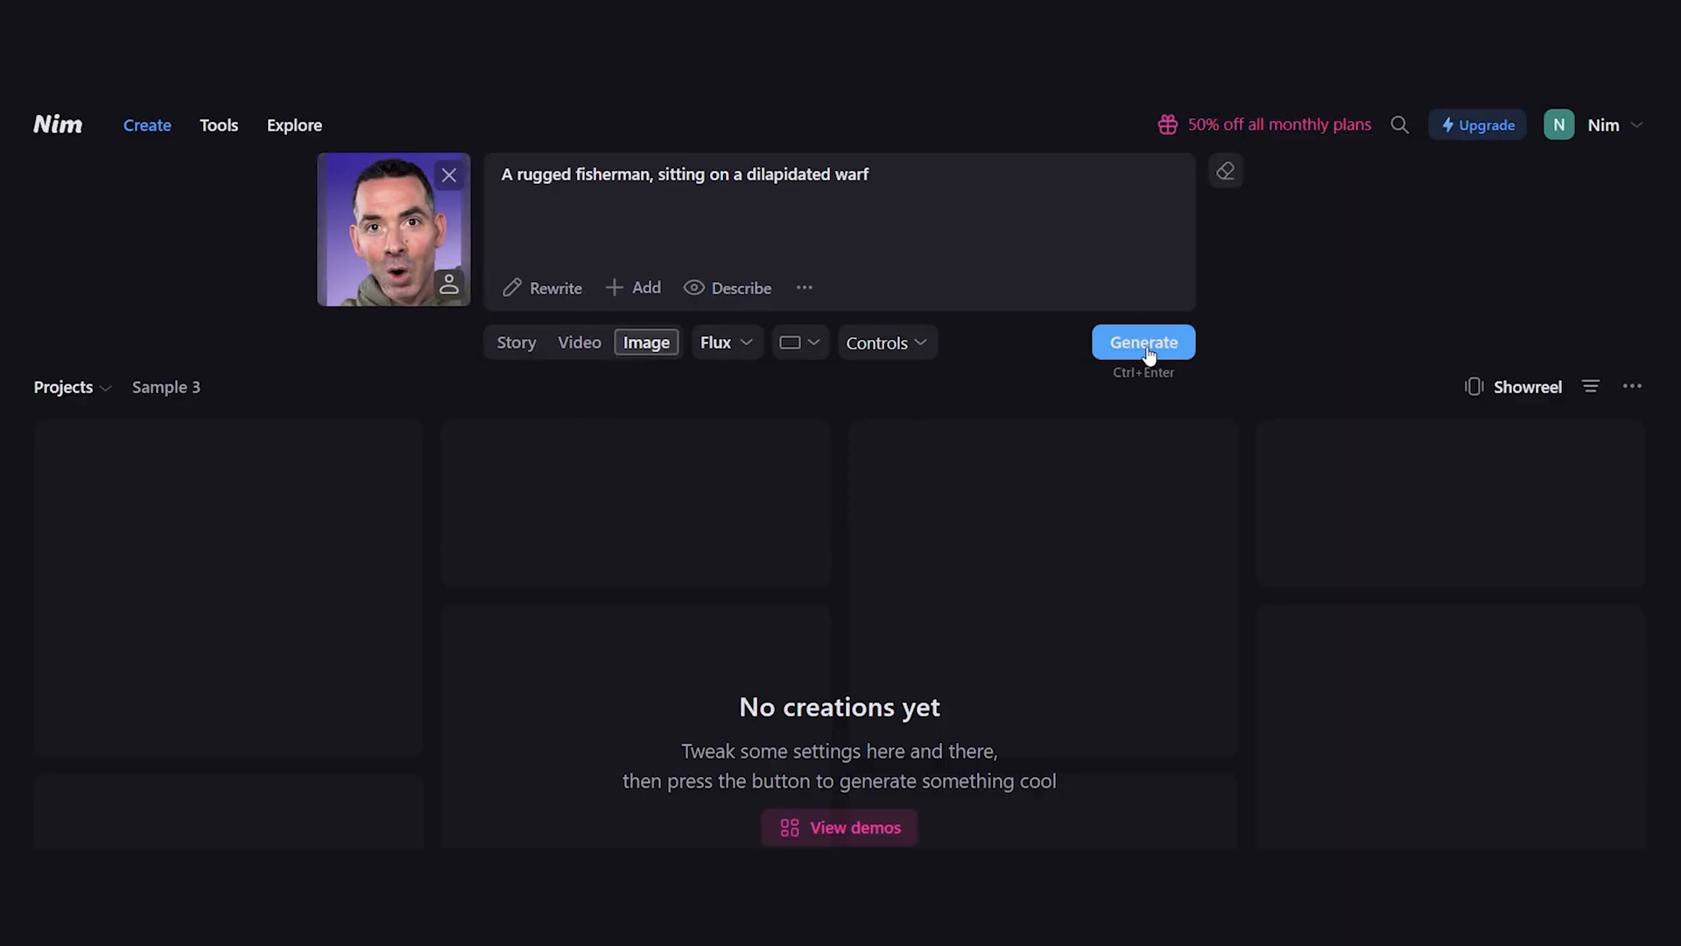
- Generate the fisherman image of the character, then enter a helmetless astronaut in an apocalyptic environment prompt
left_click(1144, 341)
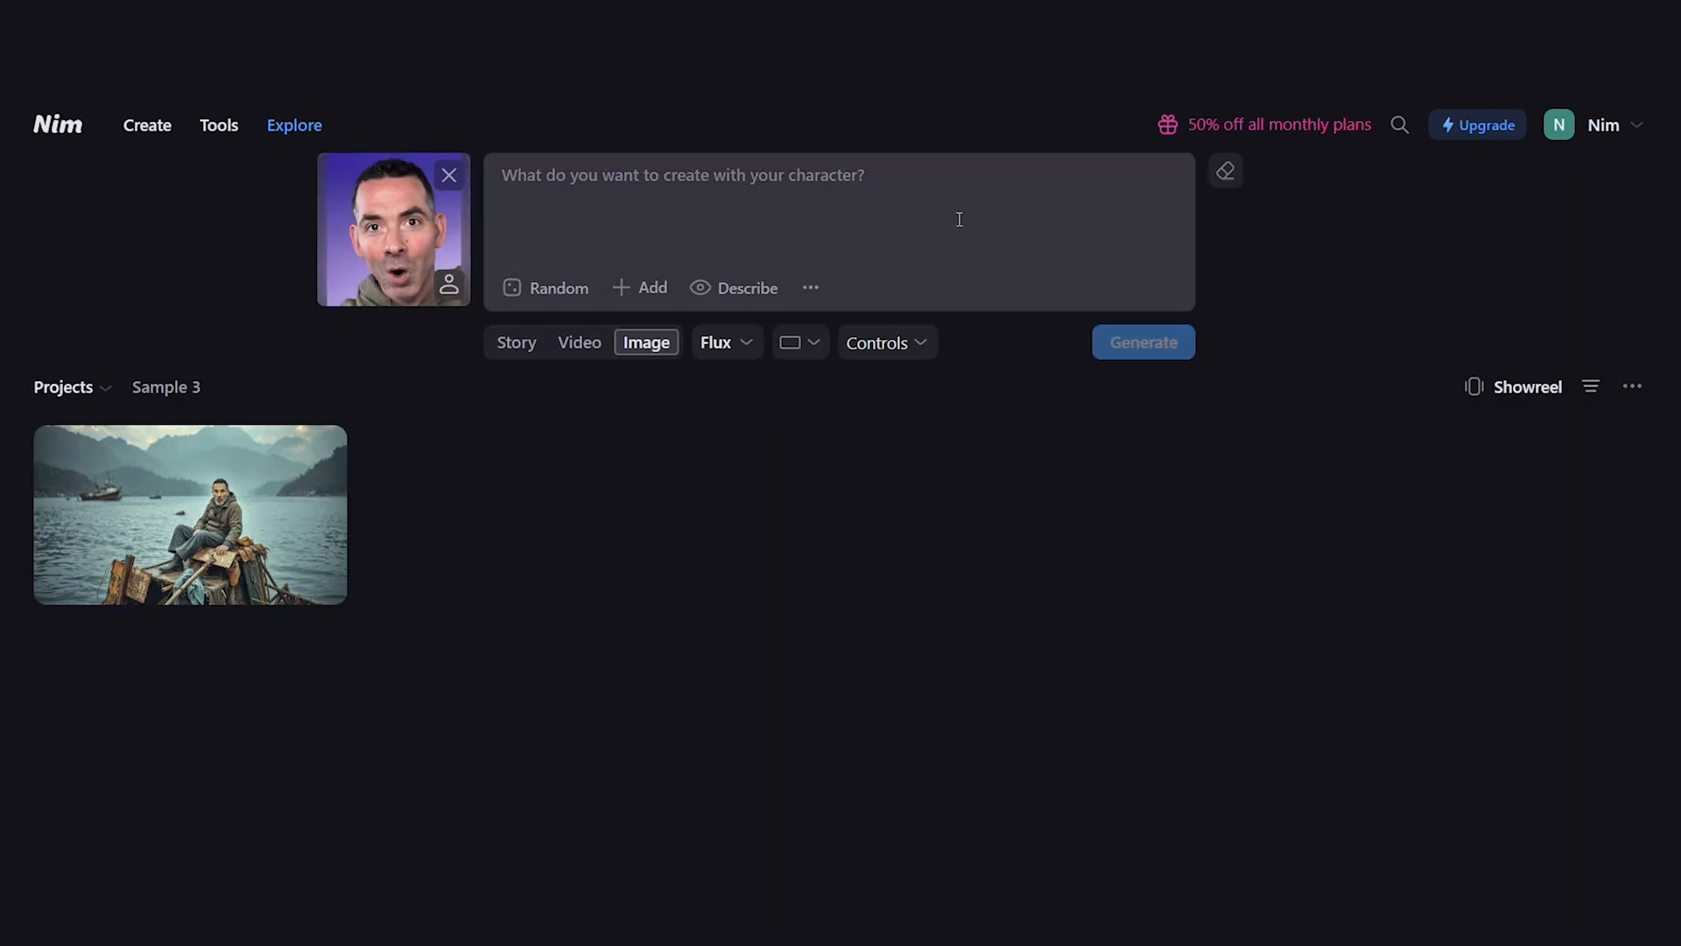
type("closeup of an astronaut without his helmet standing in an apocalyptic enviornment")
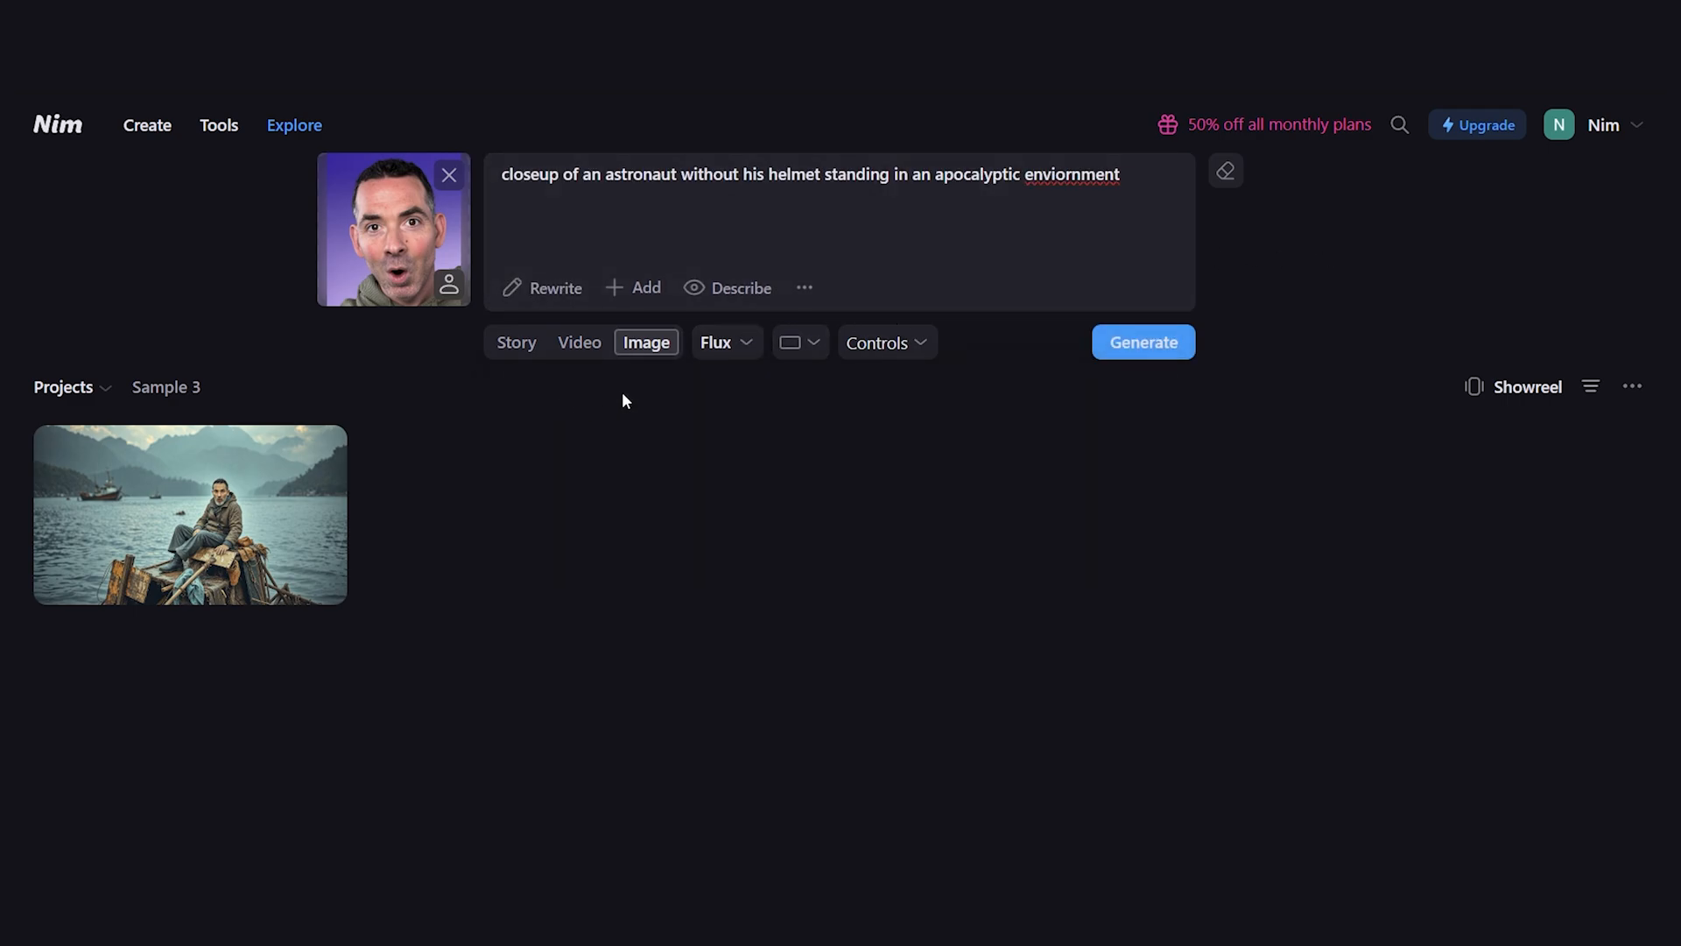
- Generate the 16:9 helmetless astronaut image with the character reference attached
left_click(882, 342)
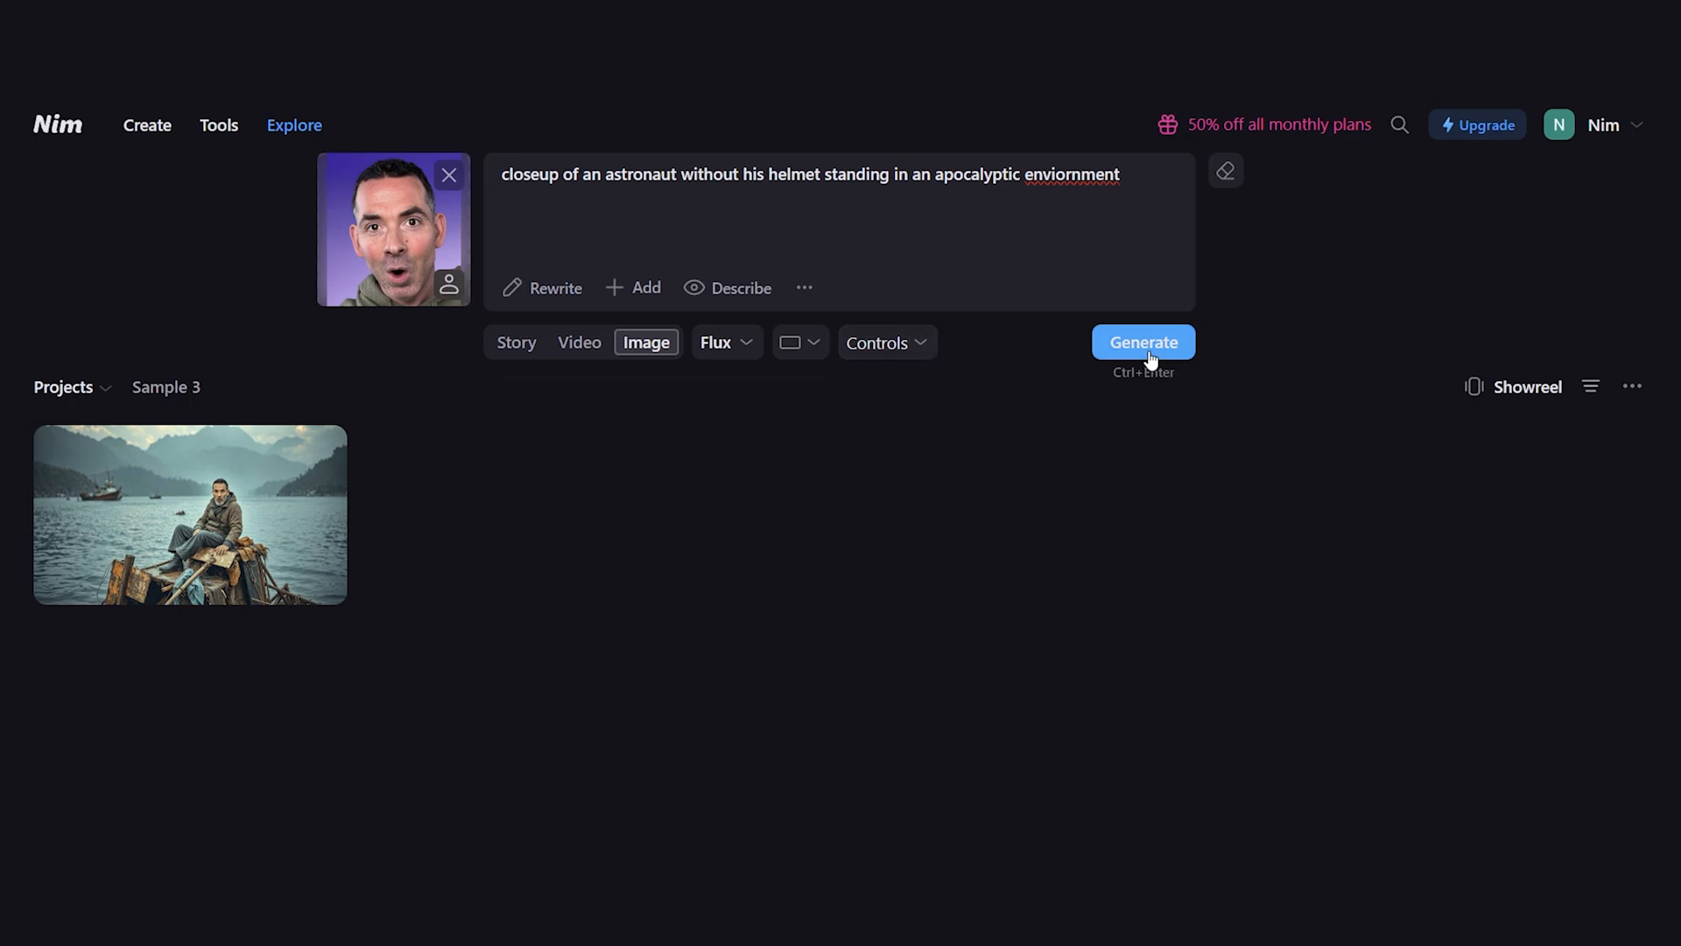
left_click(1143, 342)
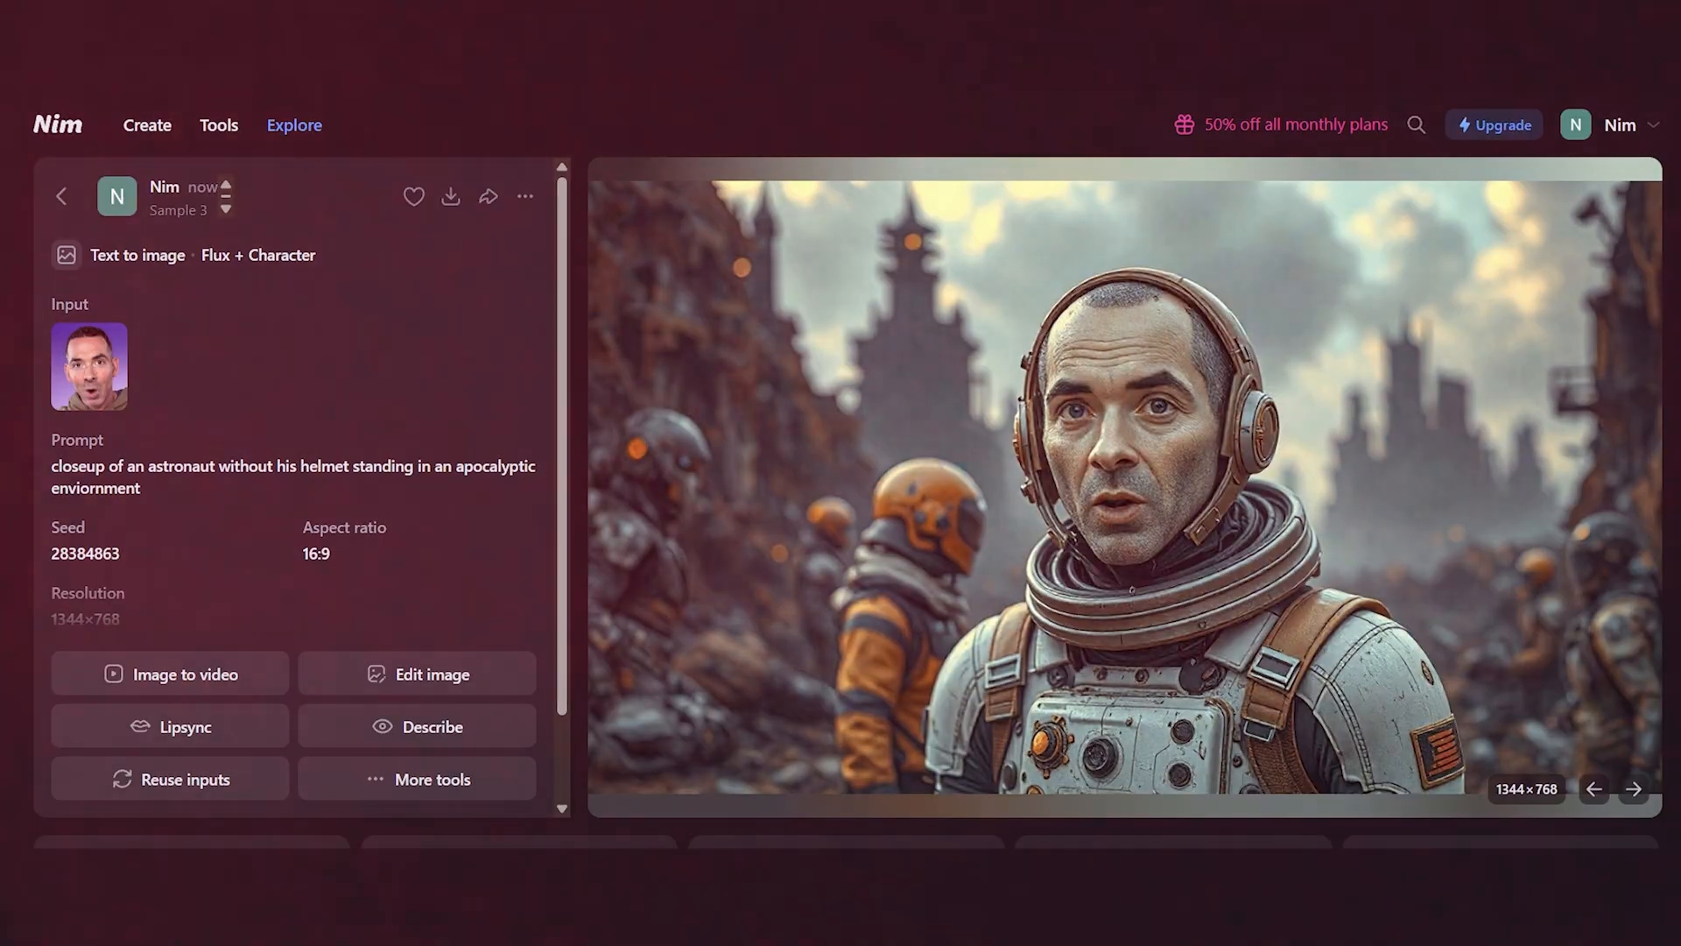
- Leave the astronaut image details to head toward the Keyframes tool
left_click(147, 125)
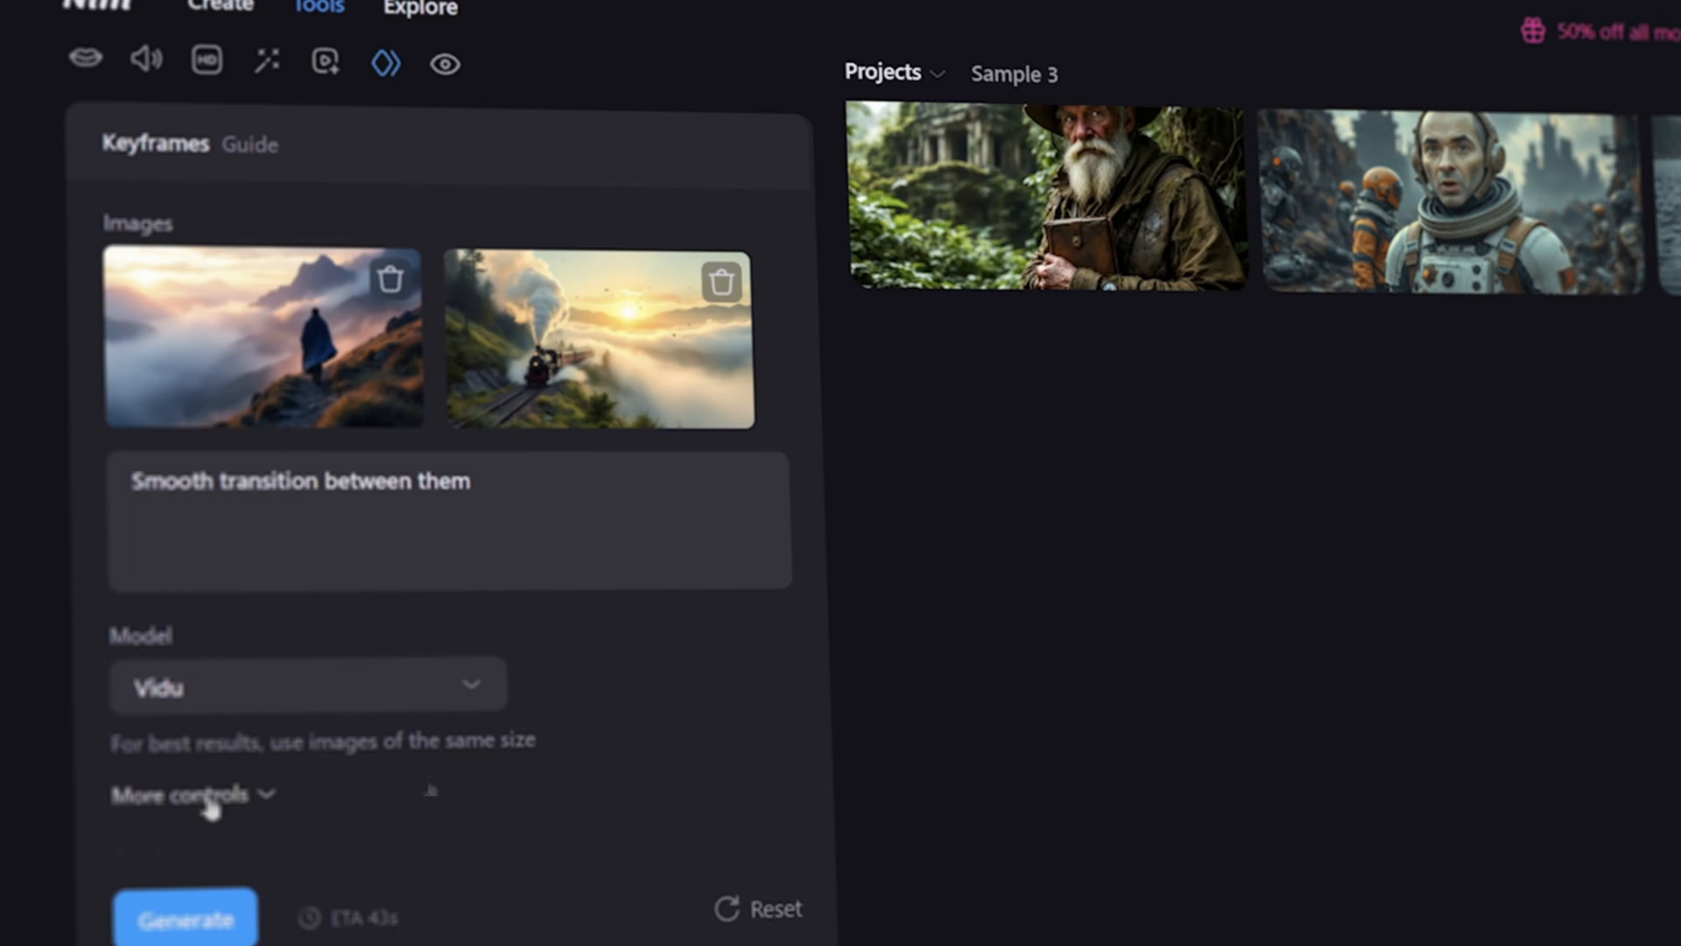
- Start a new empty project Sample 6 in Story mode and show the story idea suggestions
left_click(193, 793)
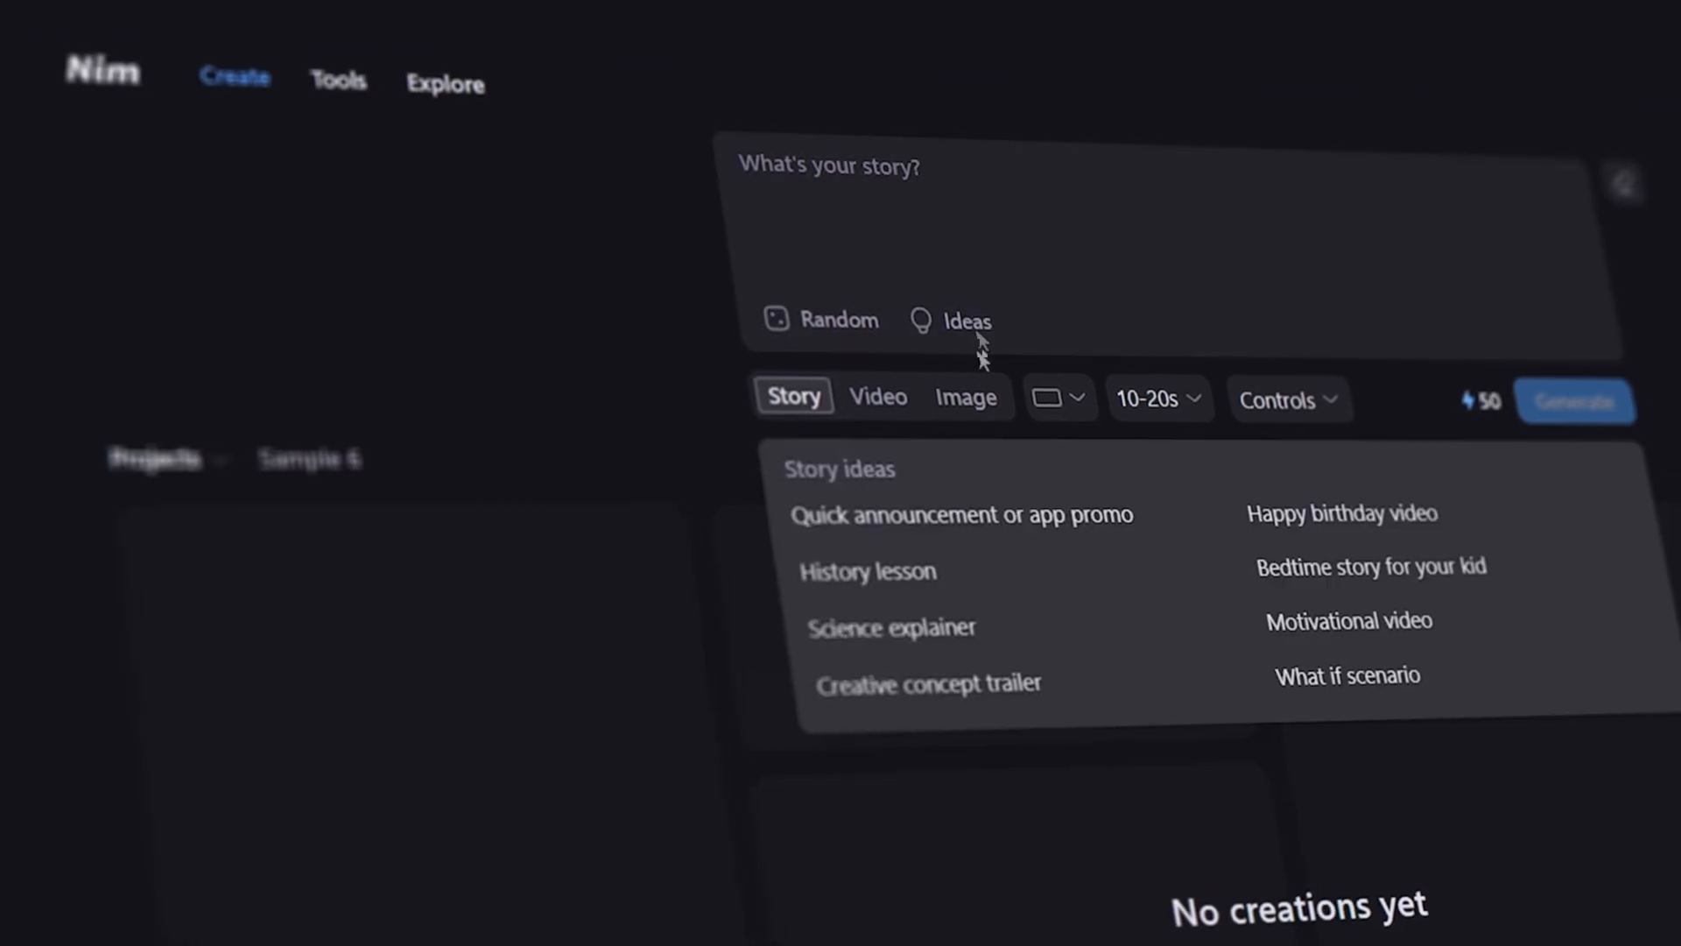
- Generate a 20-second story from the Reddit IsaacArthur climate-change thread URL
left_click(1288, 400)
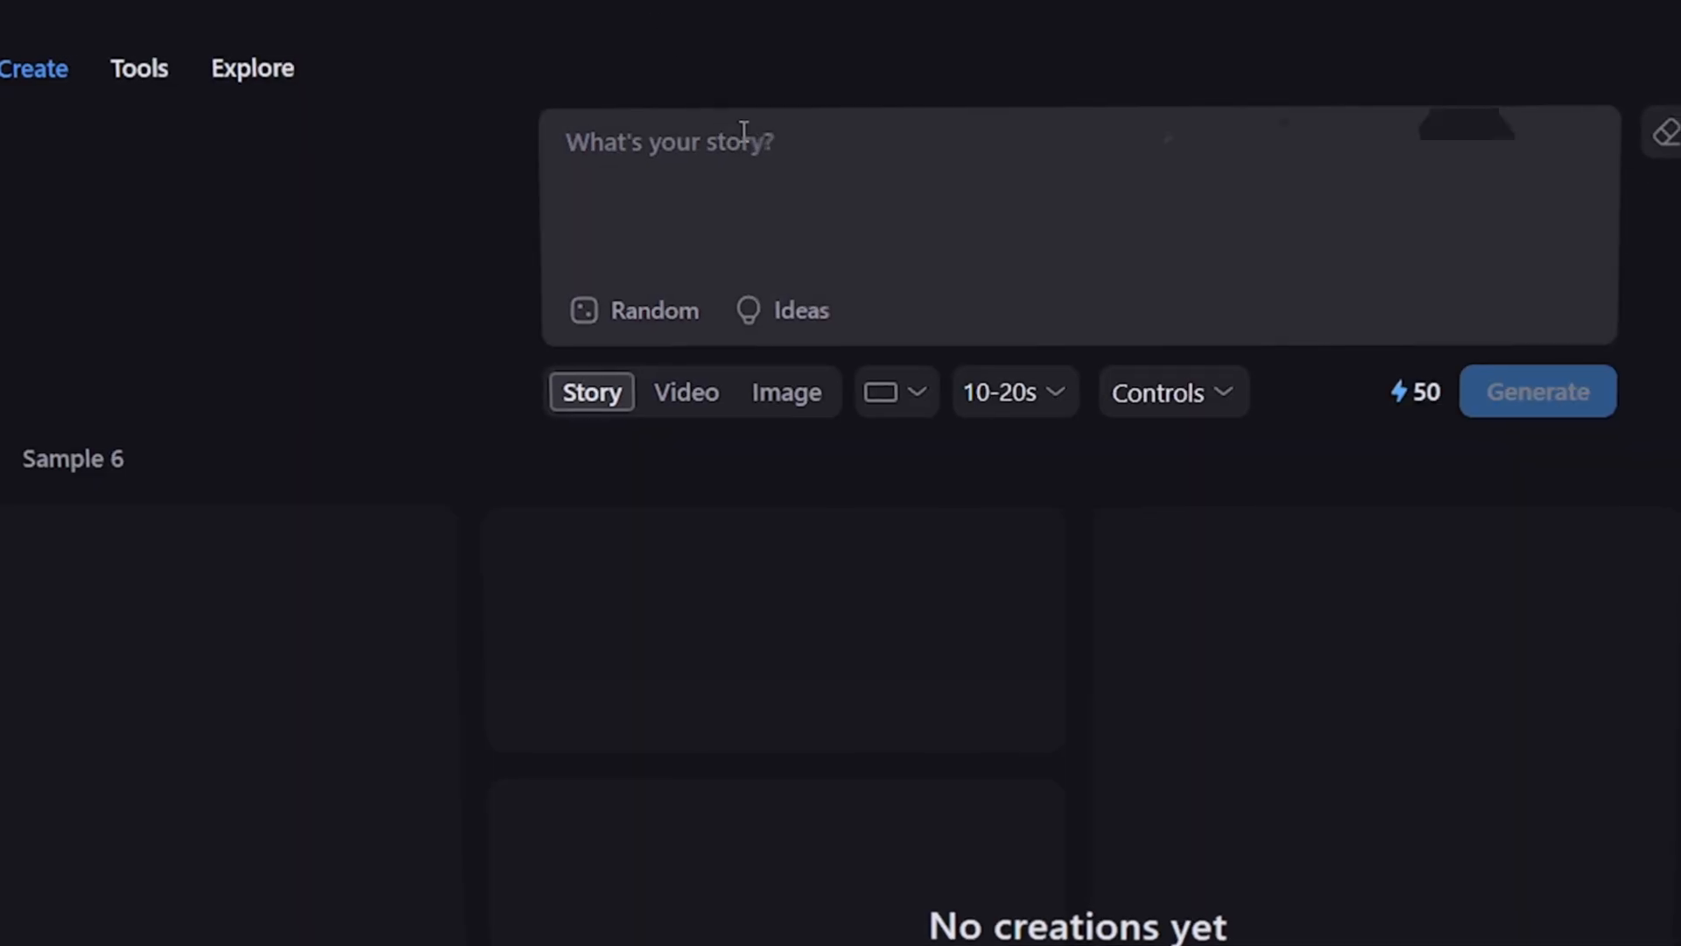
type("https://www.reddit.com/r/IsaacArthur/comments/1athk5i/how_bad_do_you_think_climate_change_will_get/?utm_source=share&utm_medium=web3x&utm_name=web3xcss&utm_term=1&utm_content=share_button")
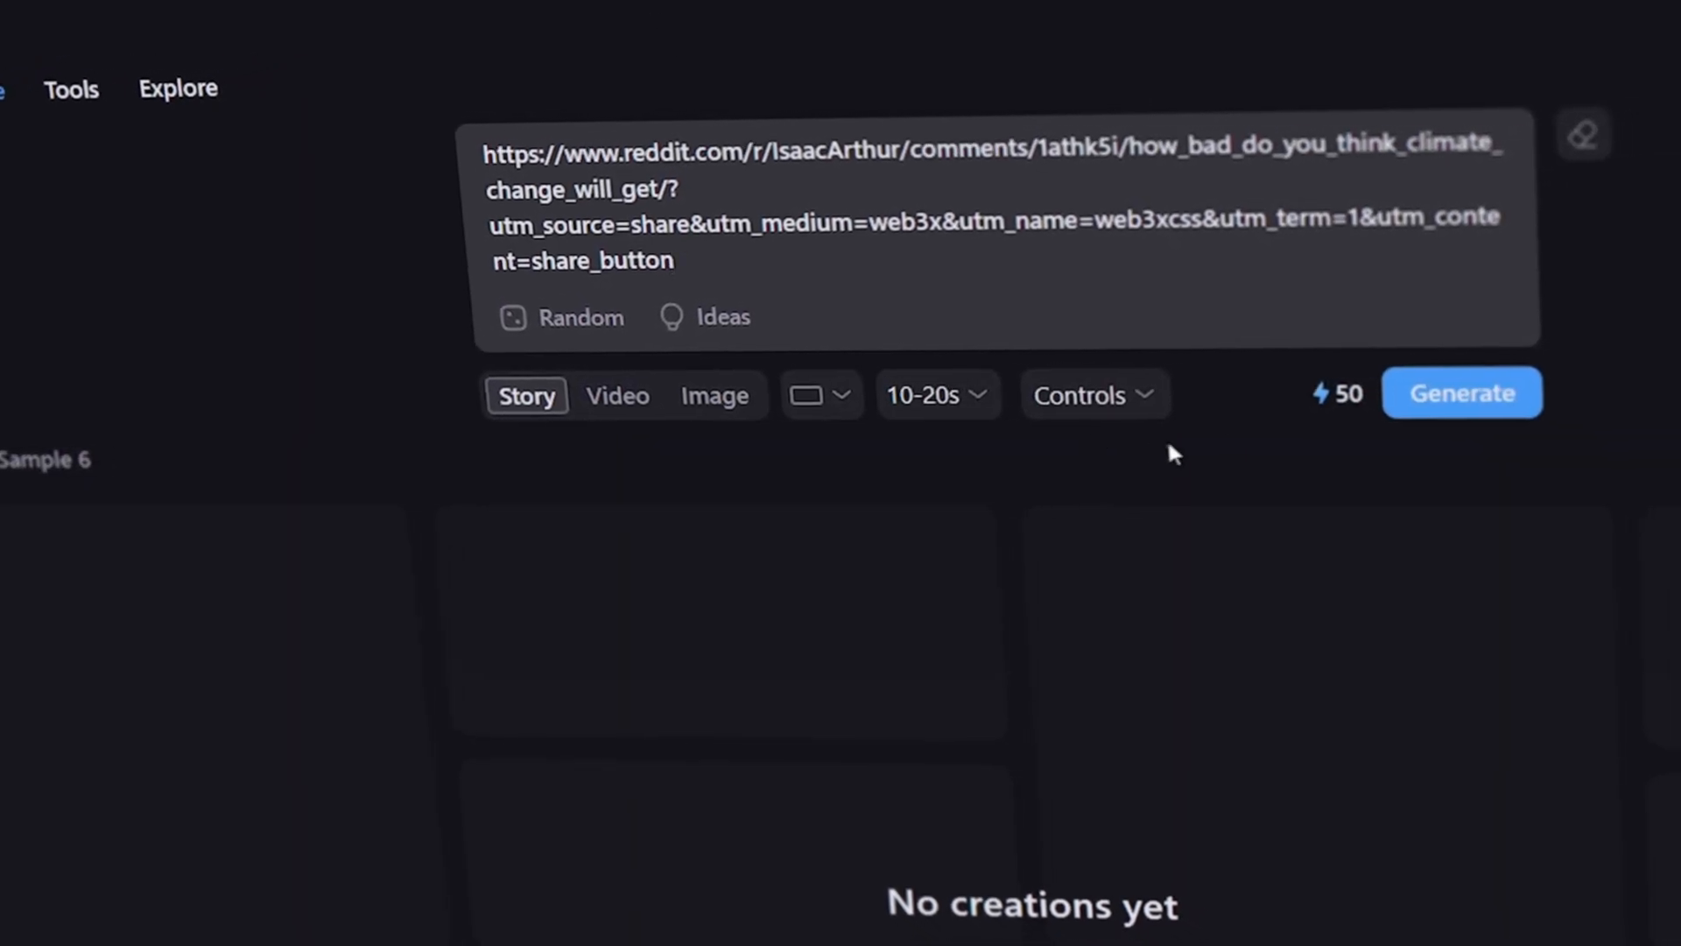
left_click(1461, 392)
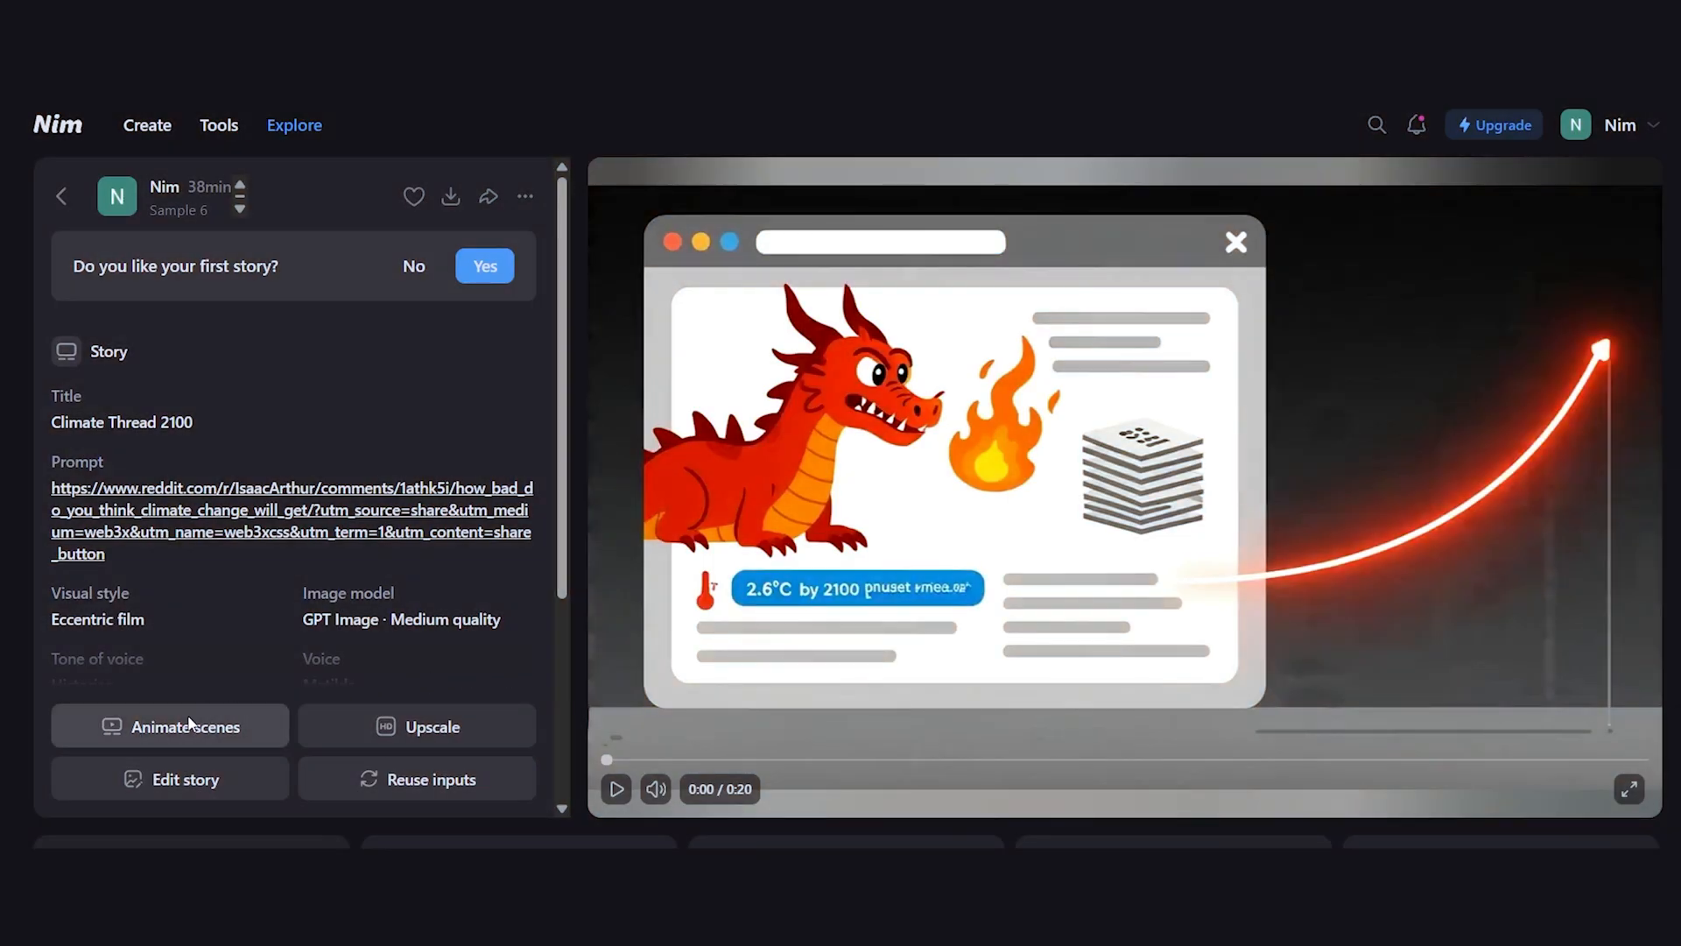
- Animate the Climate Thread 2100 scenes with Kling 2.1 (Pro) and return to the Create page
left_click(168, 725)
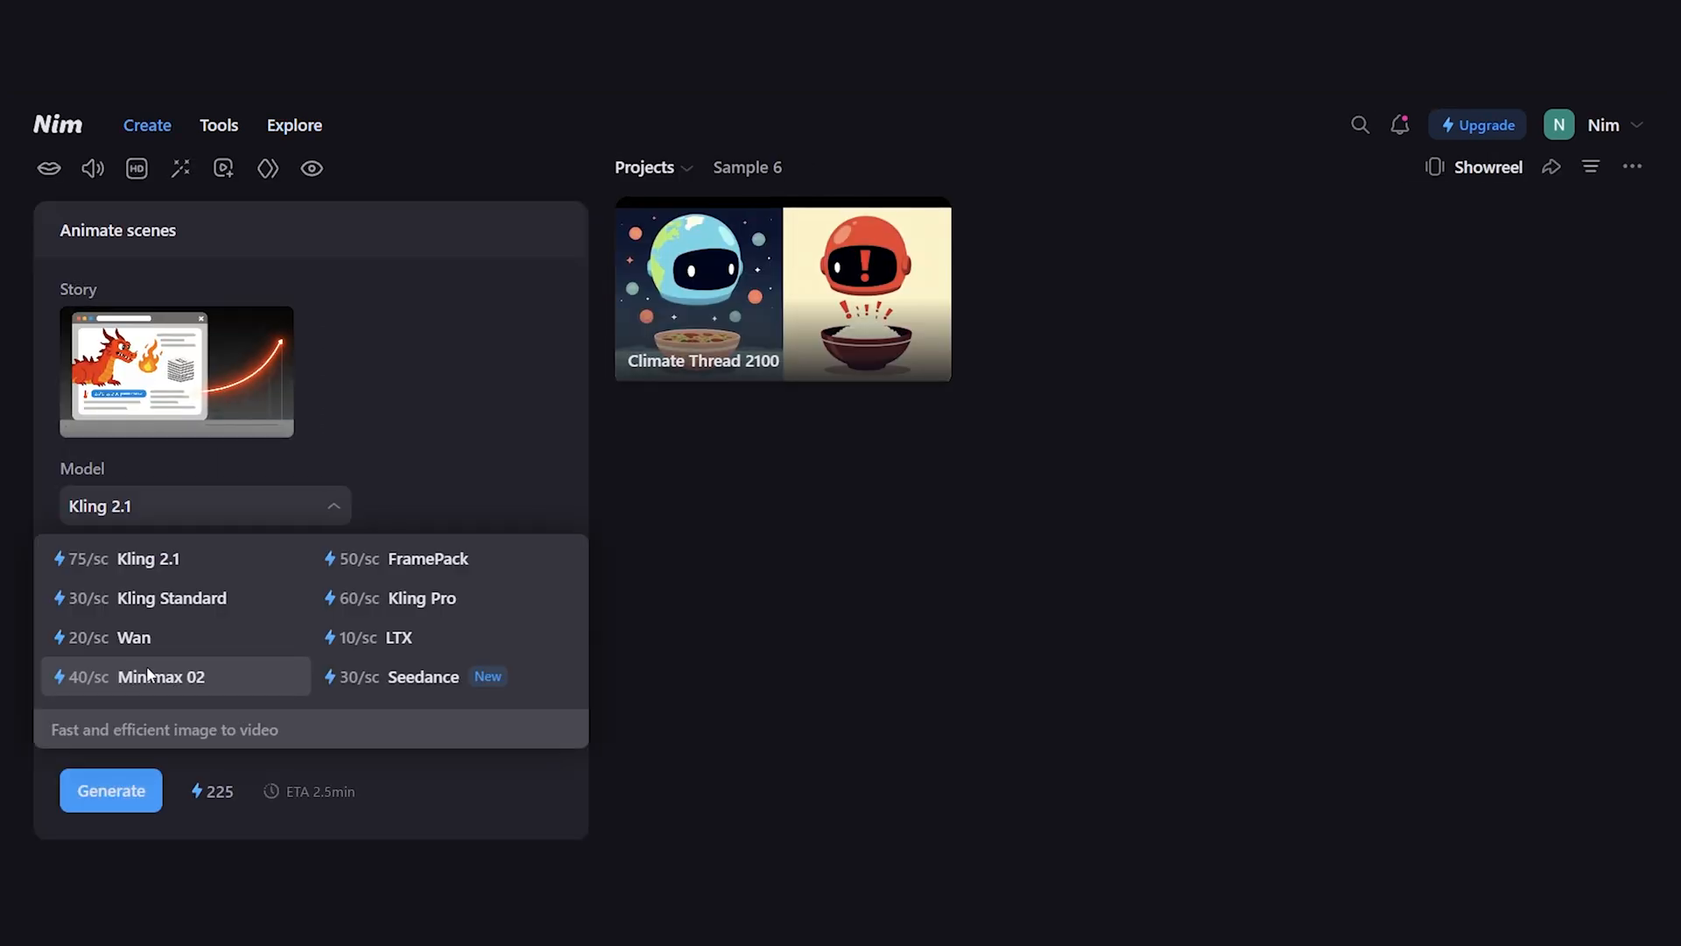
left_click(147, 557)
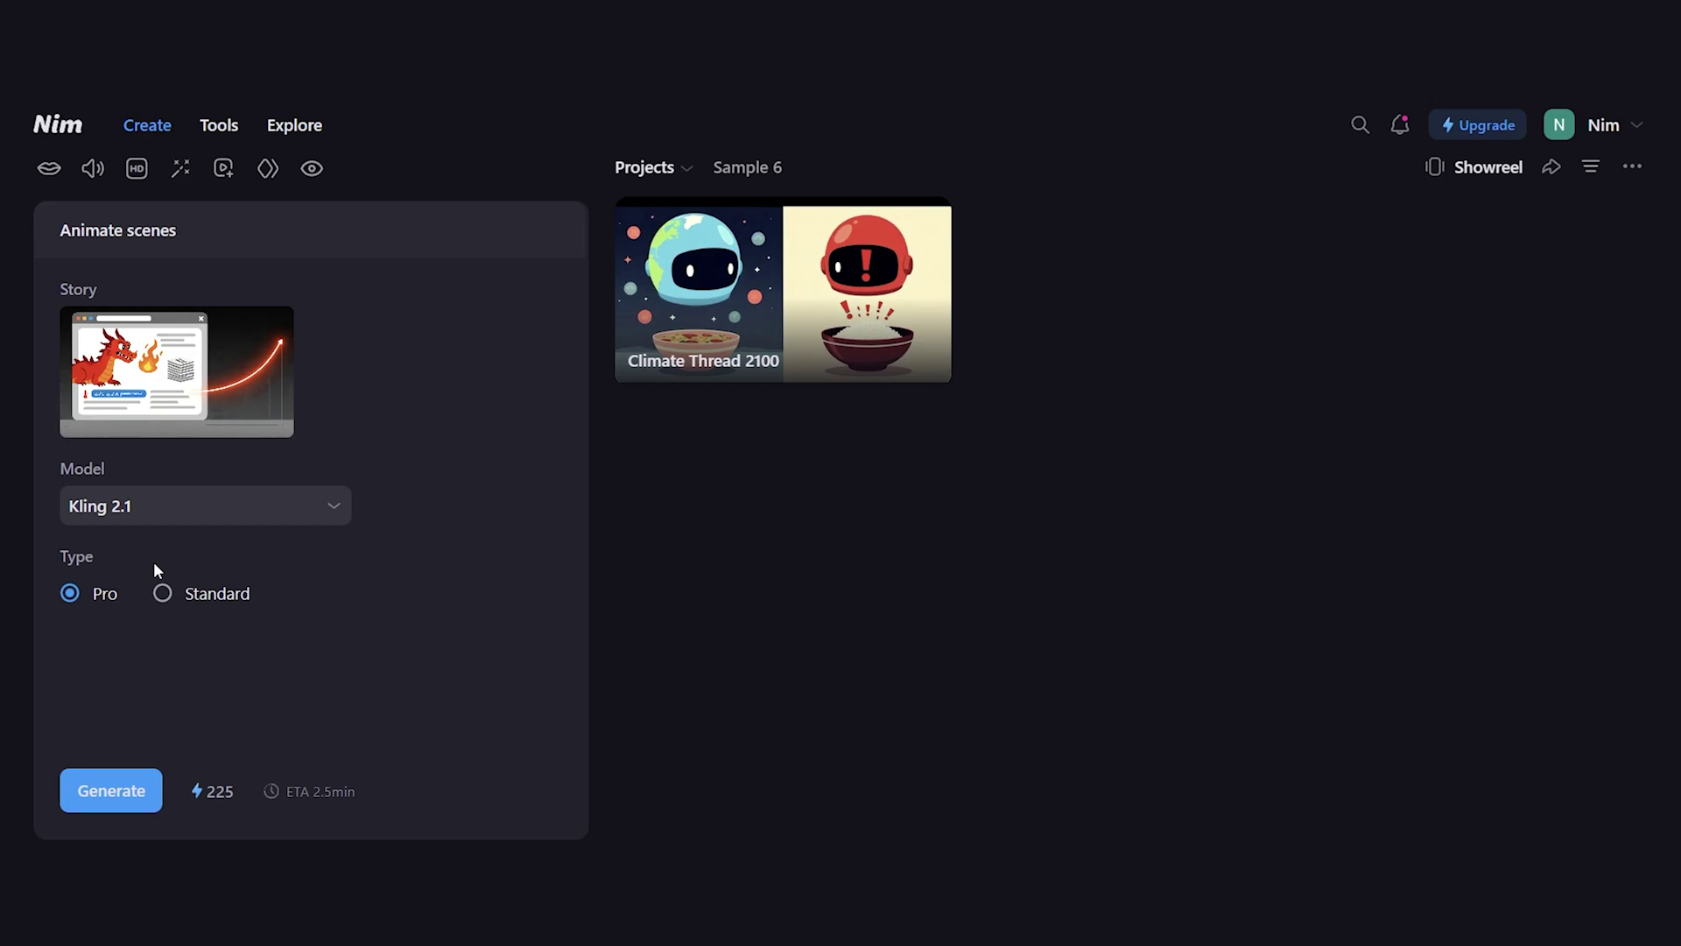
left_click(110, 790)
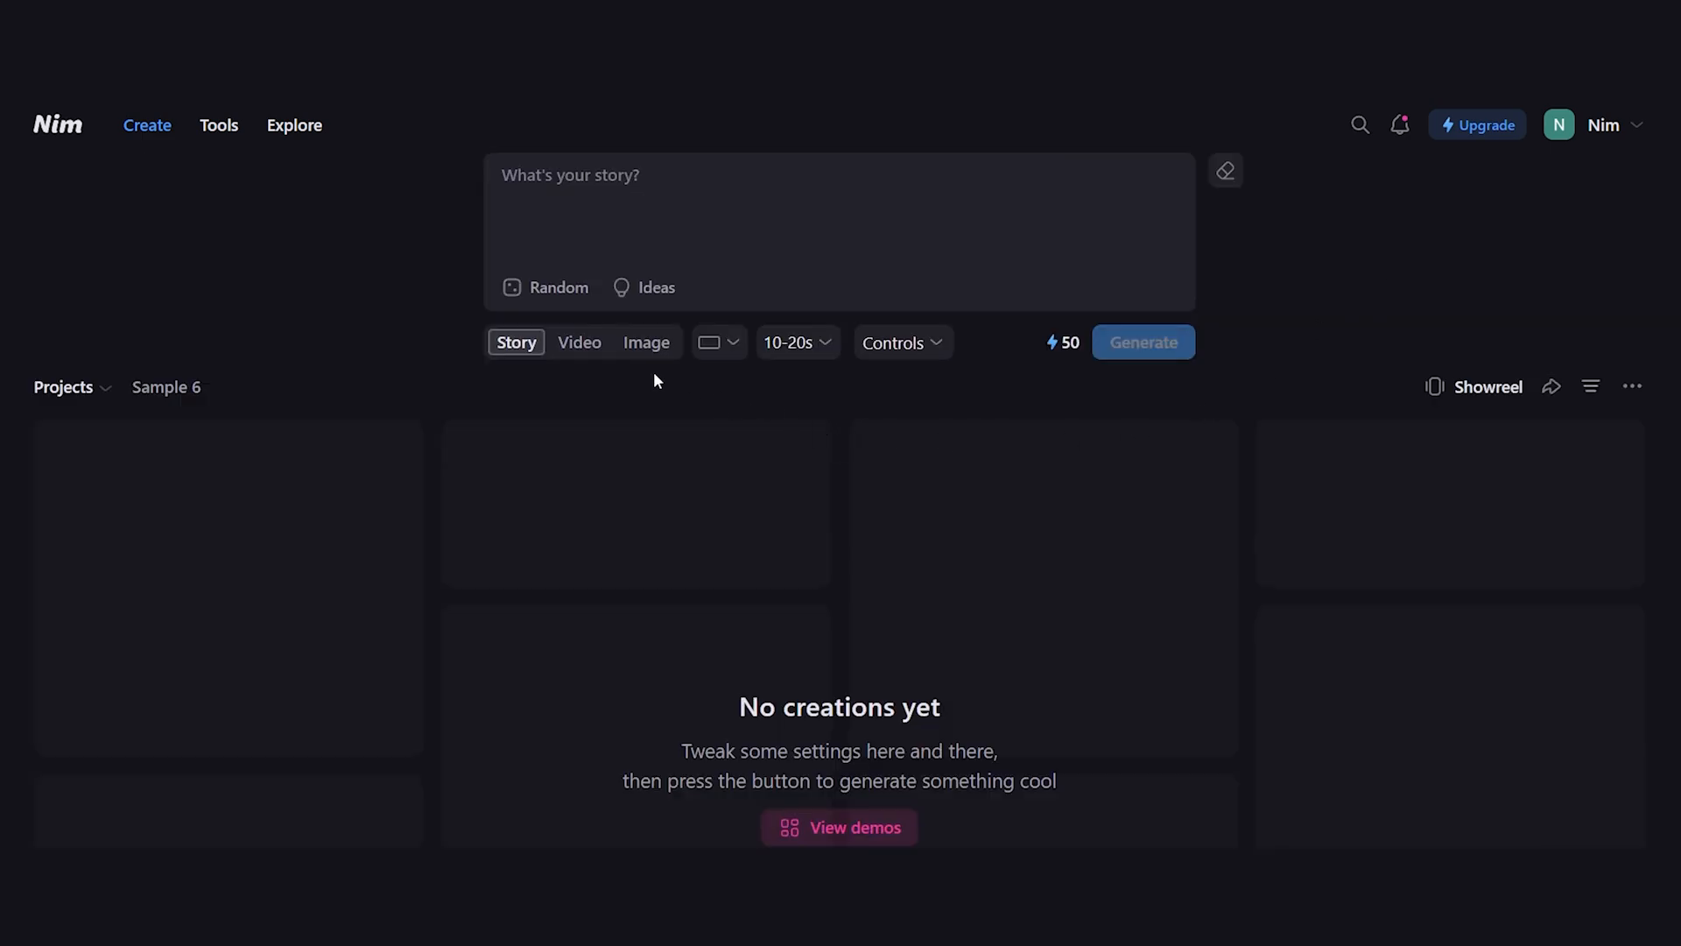
- Set the stress-app promo story controls: Felt puppets style, News report tone, Arthur voice, captions on all scenes
left_click(645, 285)
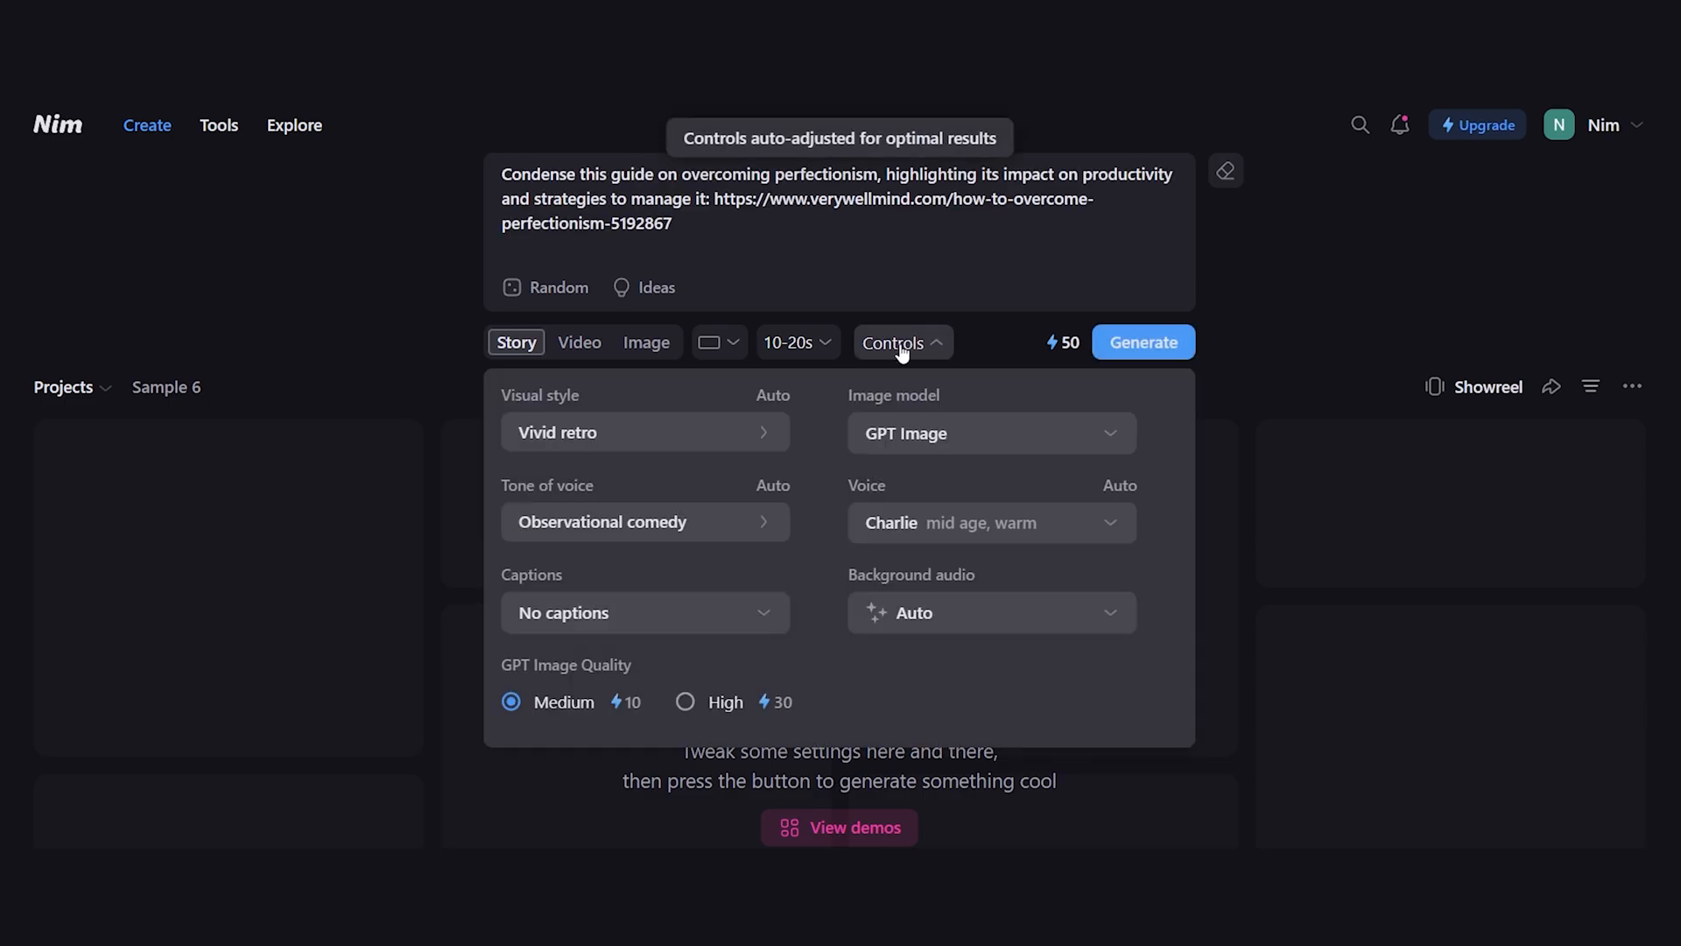
left_click(600, 522)
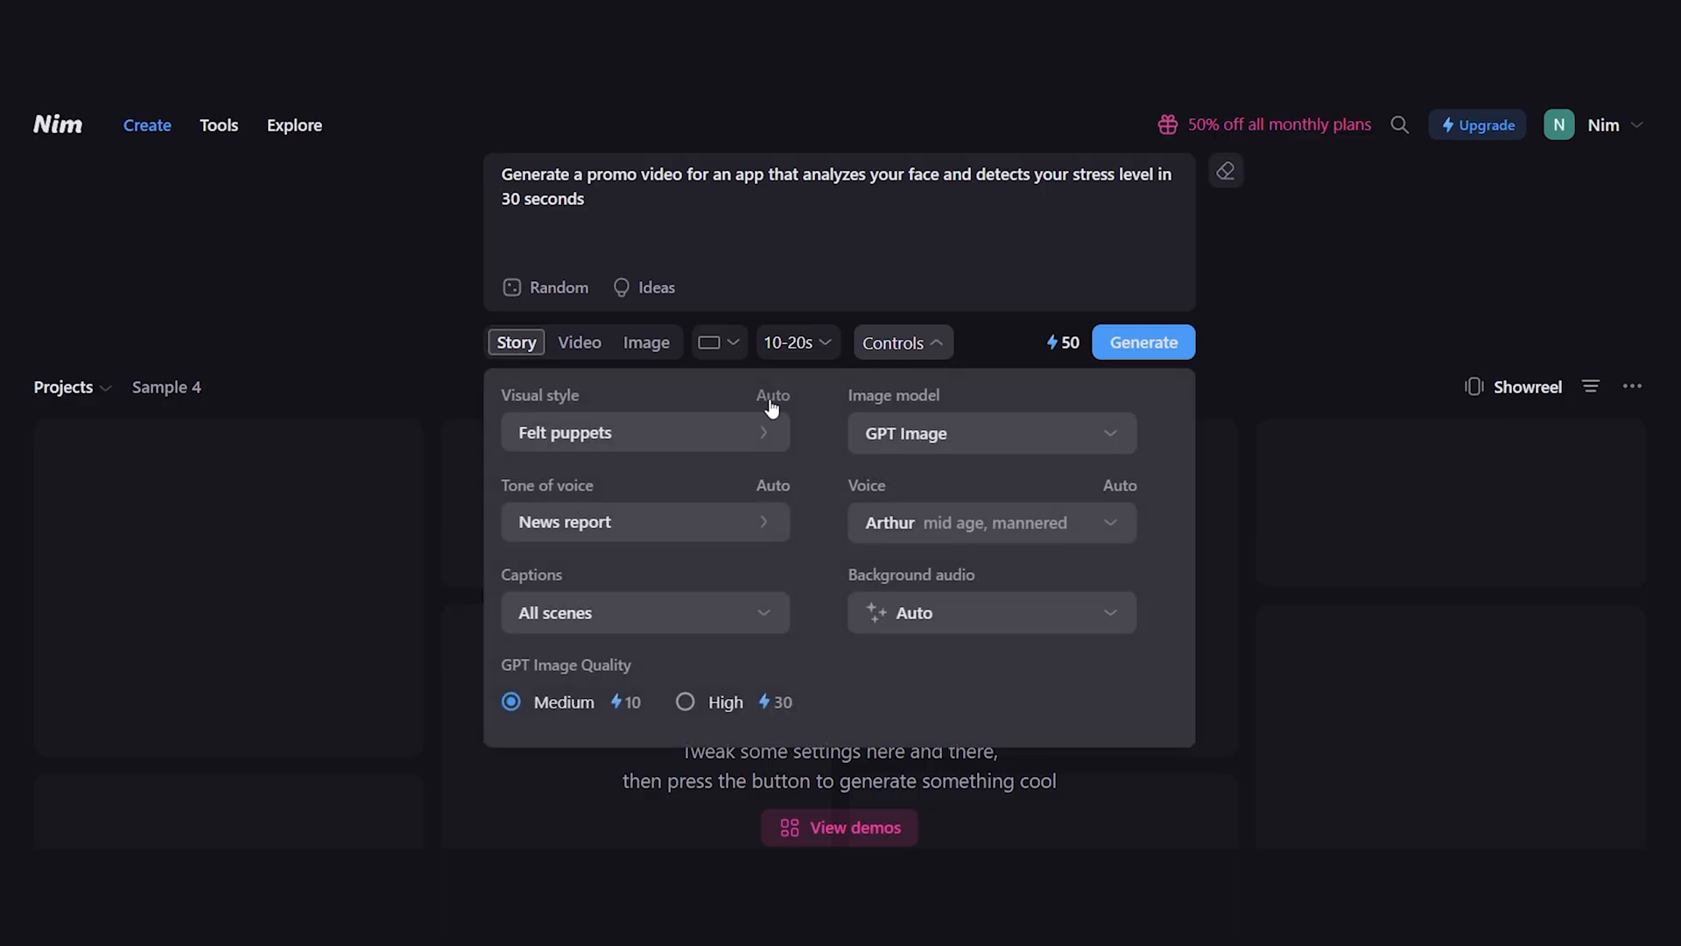
- Switch the promo to VHS nostalgia visuals with Explainer tone and generate the story video
left_click(645, 432)
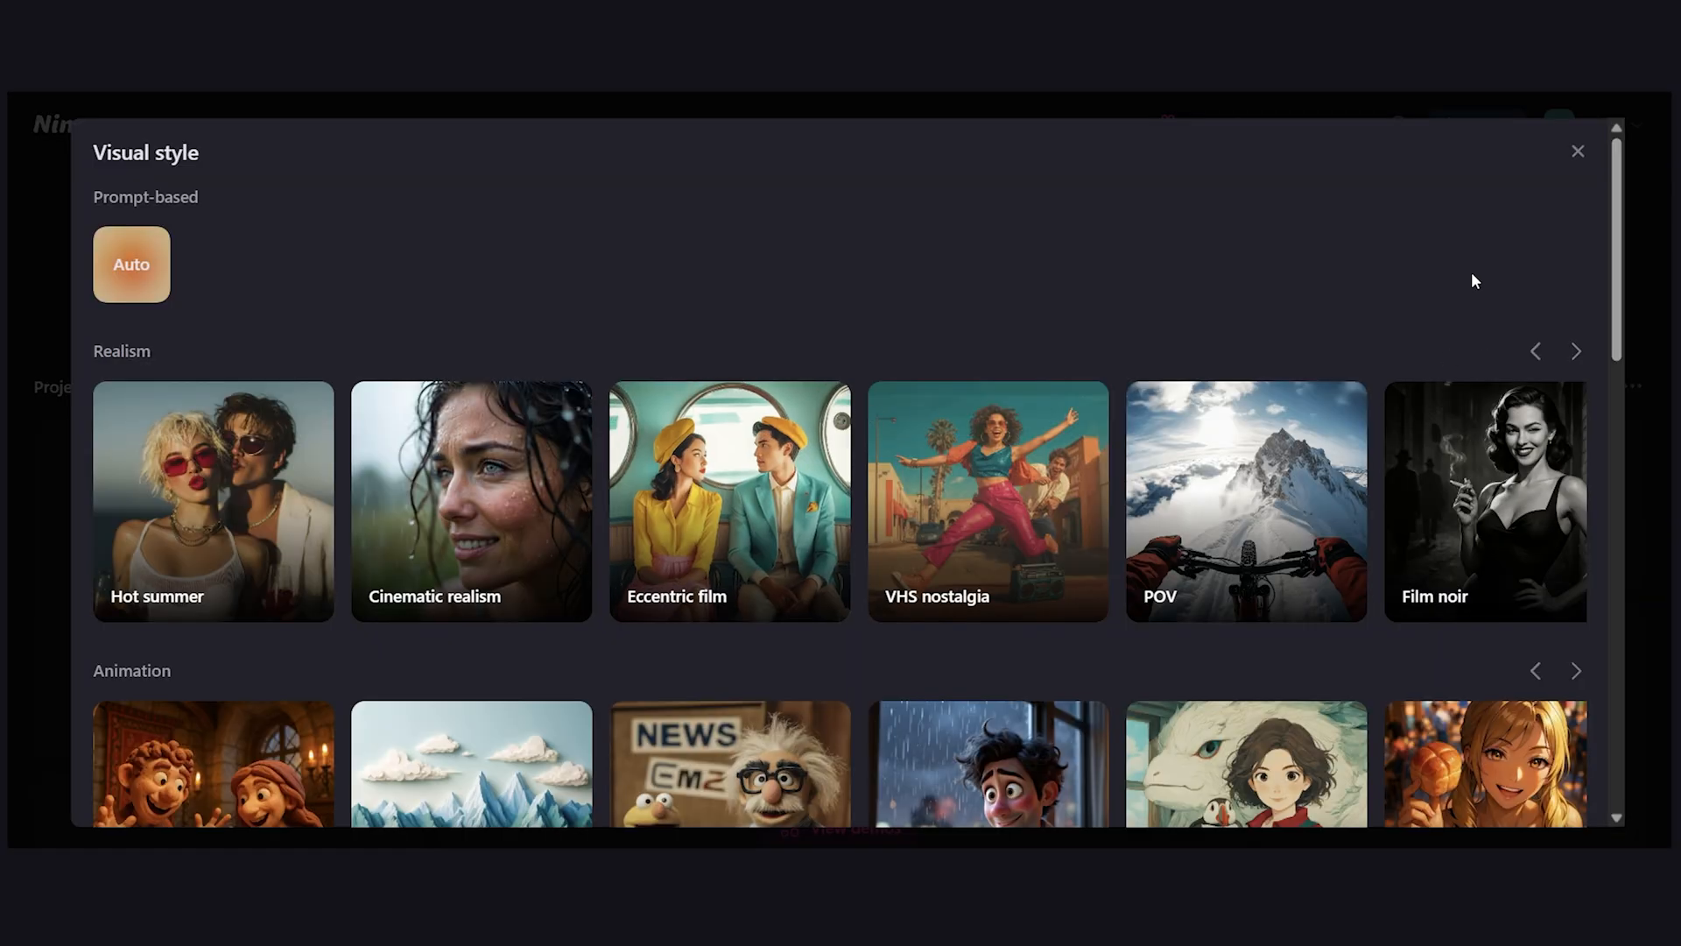
scroll("down", 3)
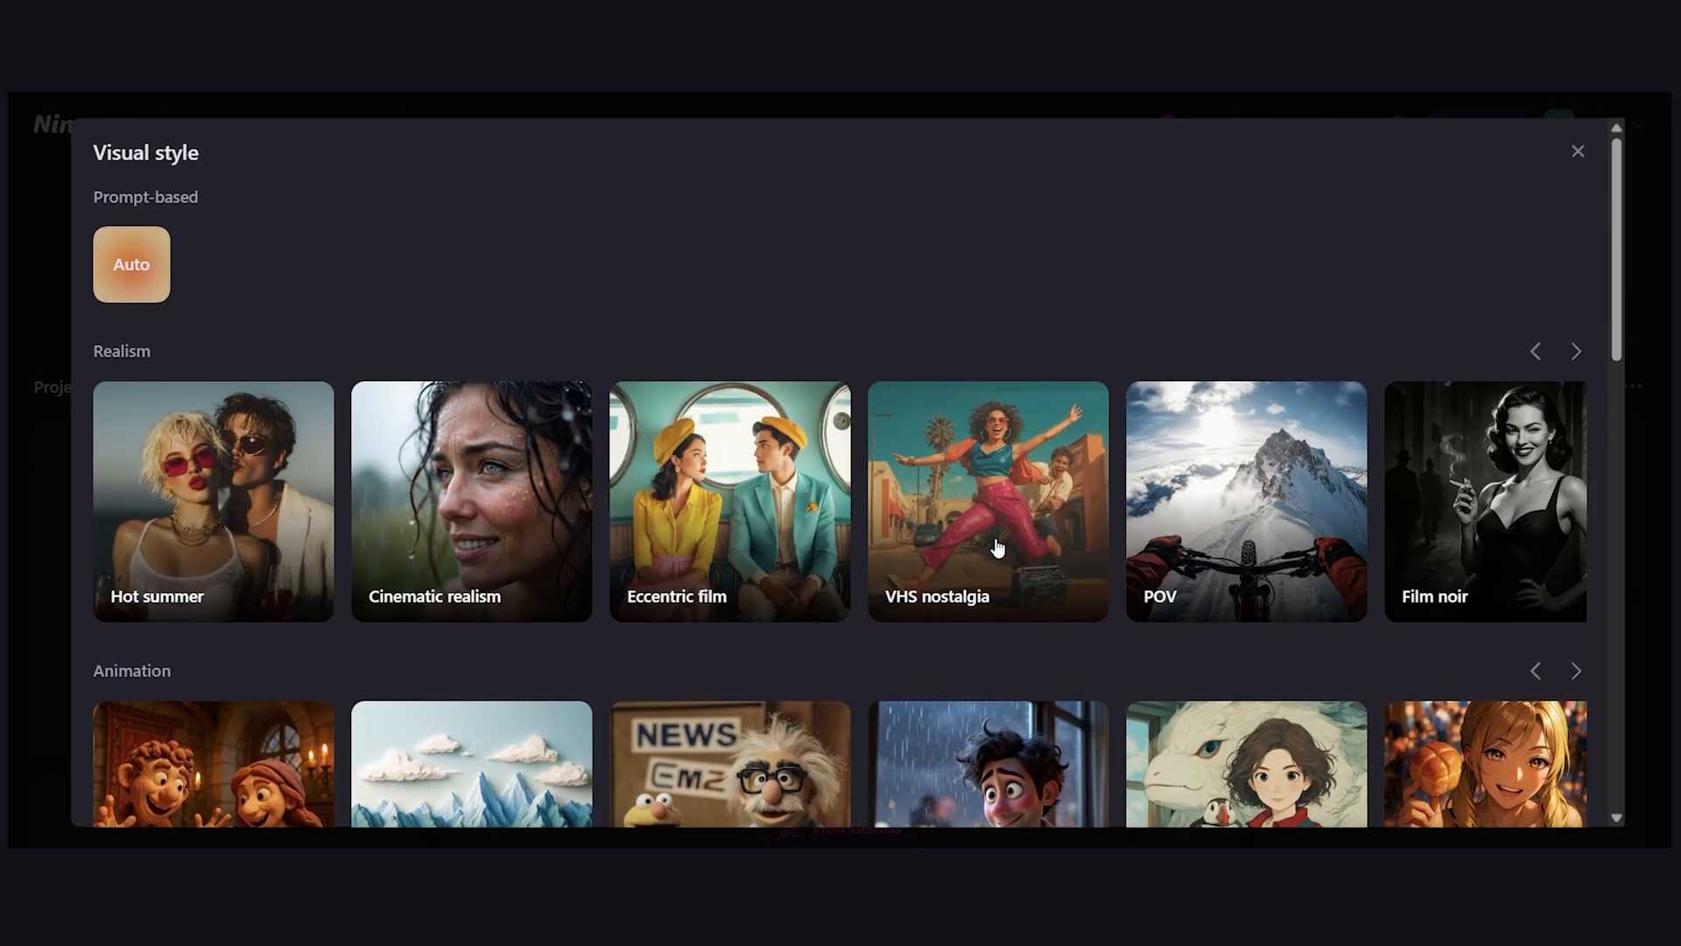
left_click(1578, 151)
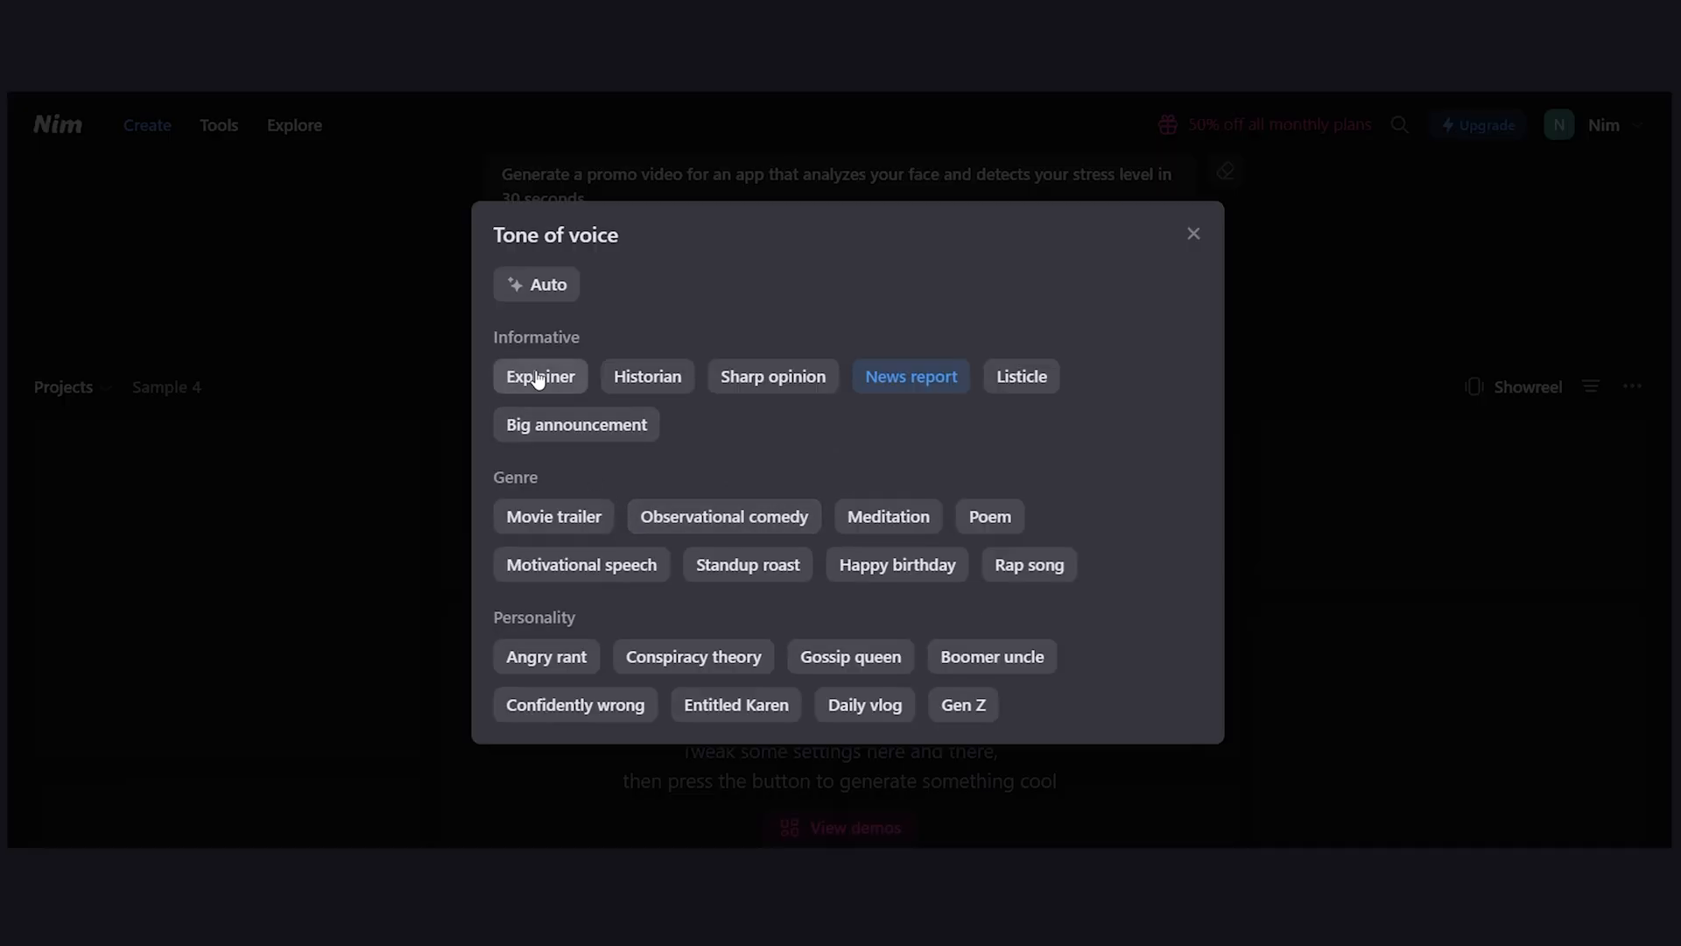
left_click(539, 377)
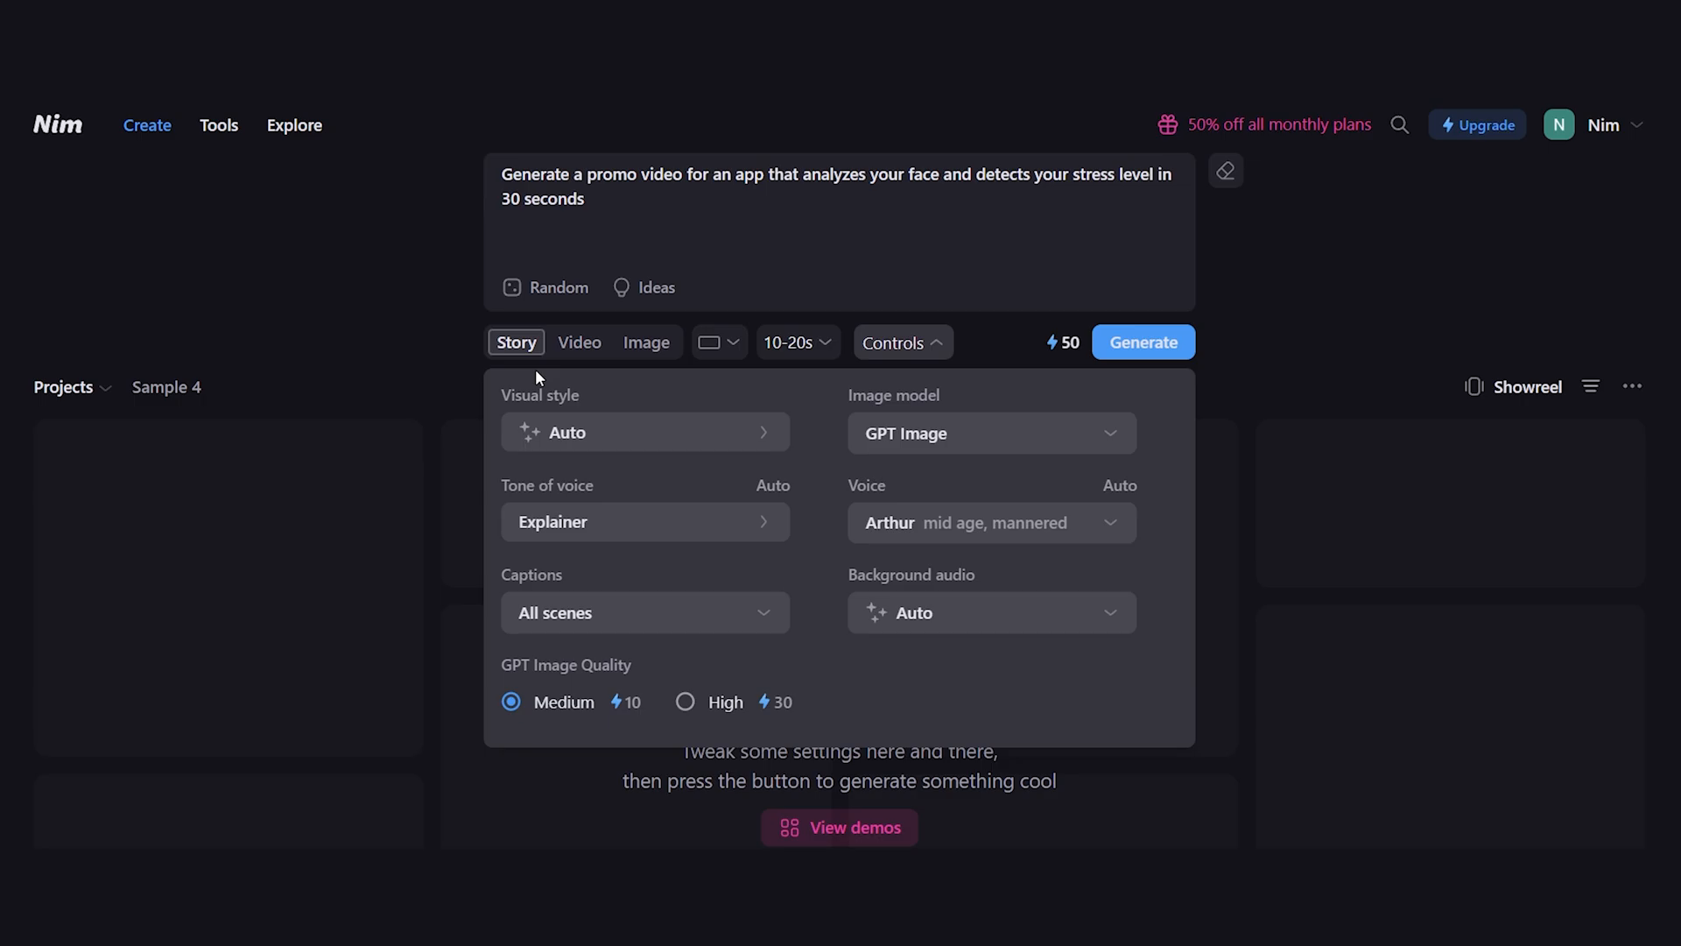
mouse_move(818, 573)
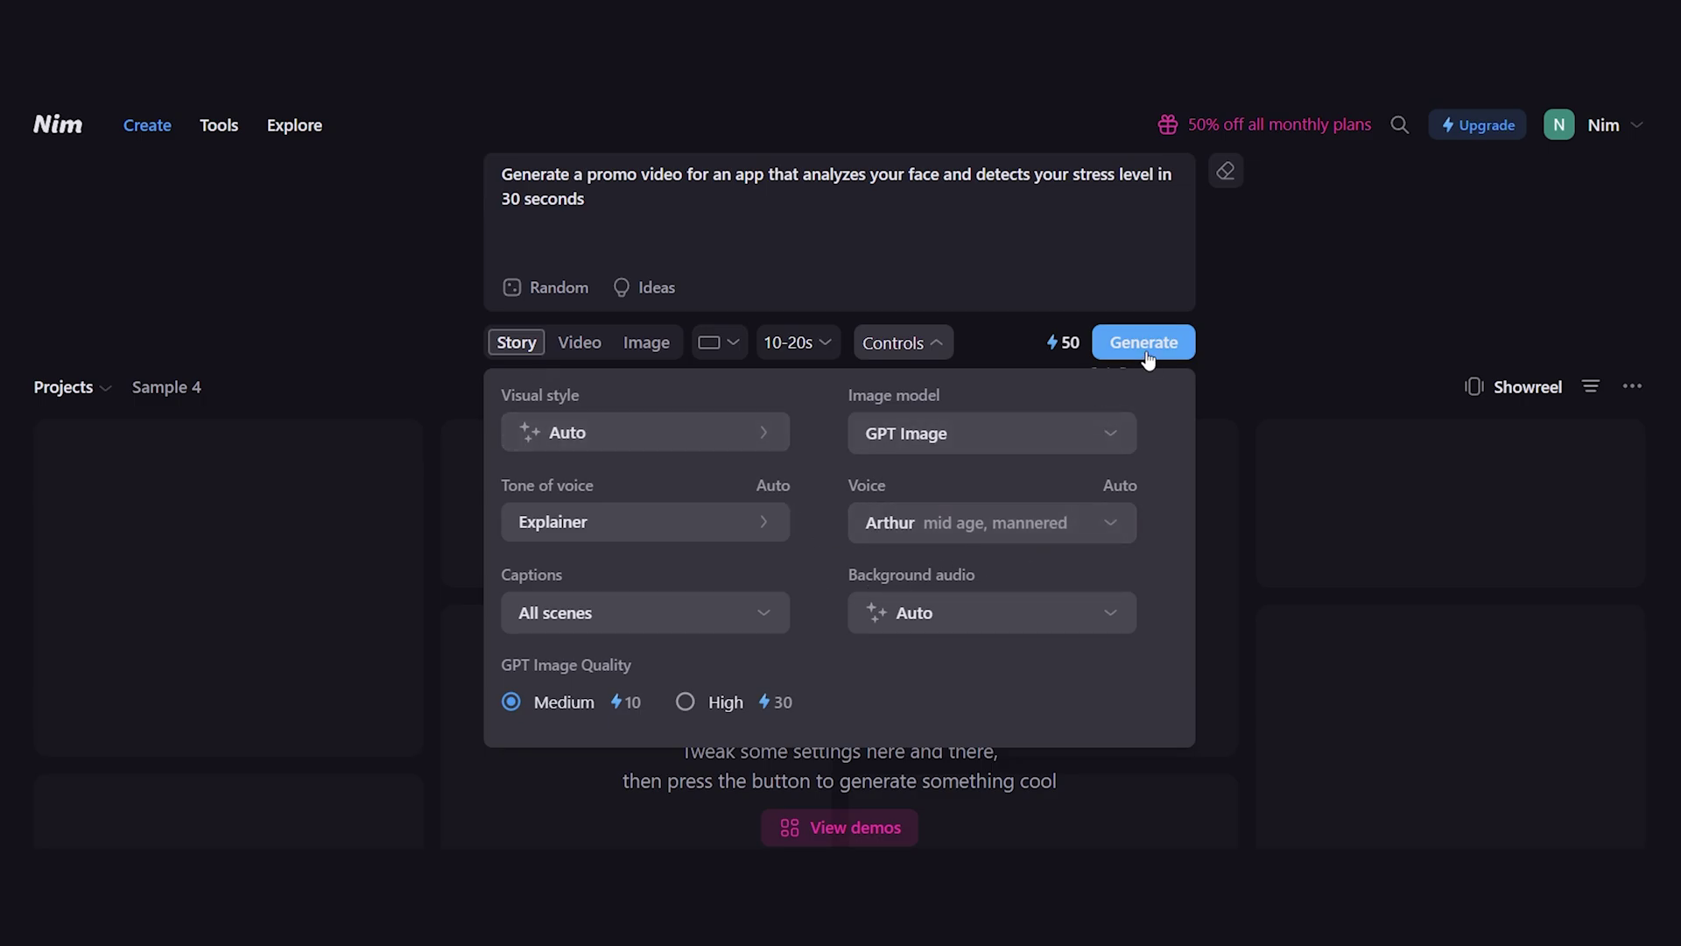
left_click(1144, 342)
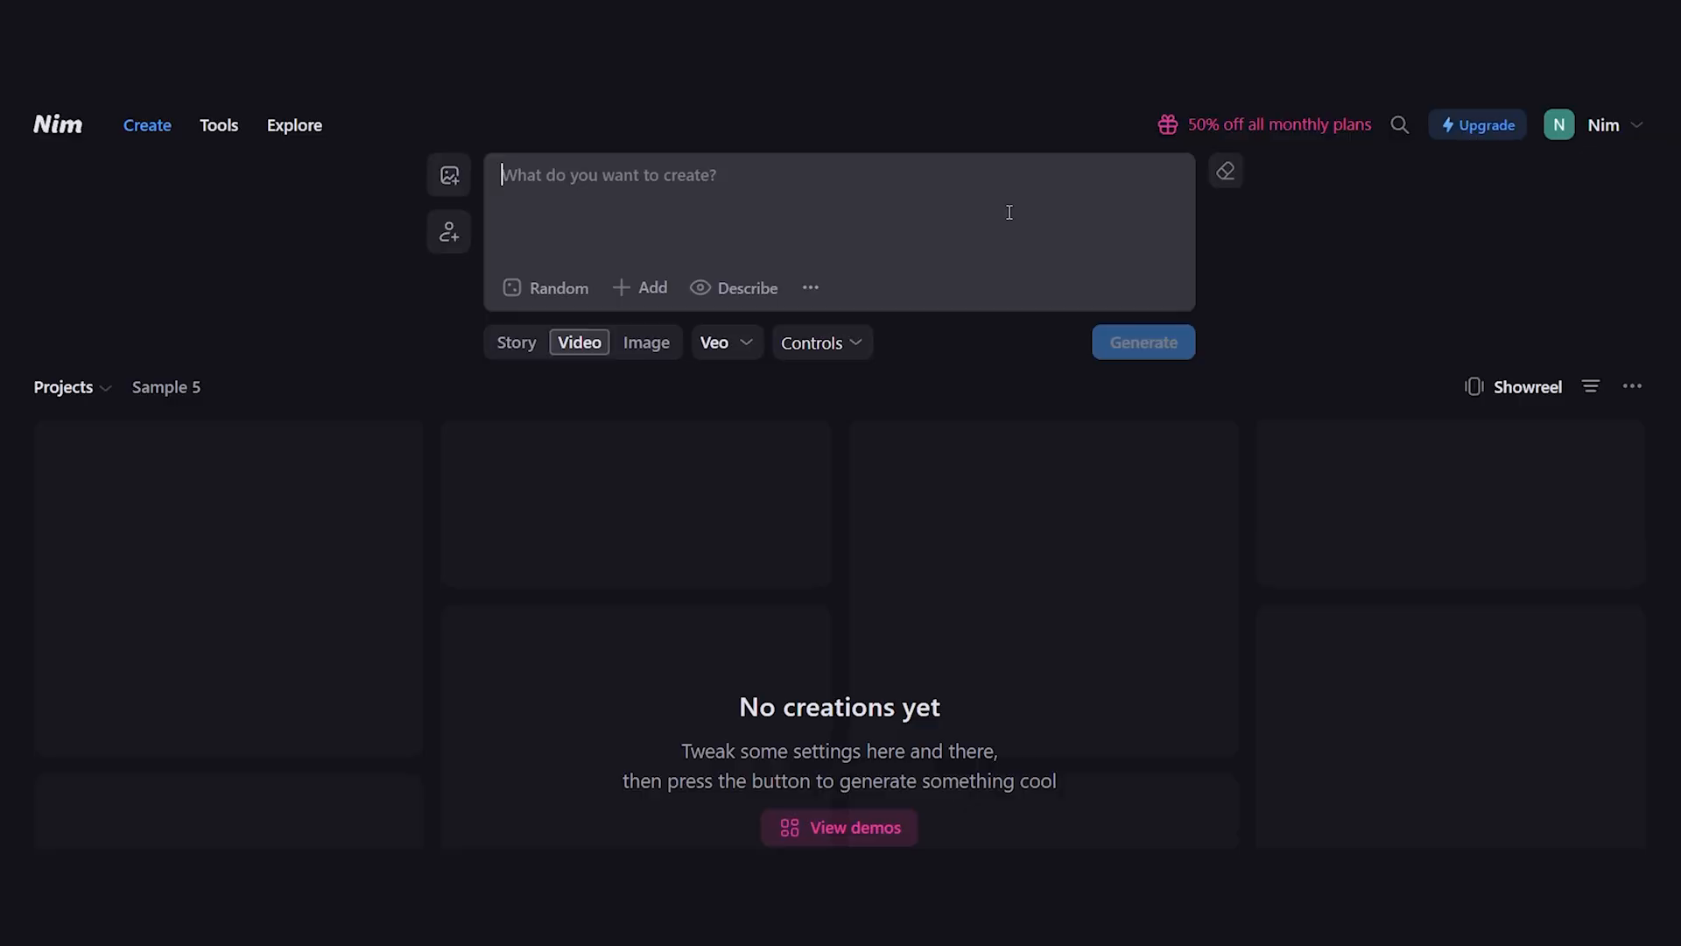
- Generate a banana-talk lip-sync clip from the baby podcast host image
left_click(725, 342)
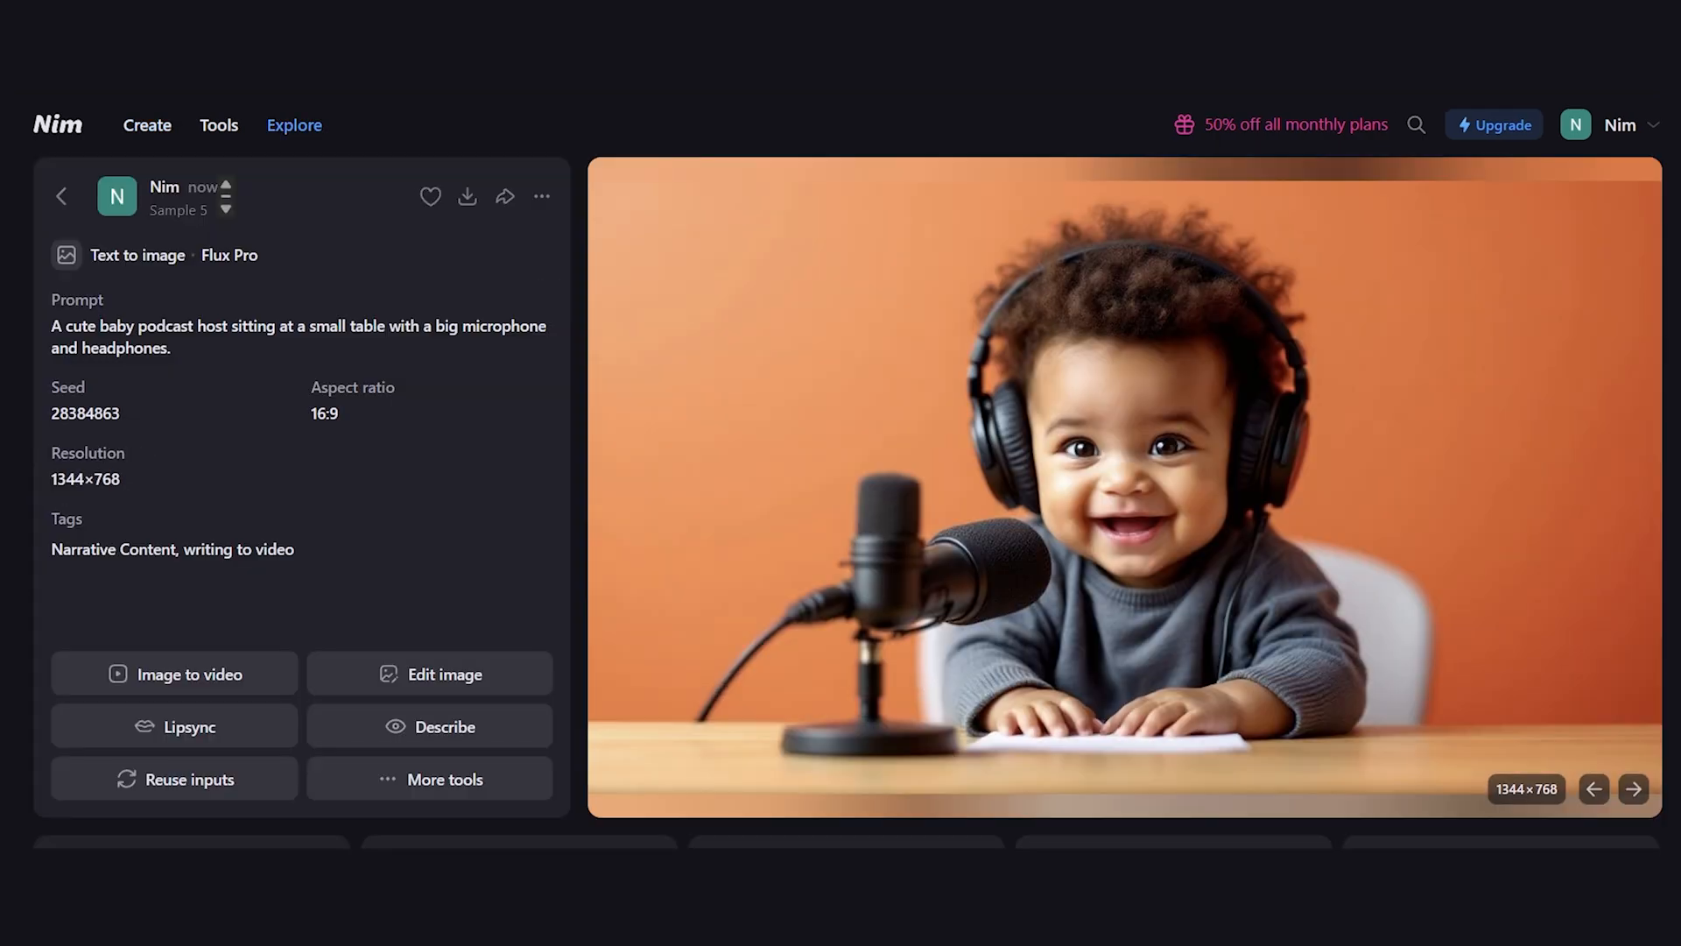
left_click(174, 725)
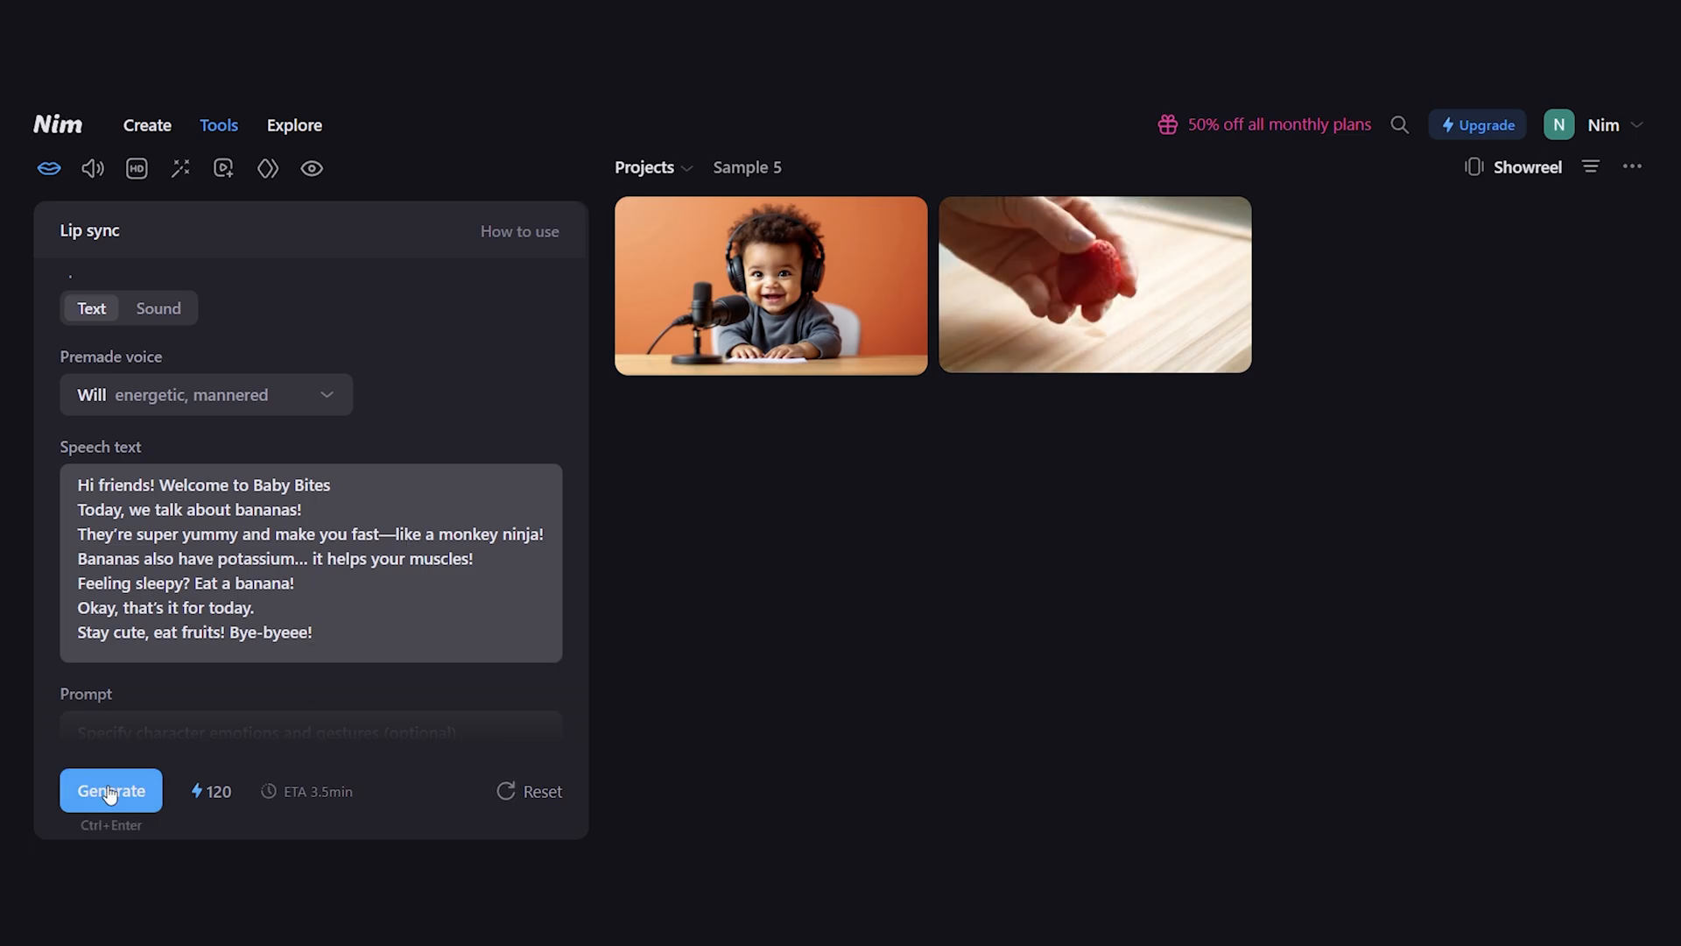
left_click(147, 124)
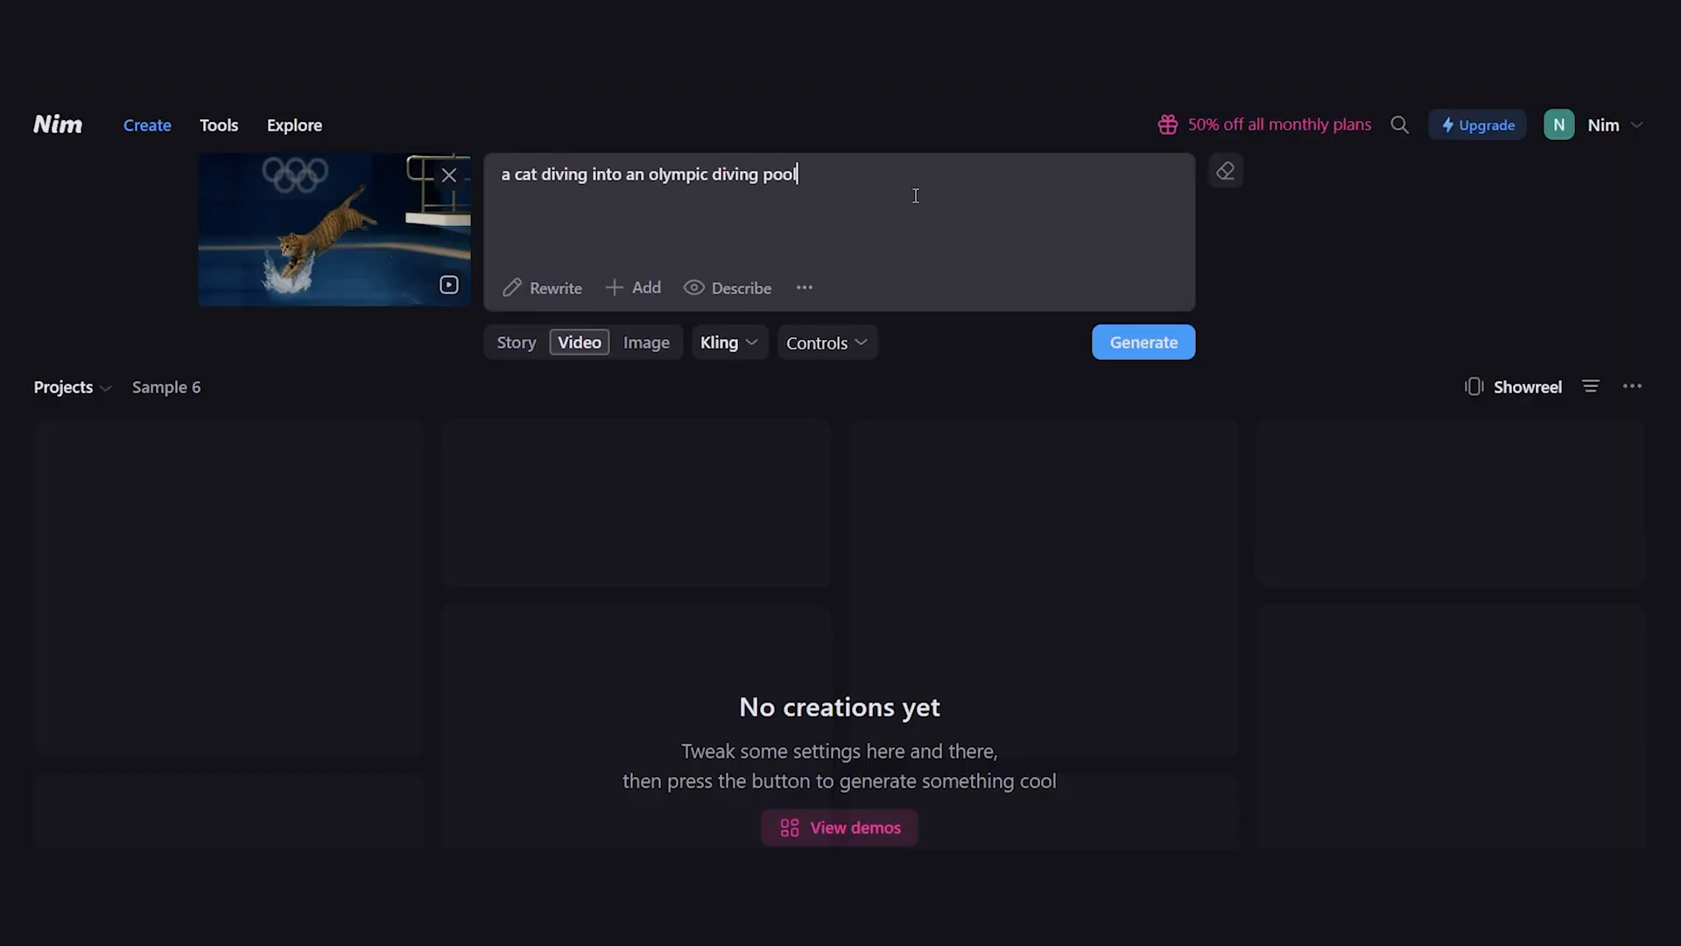
- Generate the cat-diving-into-an-Olympic-pool video with the Kling model
left_click(727, 342)
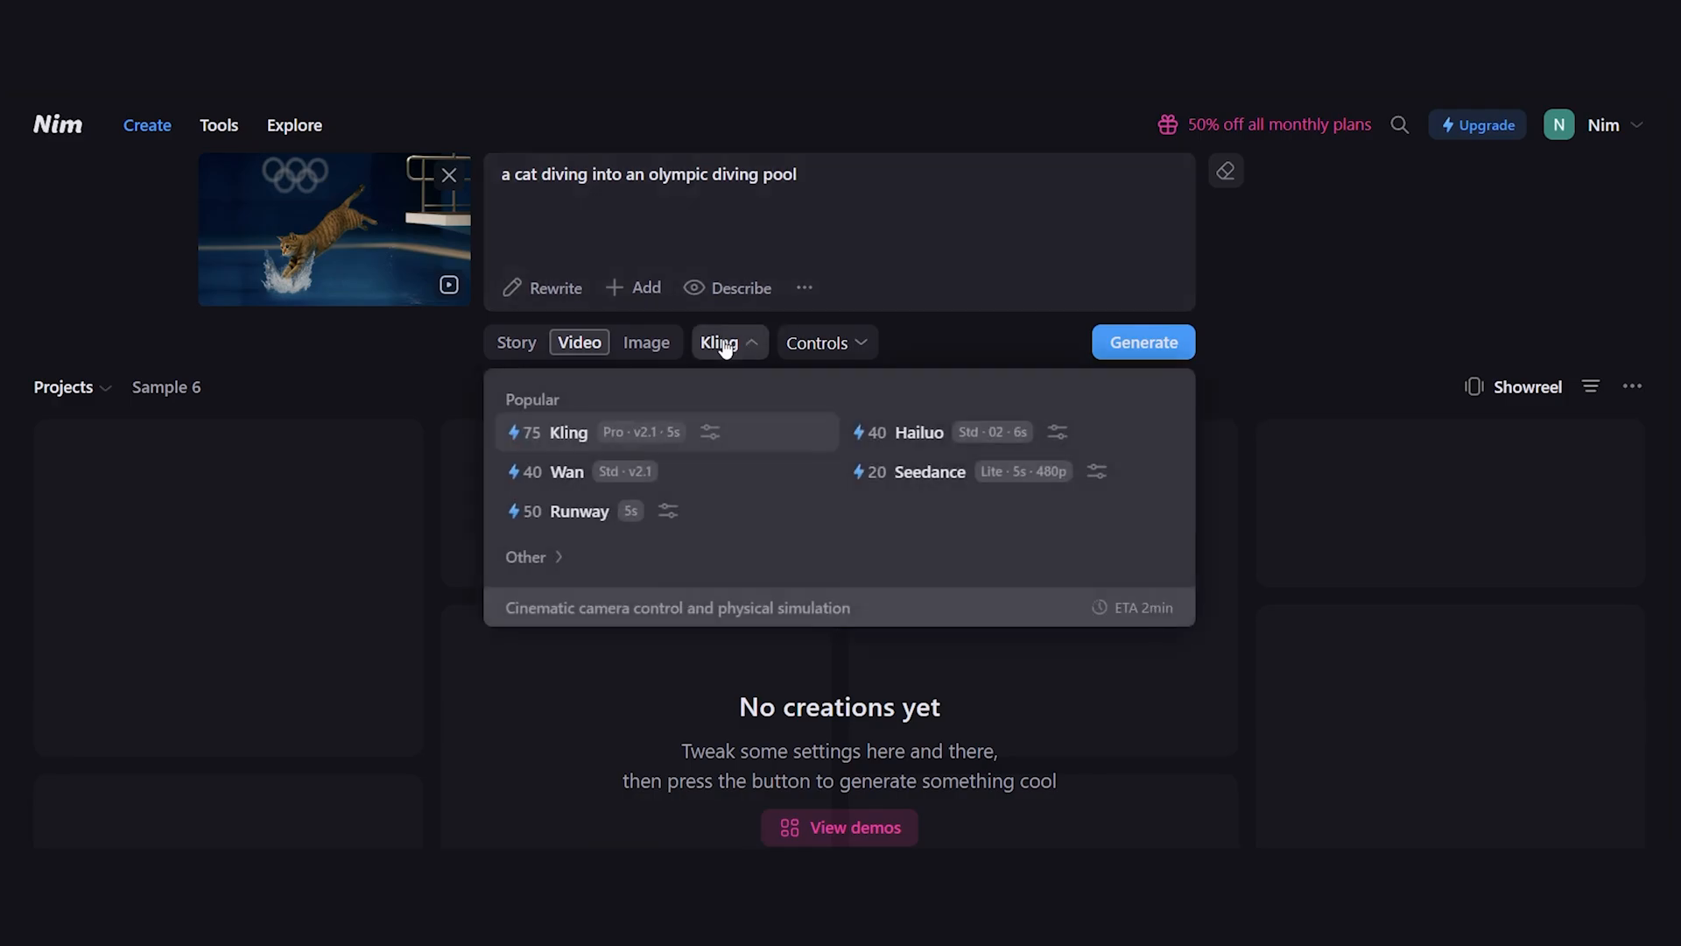
left_click(984, 345)
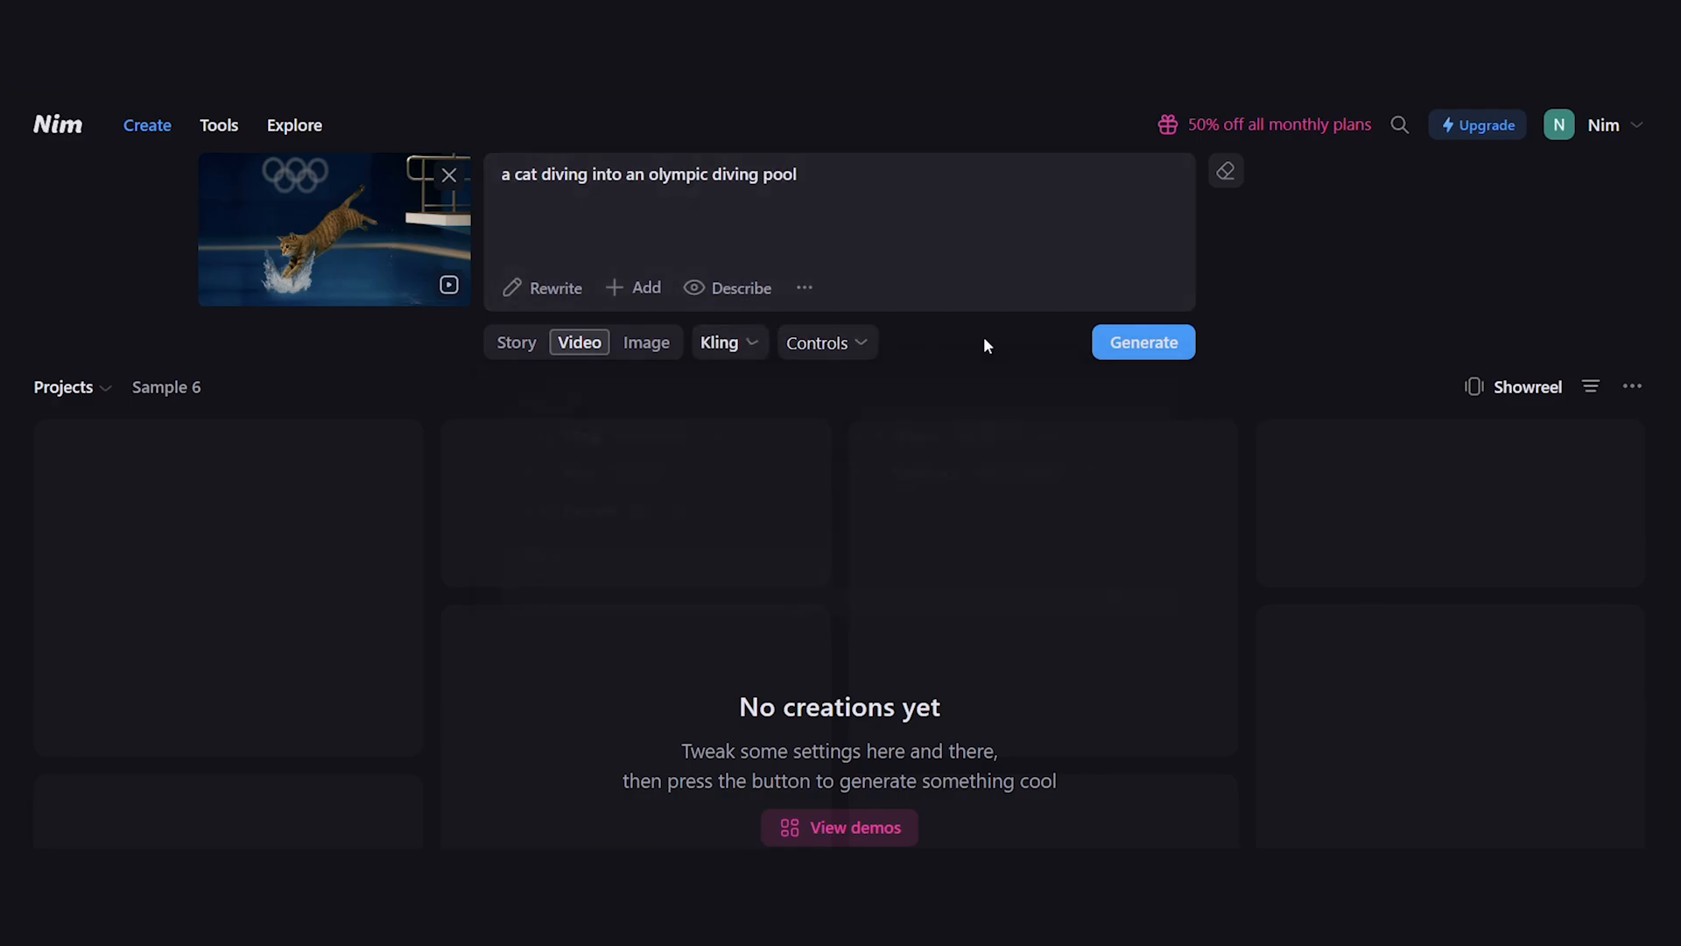
left_click(218, 124)
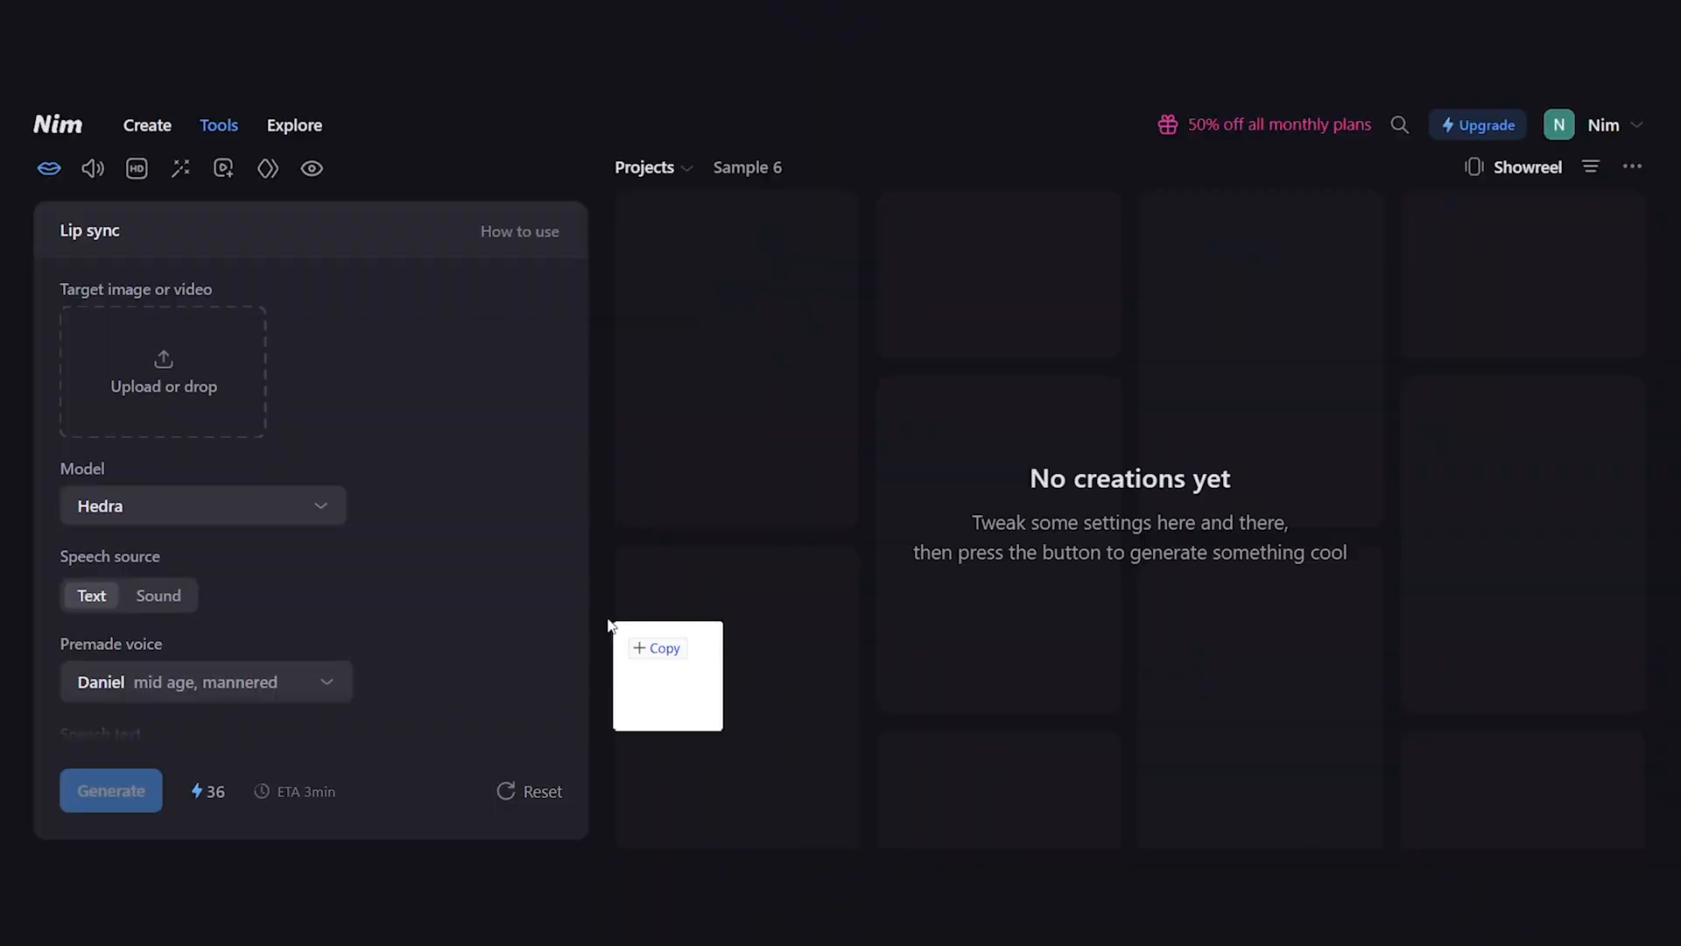
- Choose Daniel as the premade lip-sync voice for the 'Protect your peace' line
left_click(204, 504)
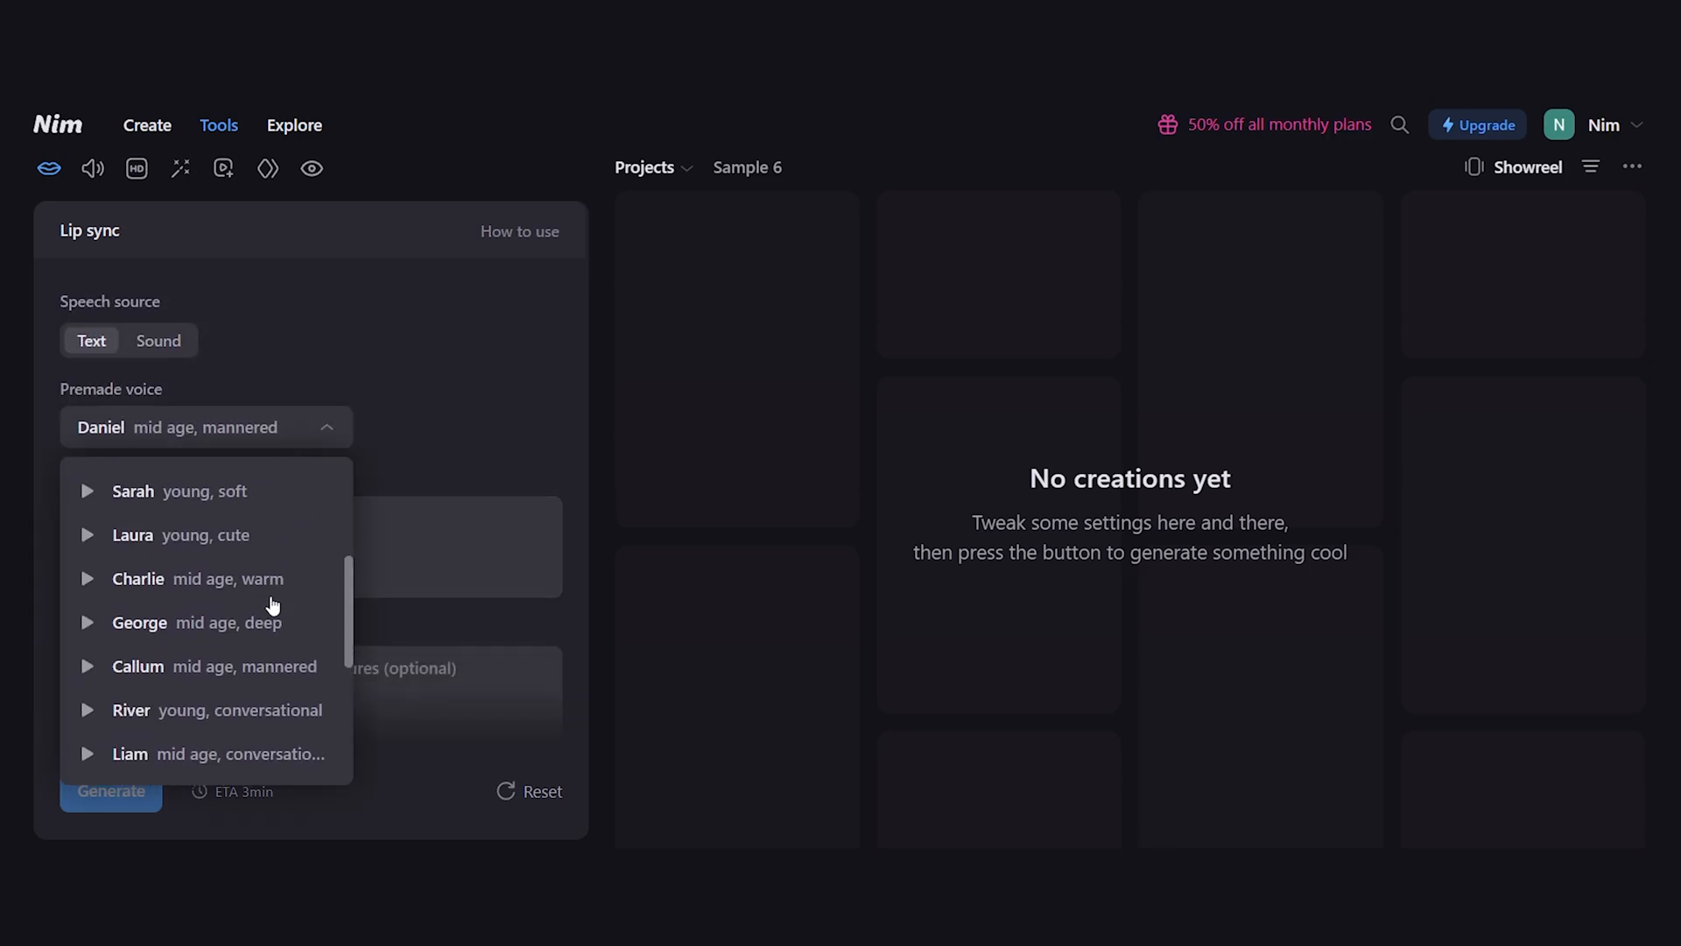
left_click(206, 427)
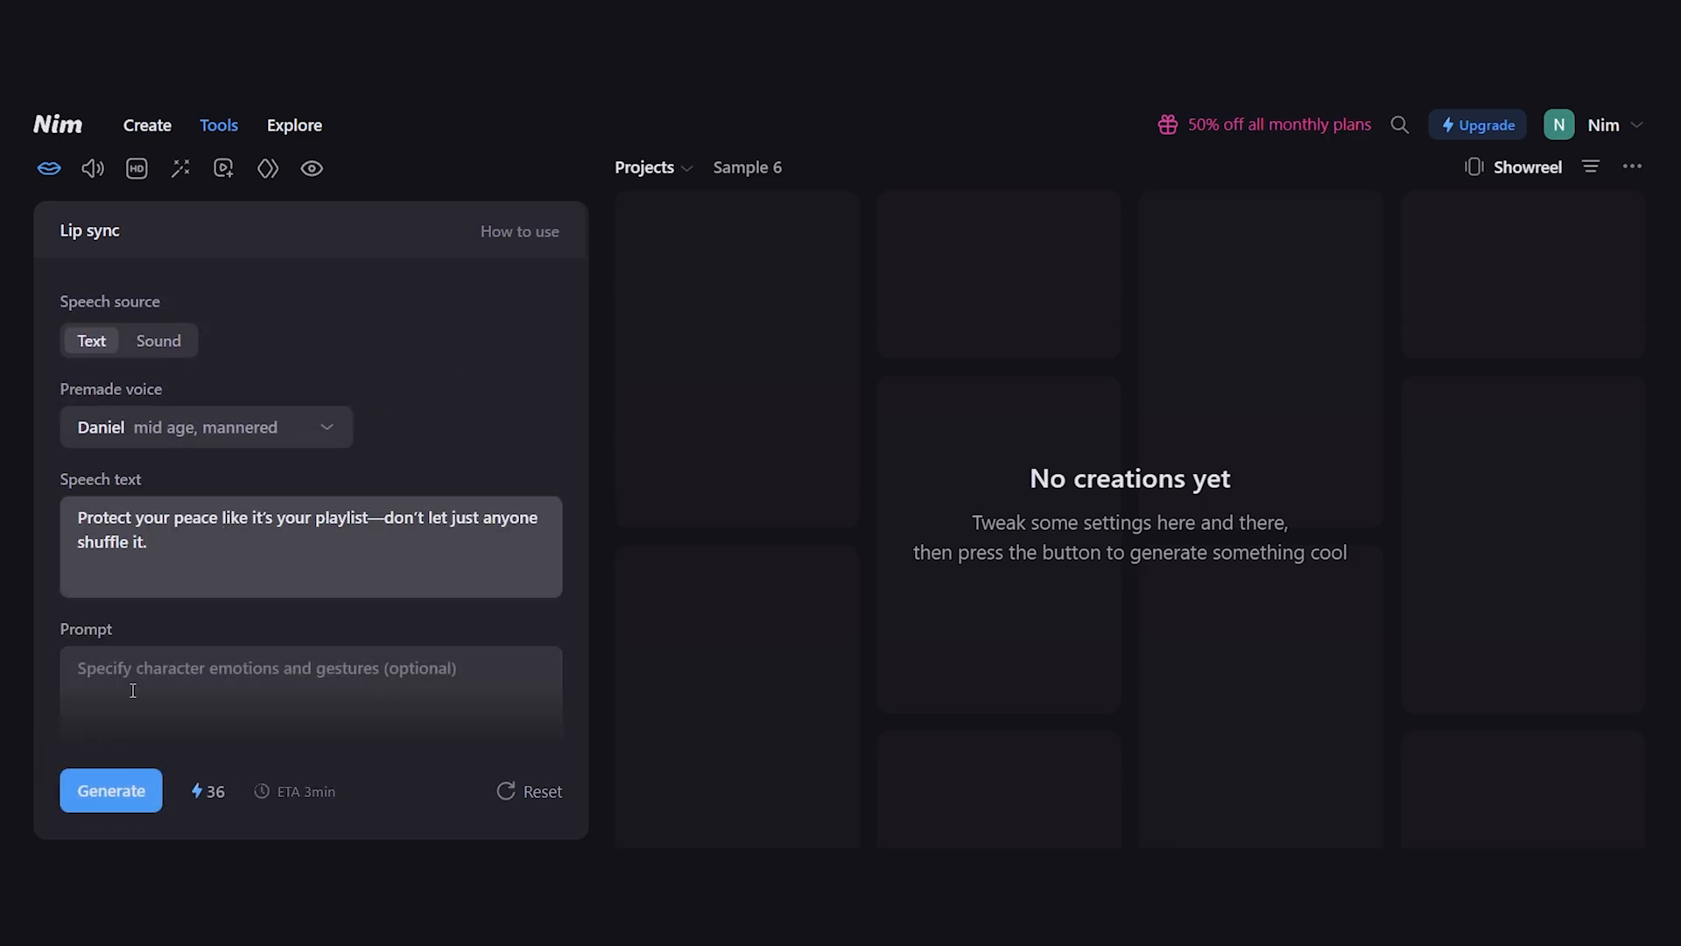
left_click(147, 124)
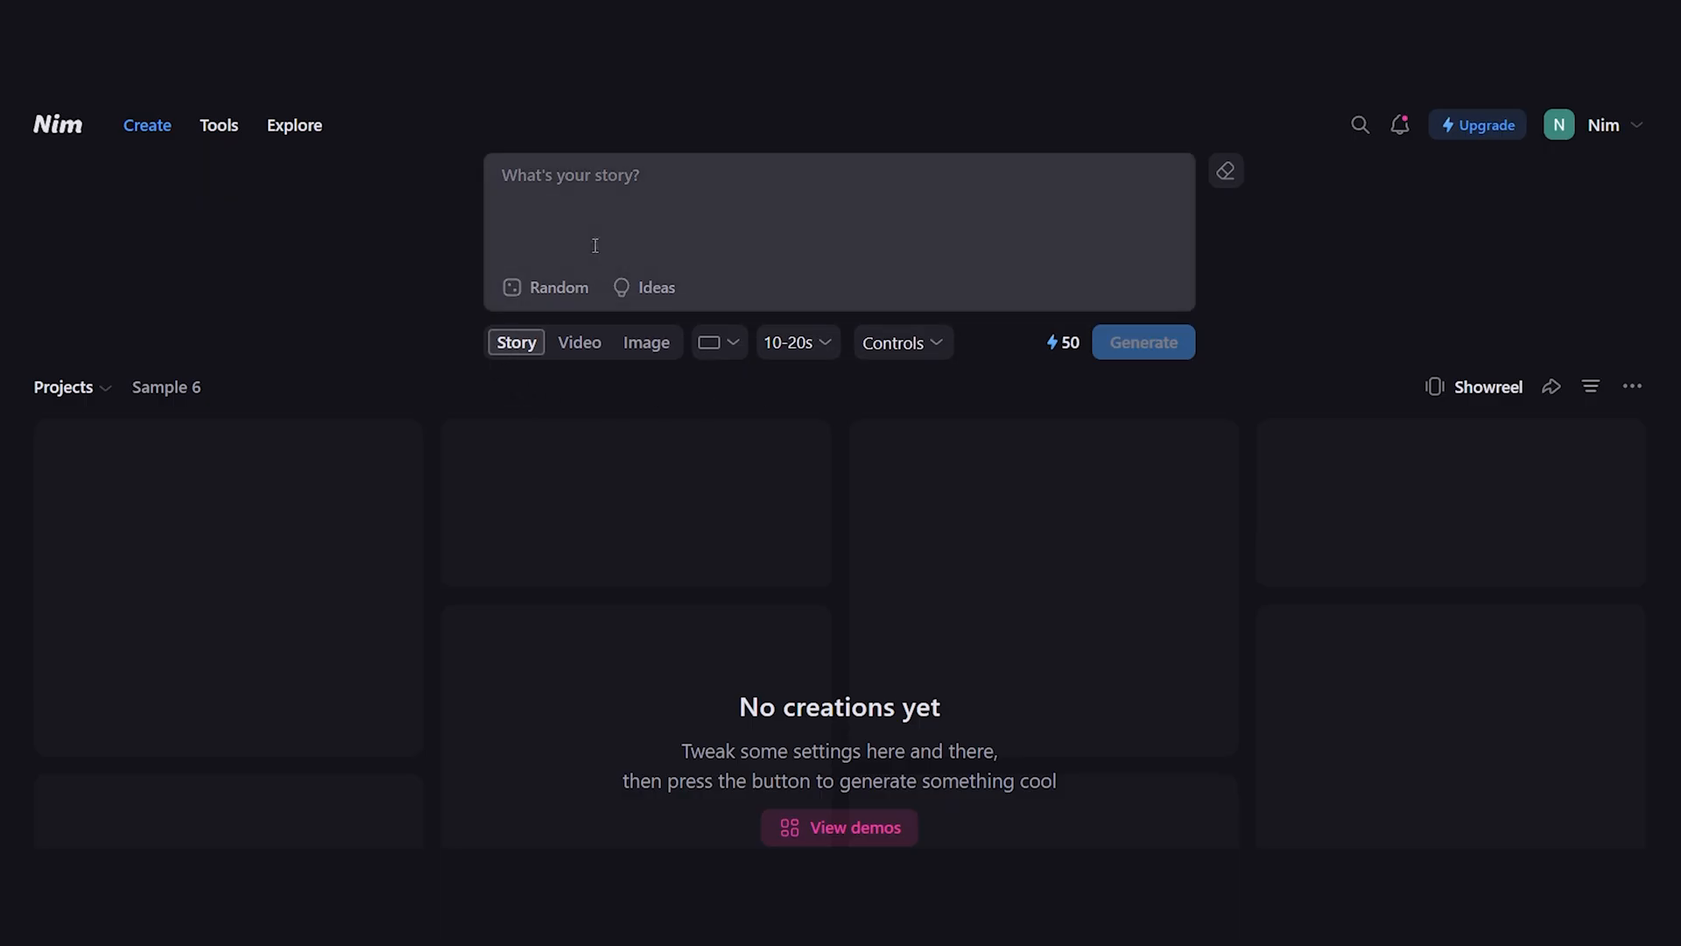
- Generate a first-person Roman-soldier Teutoburg Forest story with the POV realism style
type("recount the Battle of Teutoburg Forest from the first-person perspective of a Roman soldier trapped behind enemy lines. Make it immersive, emotional, and historically grounded.")
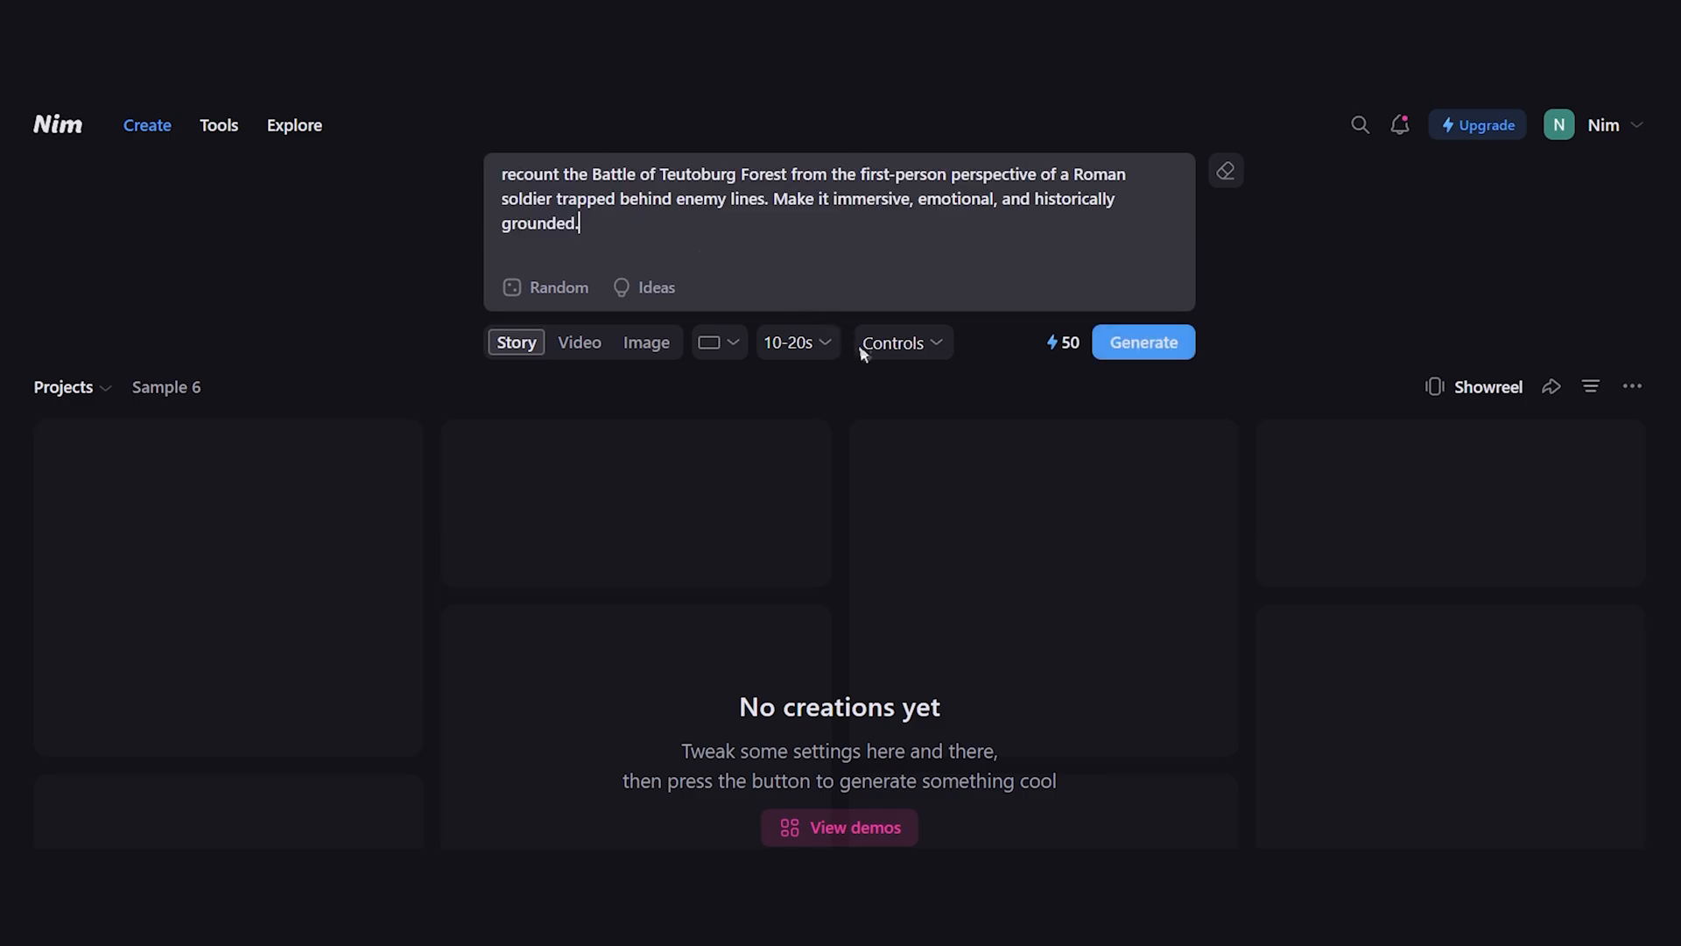
left_click(895, 341)
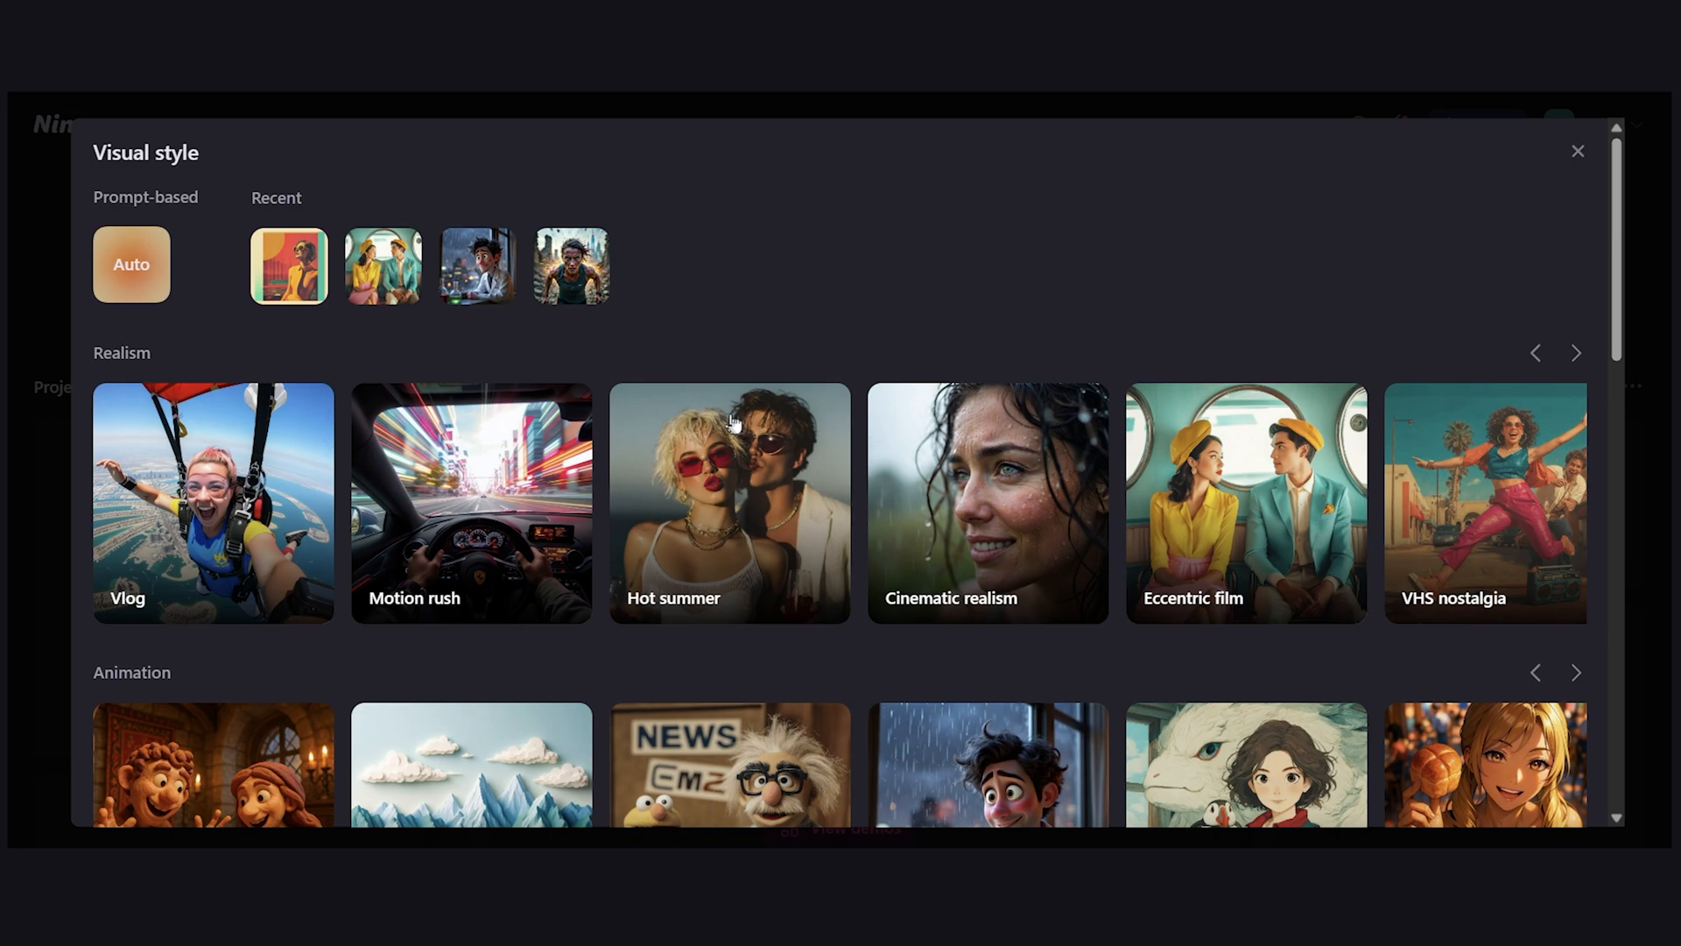
left_click(1574, 352)
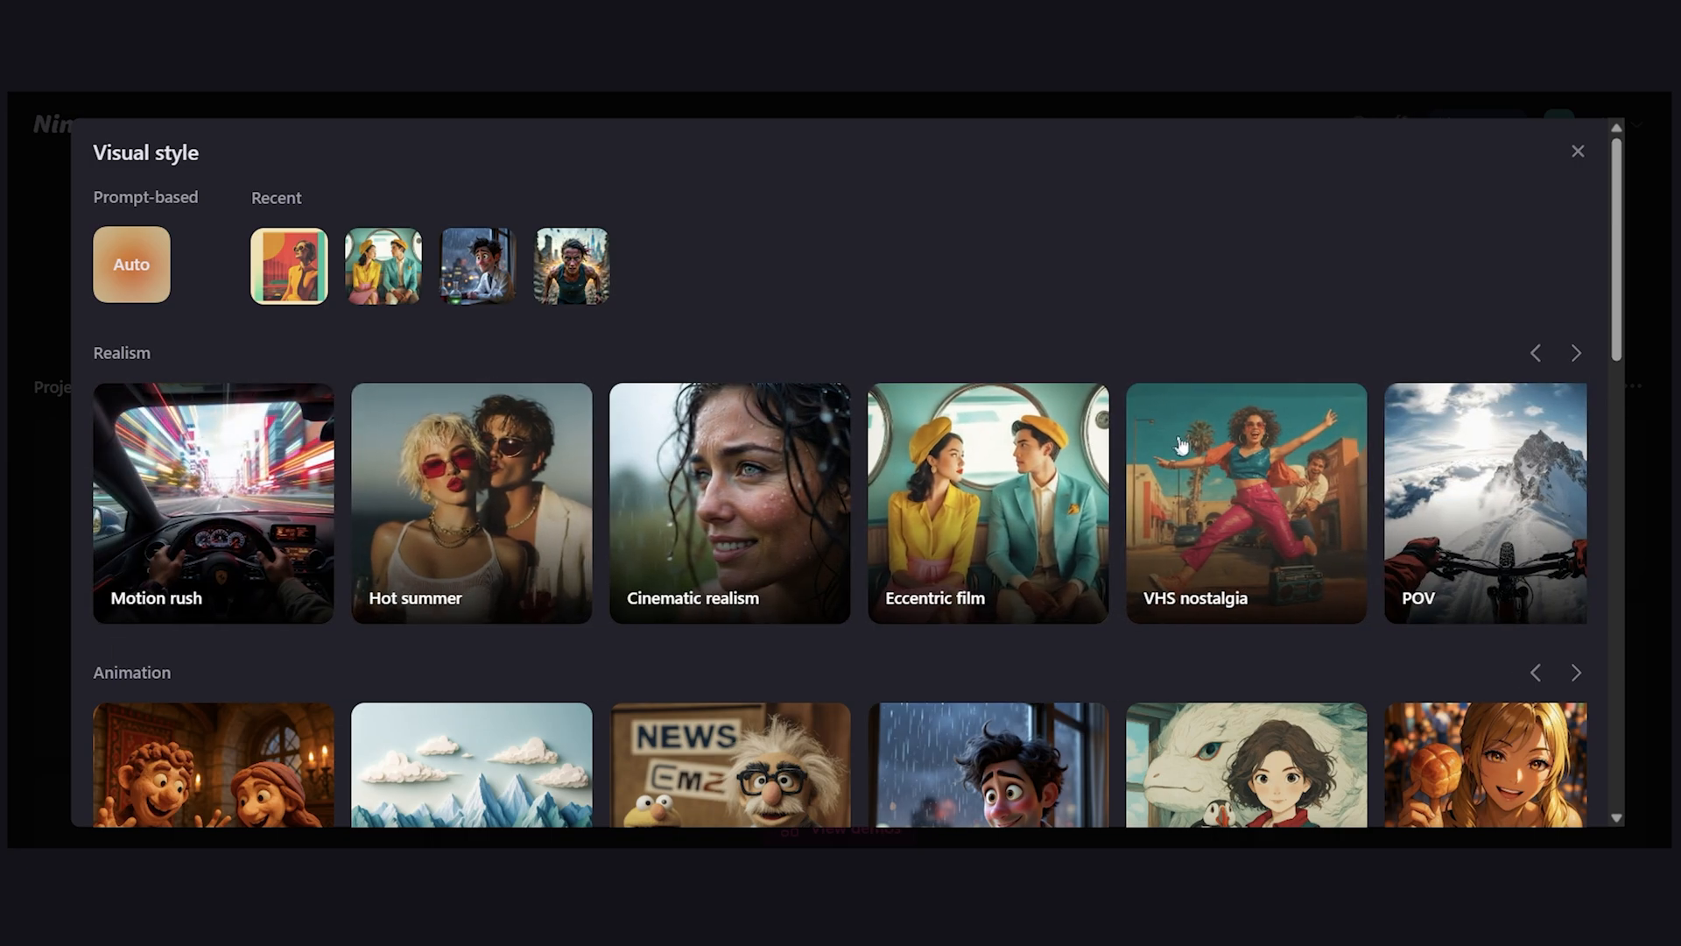
left_click(1575, 352)
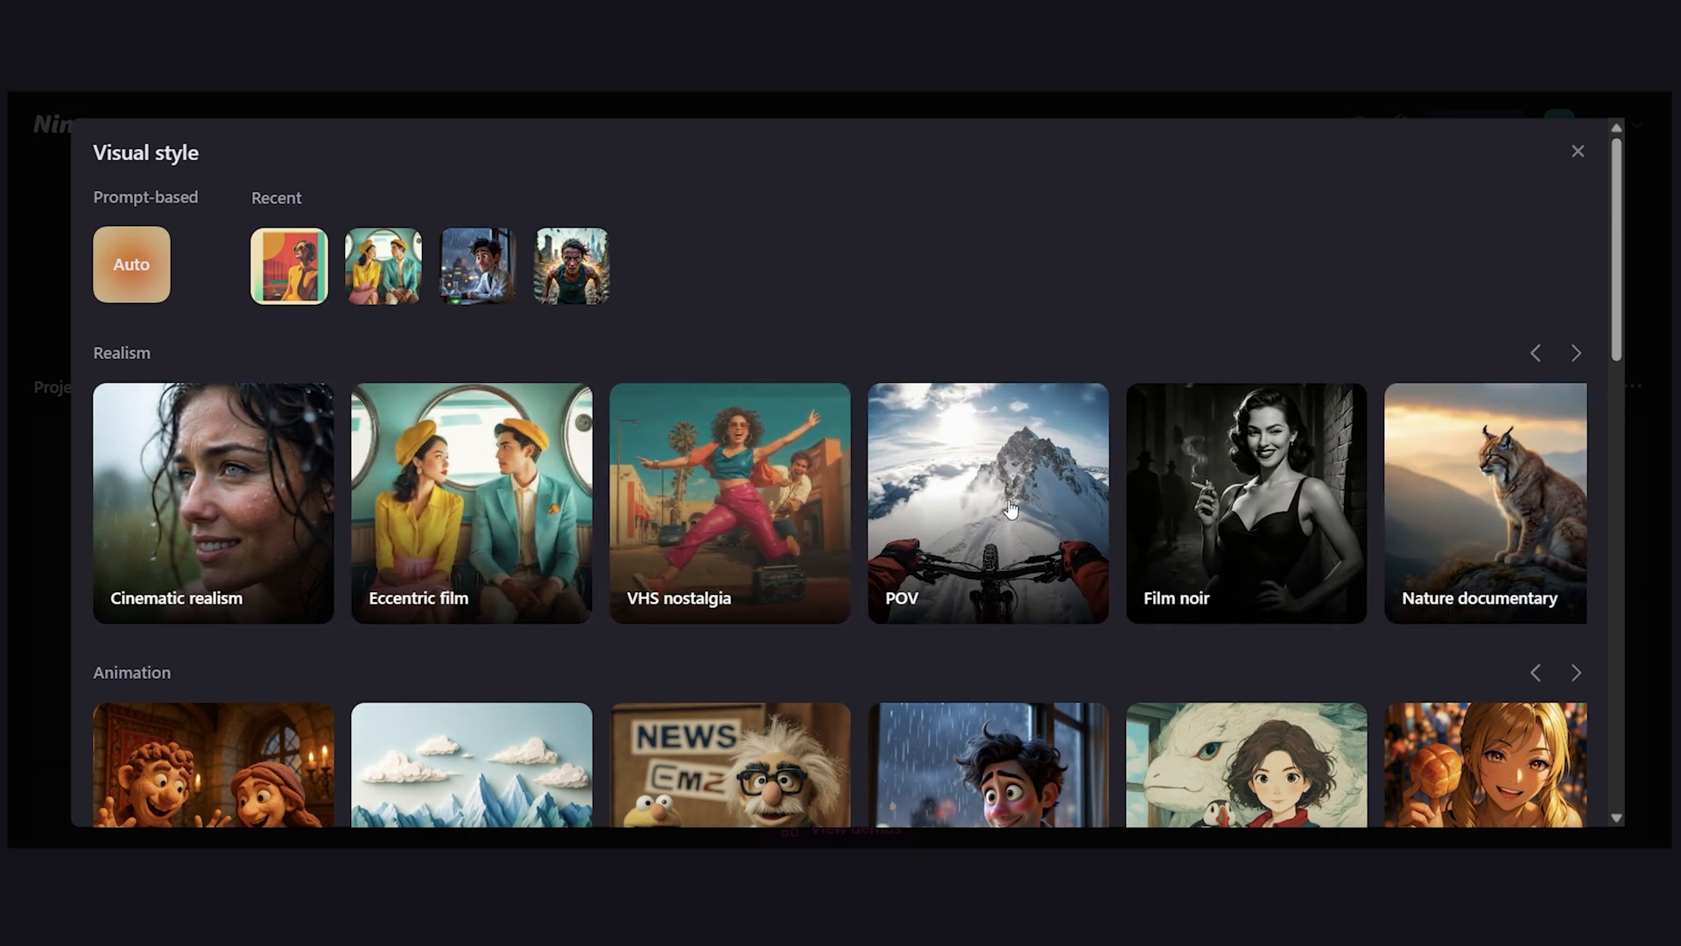
left_click(986, 503)
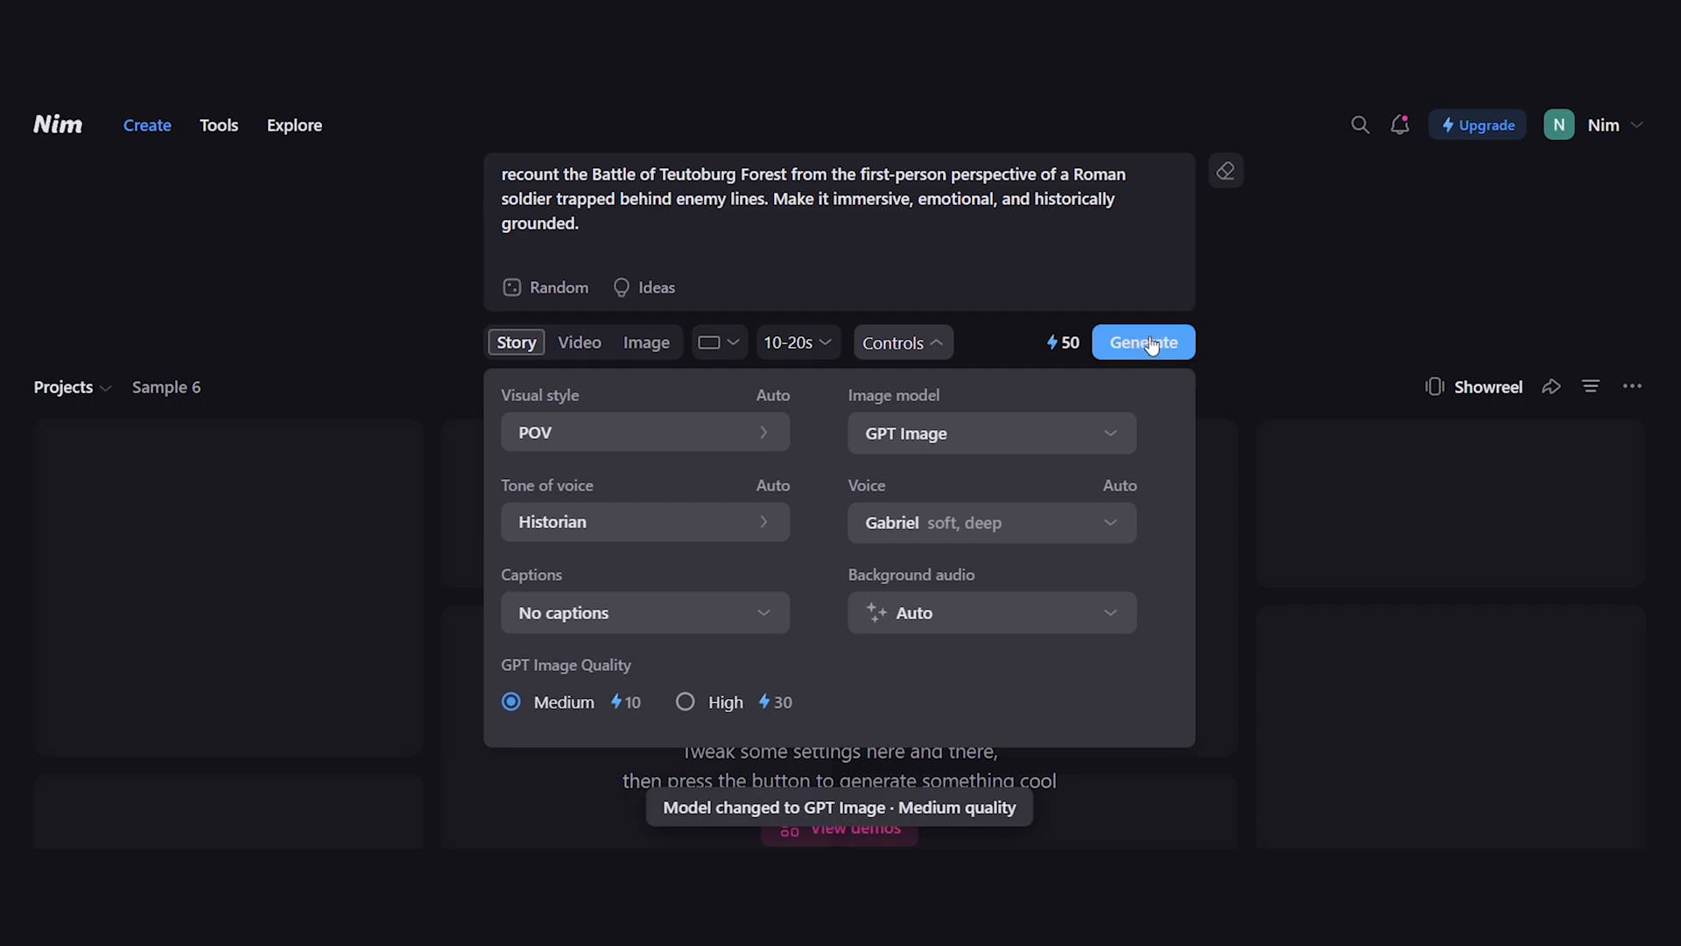
left_click(1142, 342)
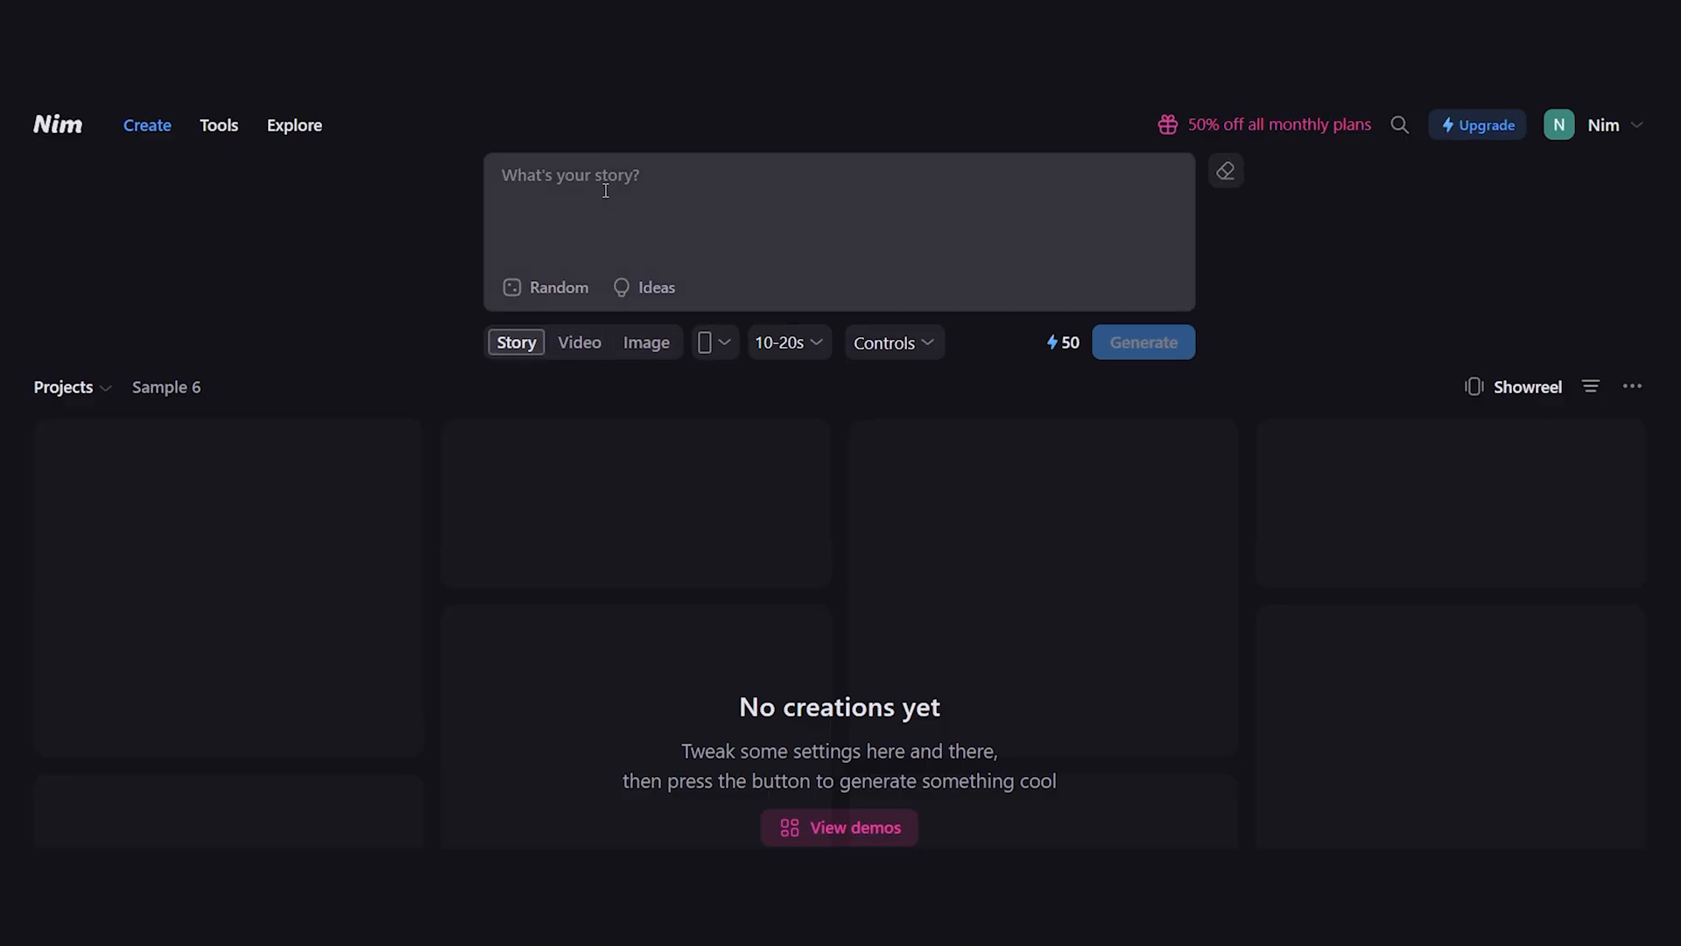
- Generate a story video from the prompt 'Why Labubu toy gone viral?'
type("Why Labubu toy gone viral?")
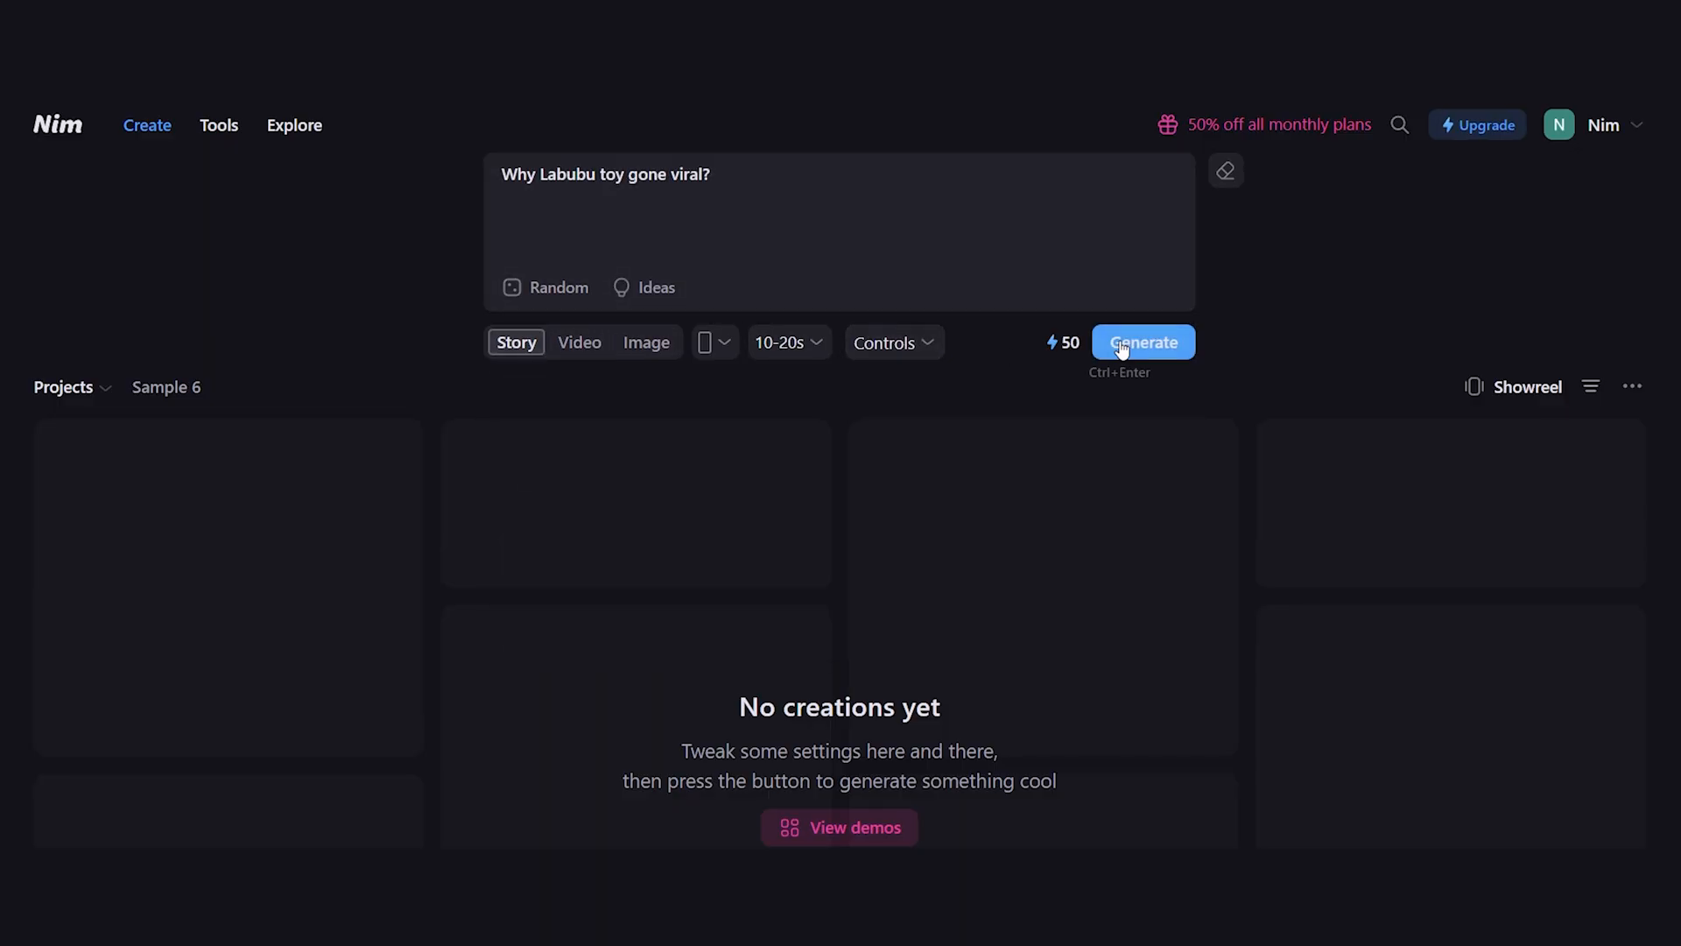
left_click(1142, 342)
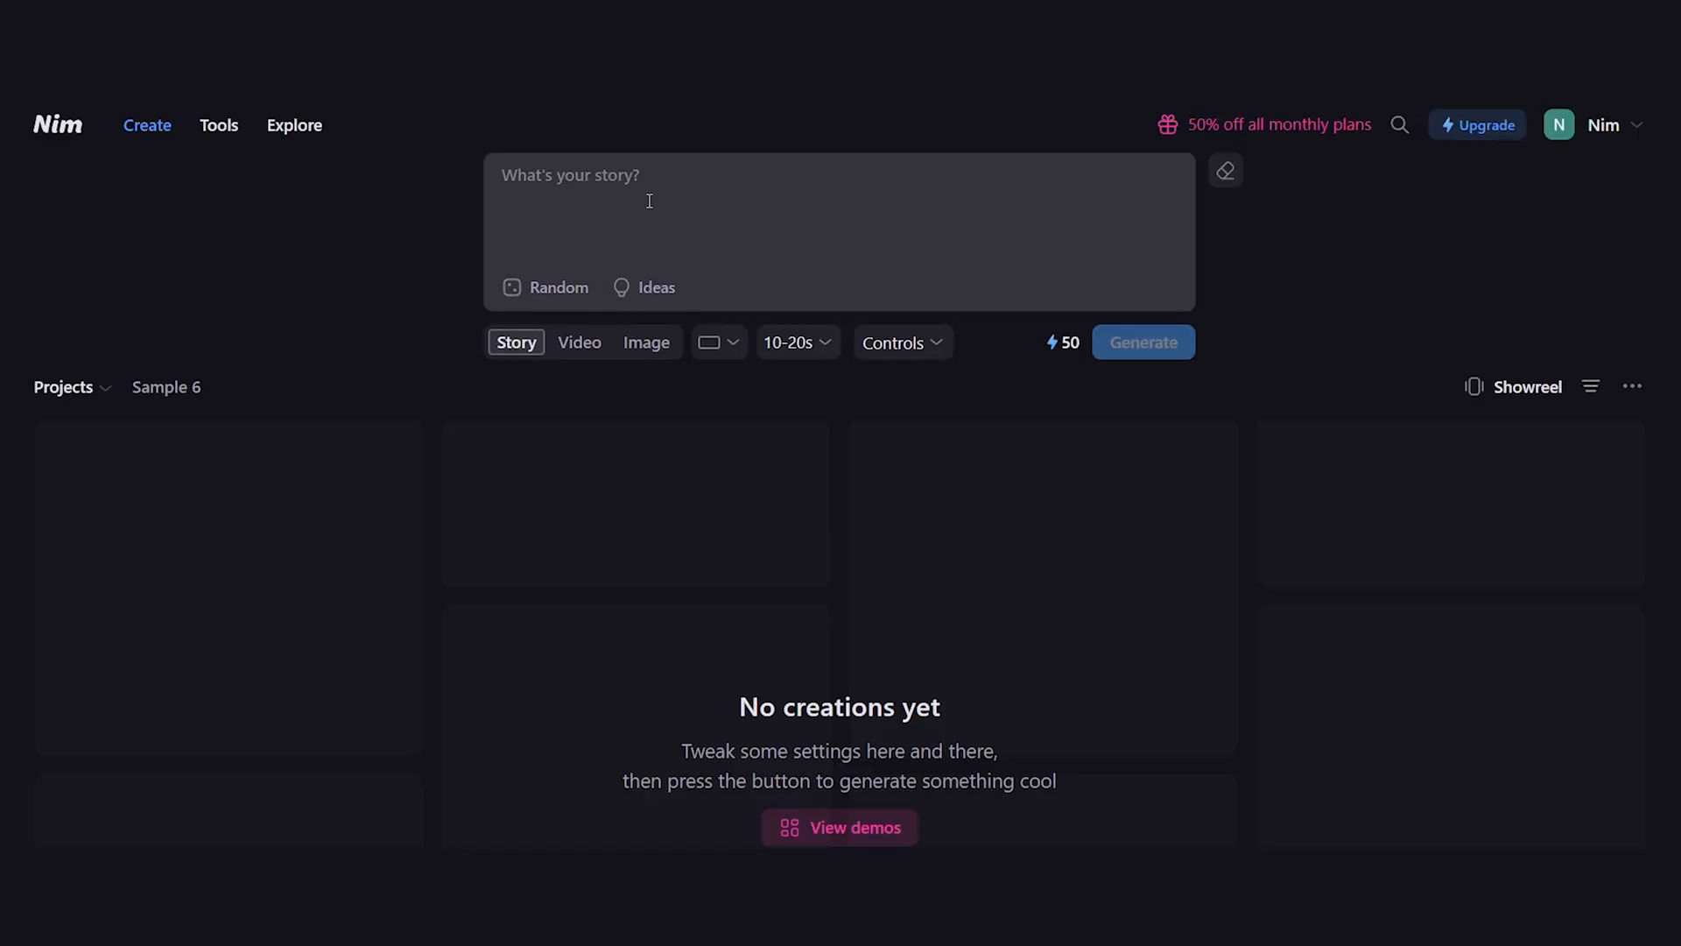
- Paste the 'Mondays are now sacred' workplace post, check its settings and generate the cinematic-realism story
left_click(900, 341)
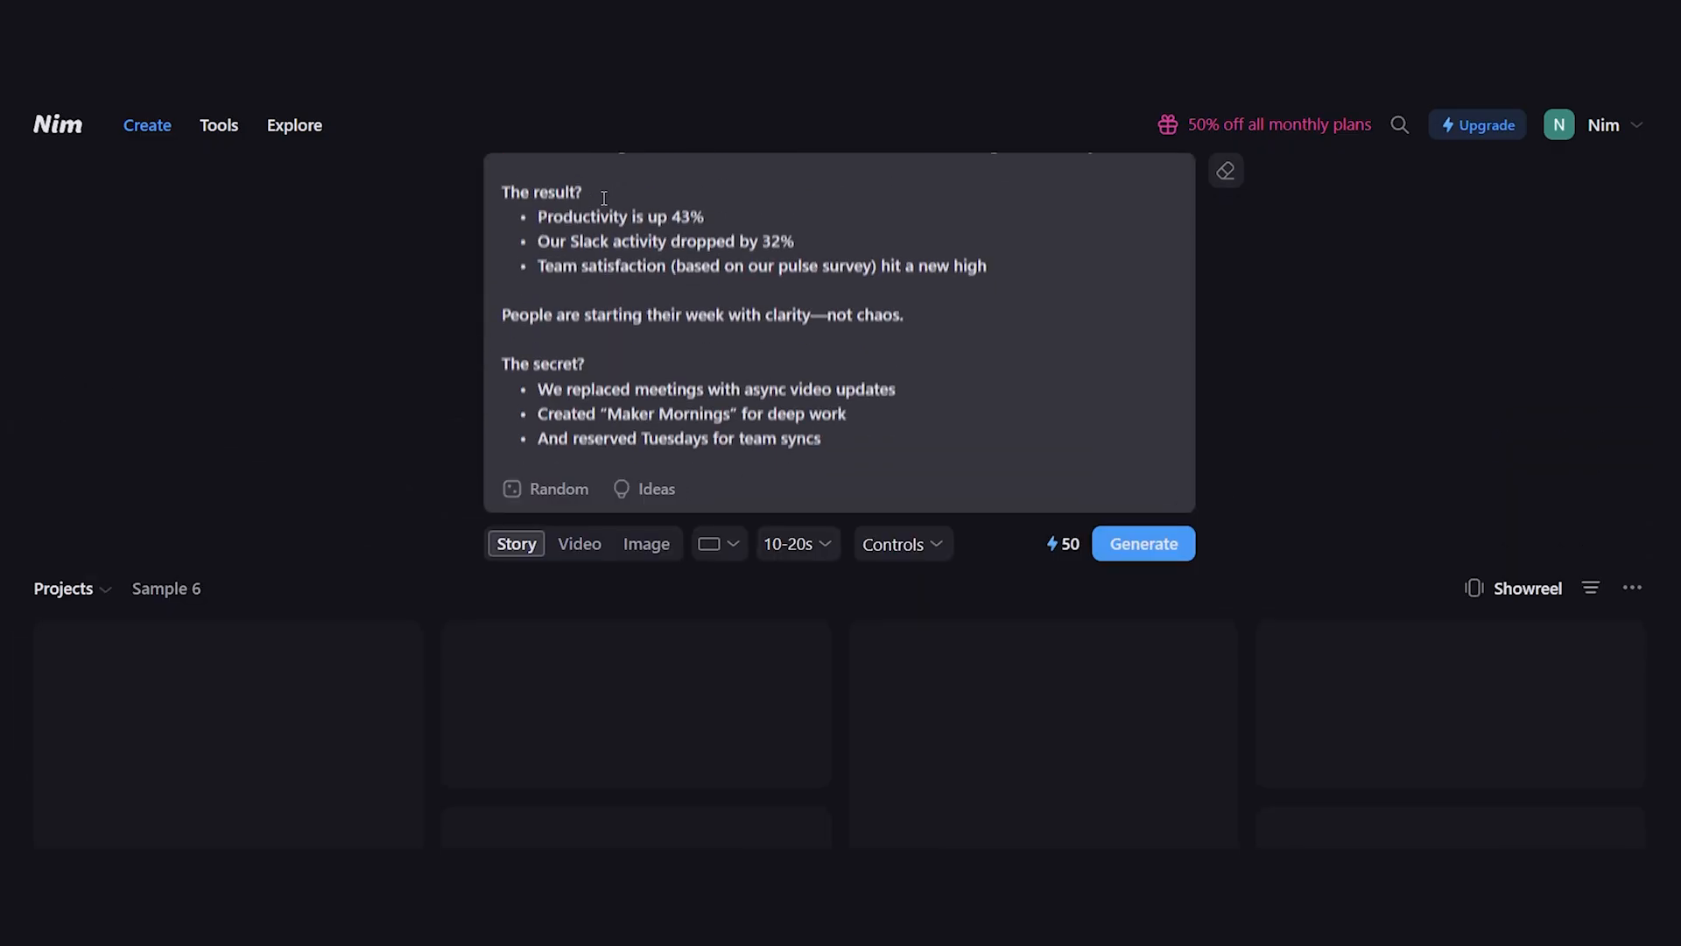
left_click(902, 542)
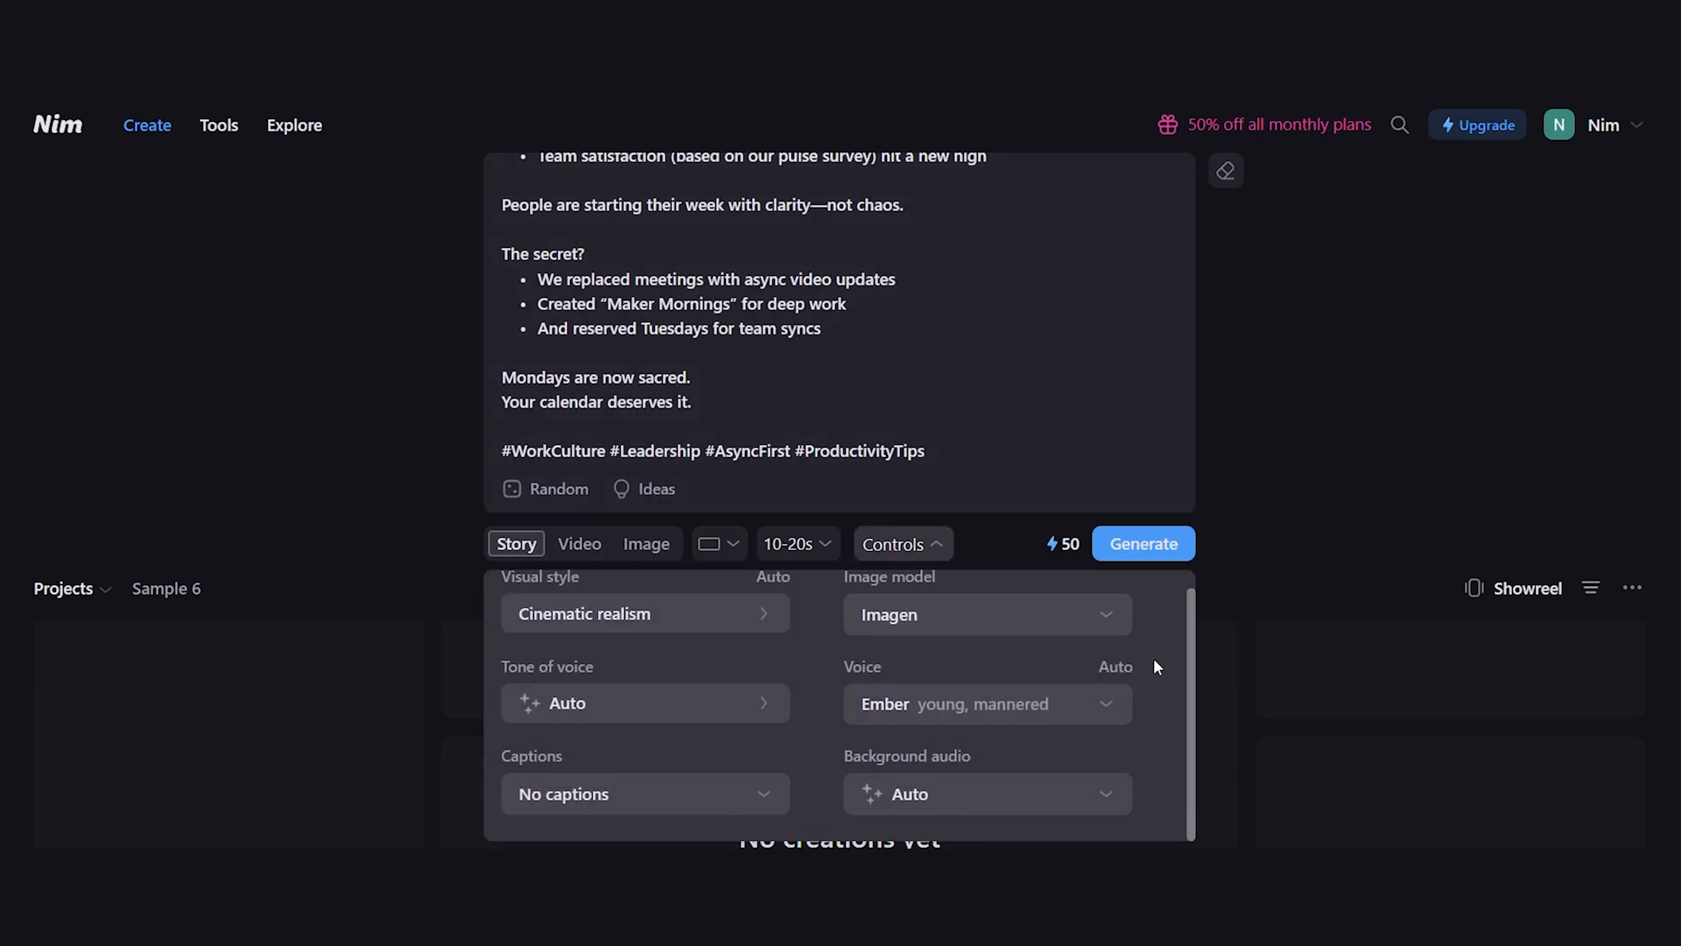
left_click(1224, 170)
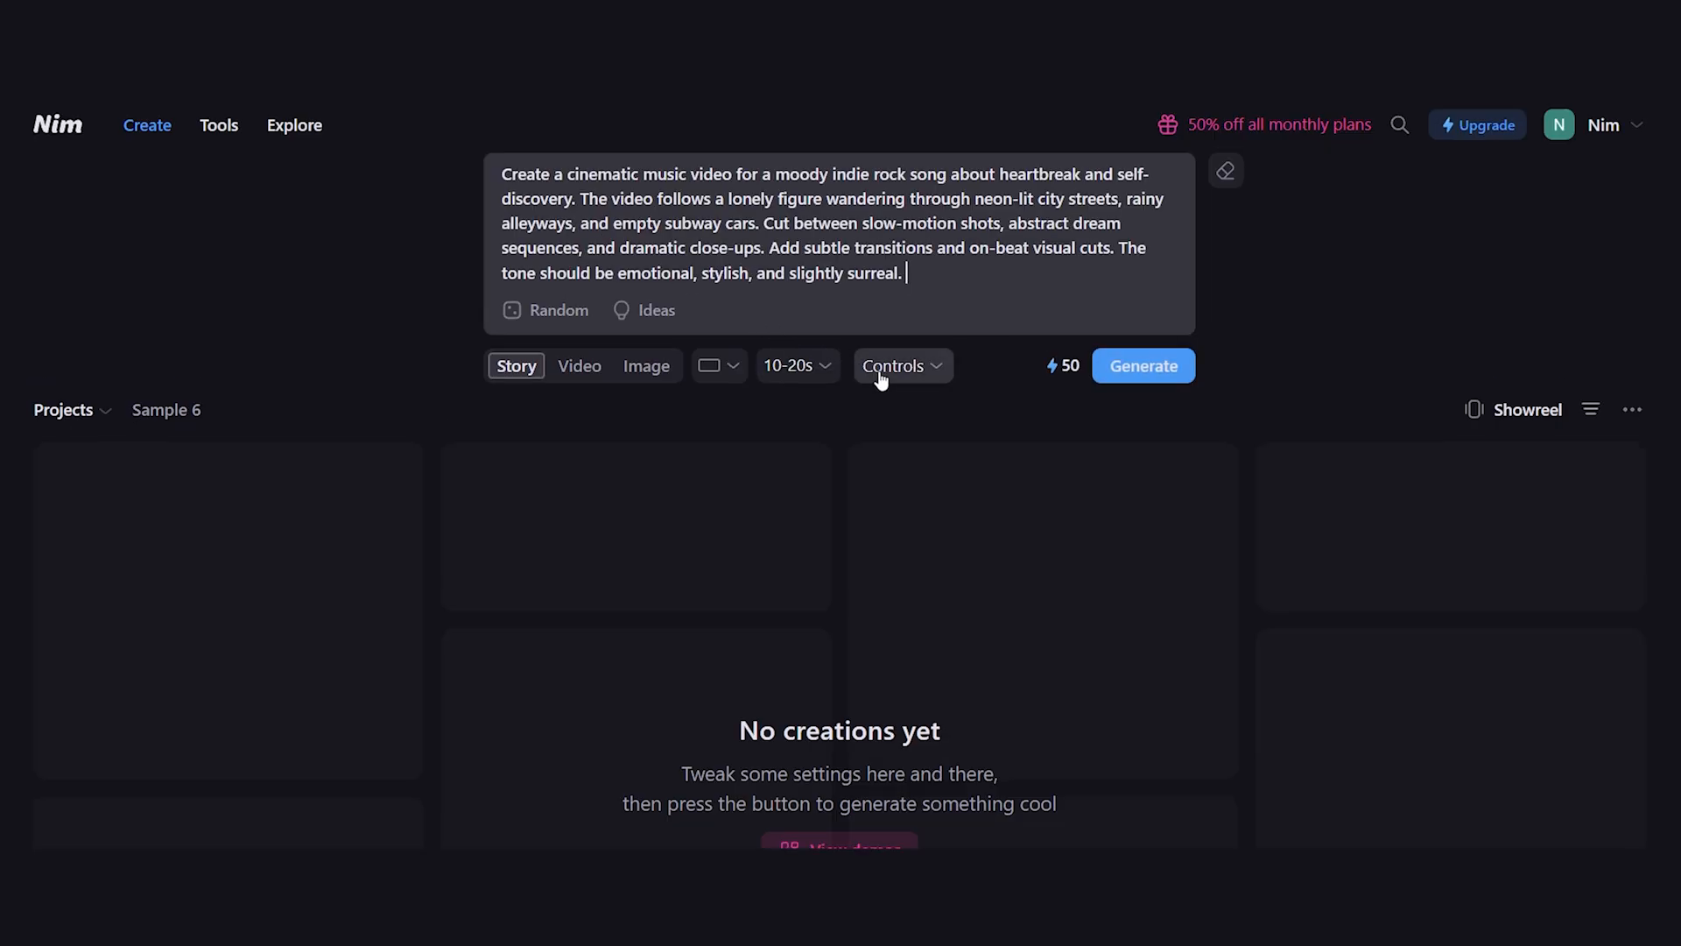
- Review the moody indie rock music-video story settings and queue it for generation
left_click(898, 367)
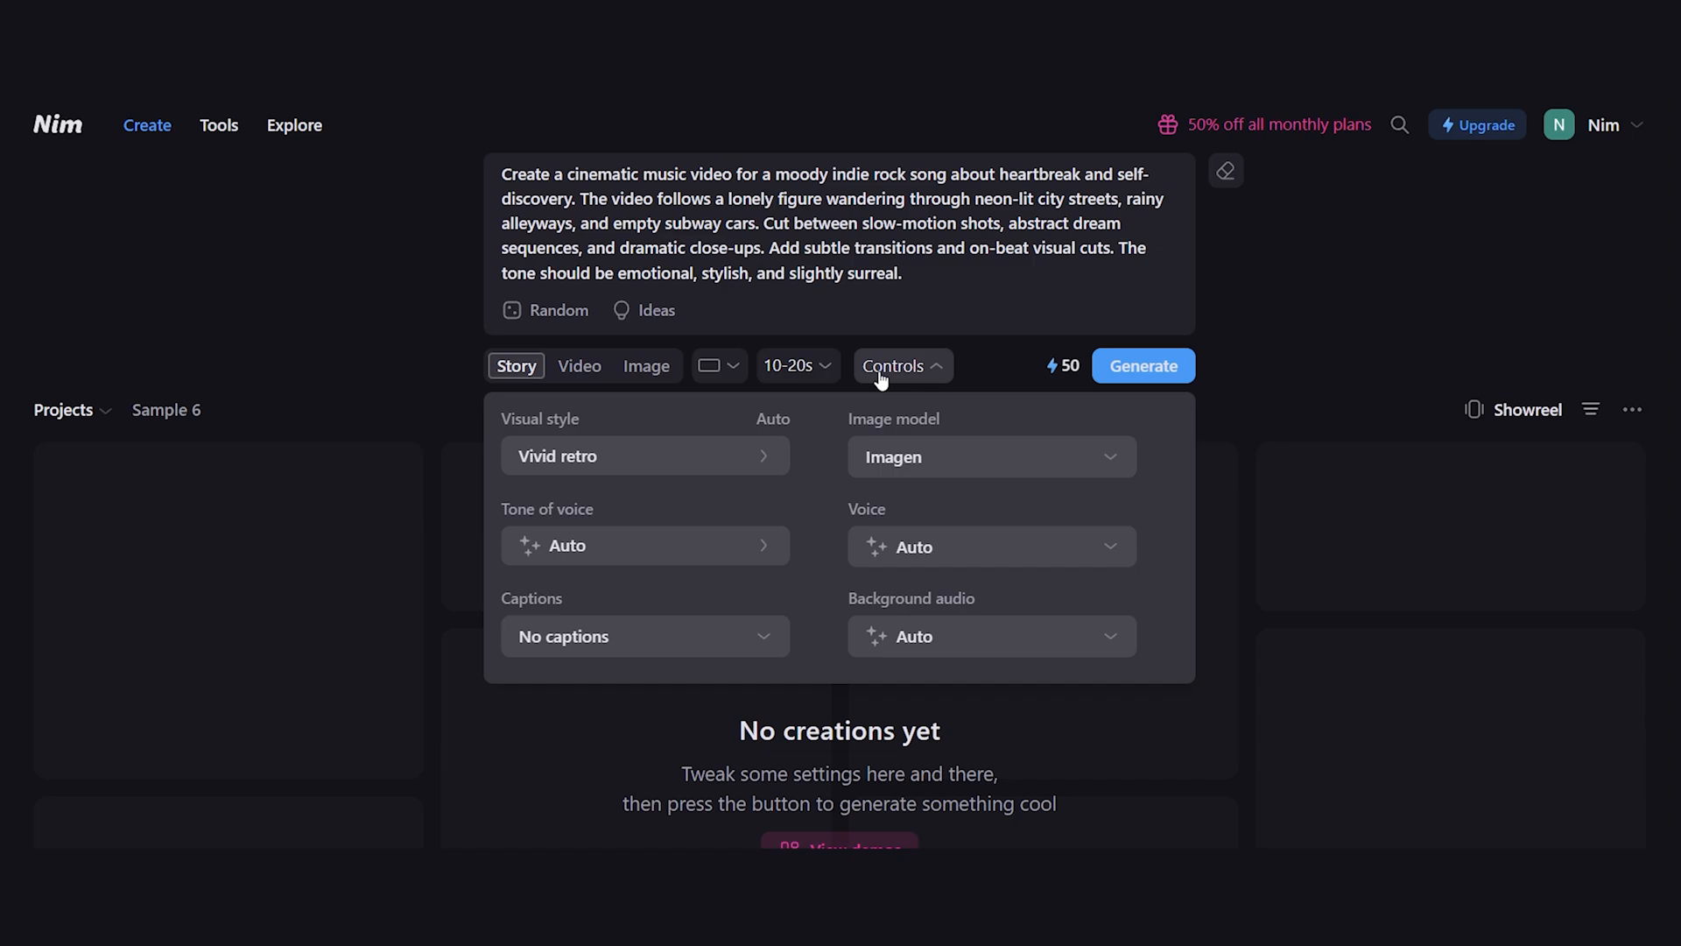
left_click(900, 366)
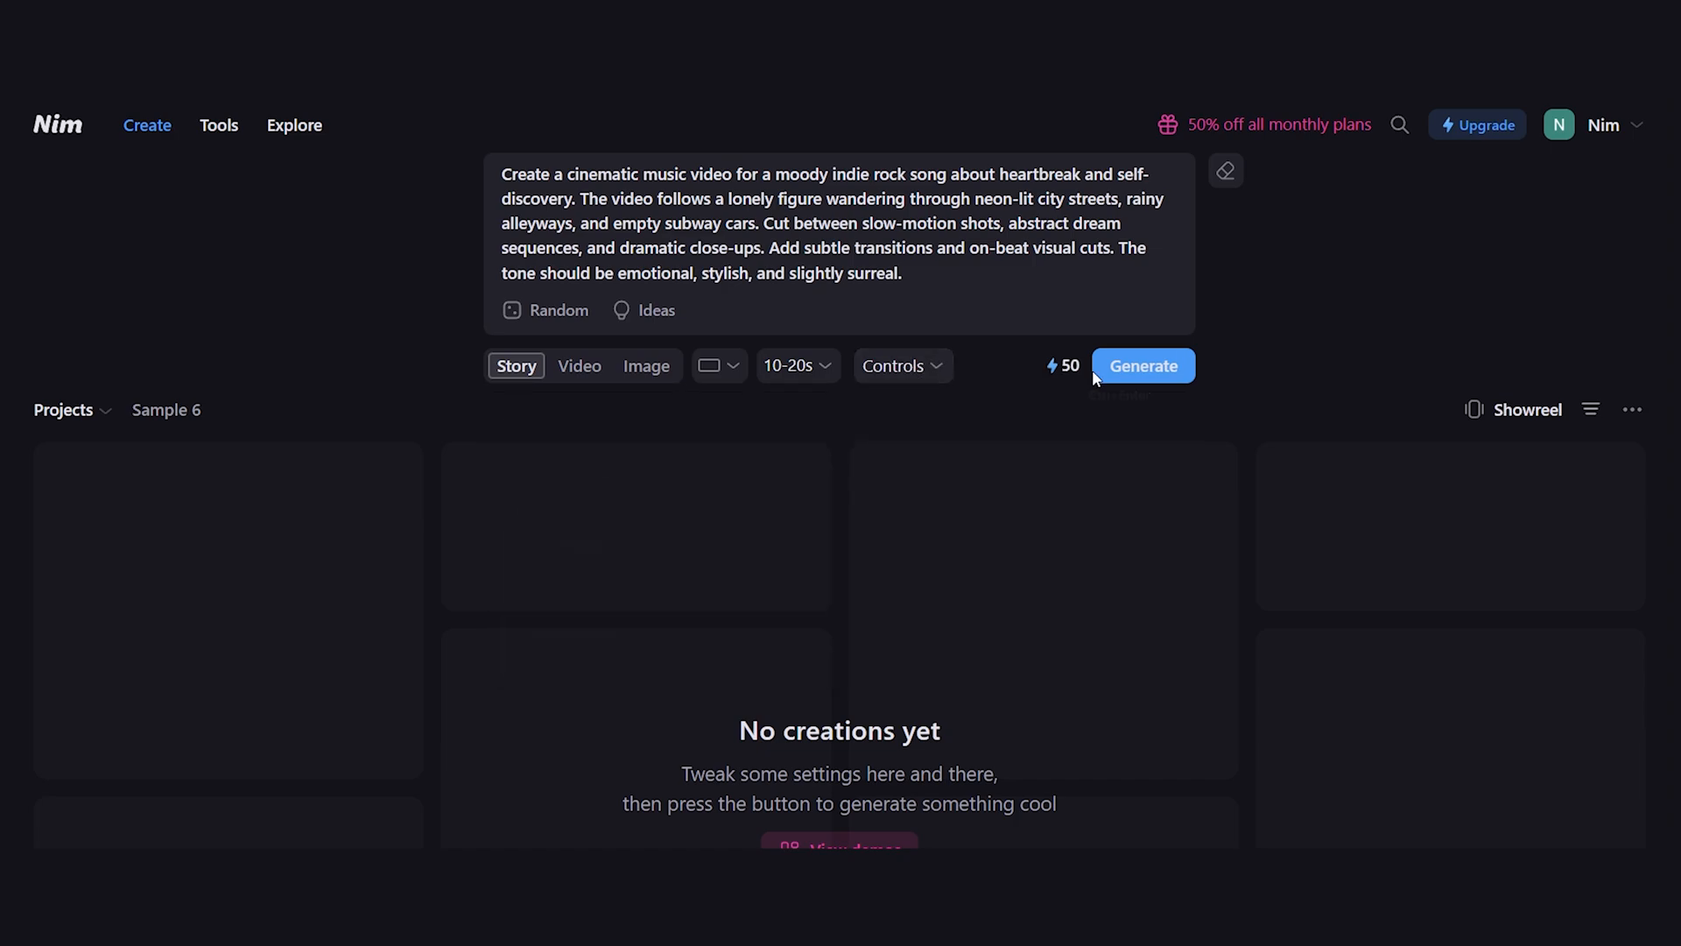
left_click(1143, 366)
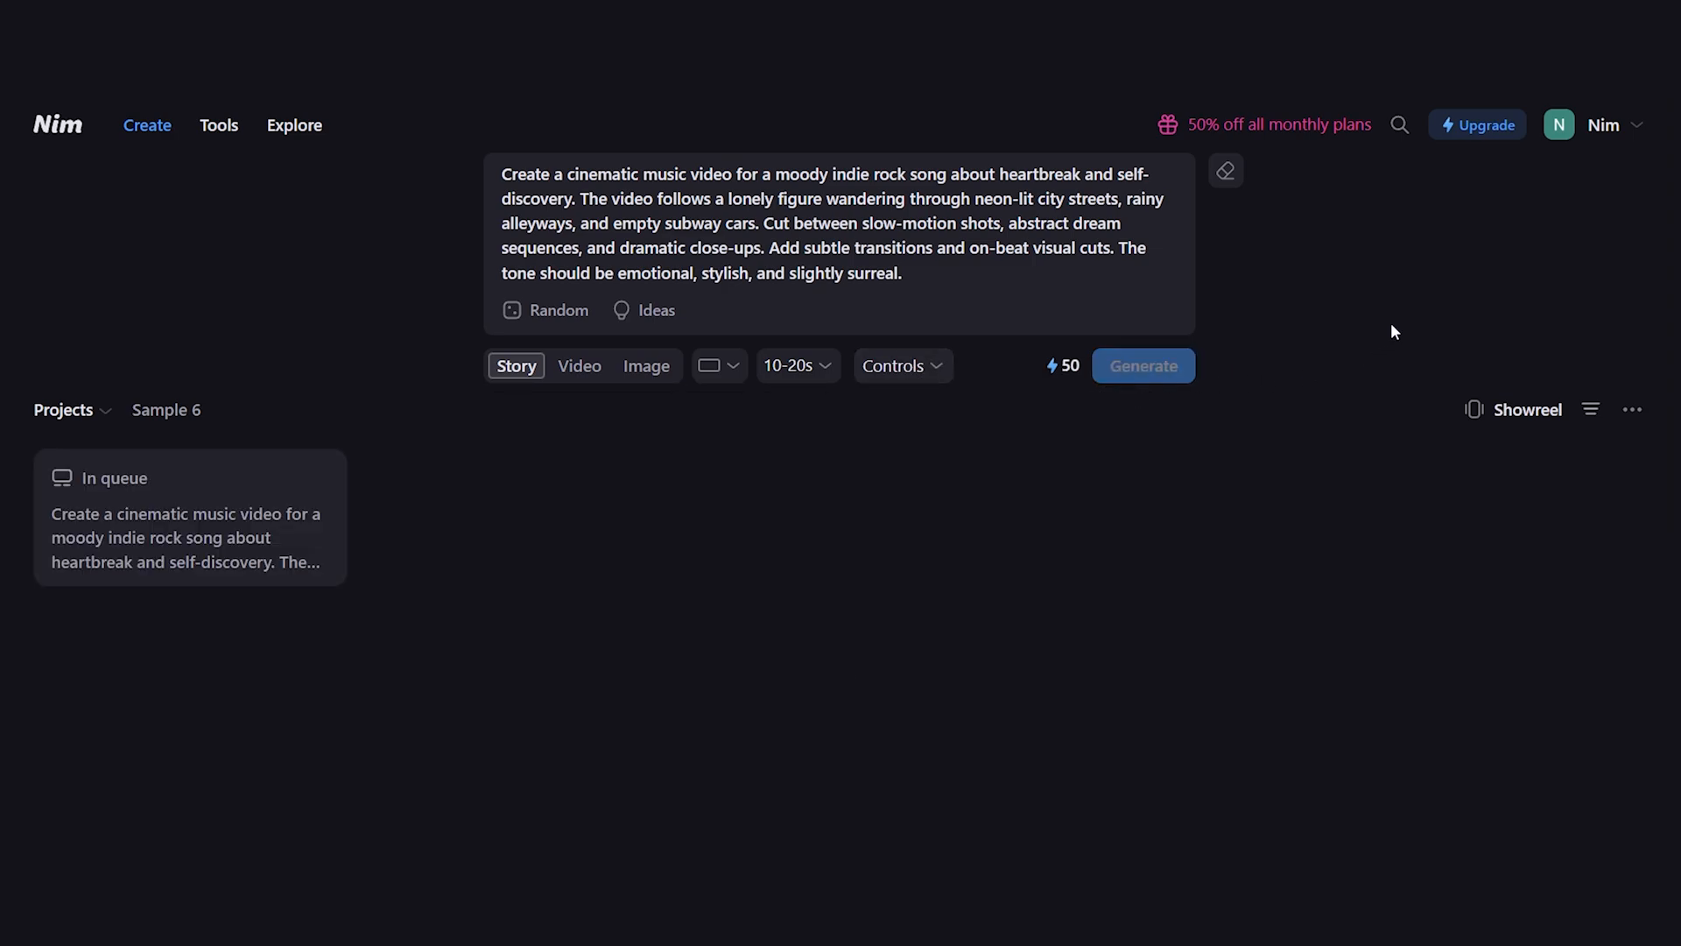